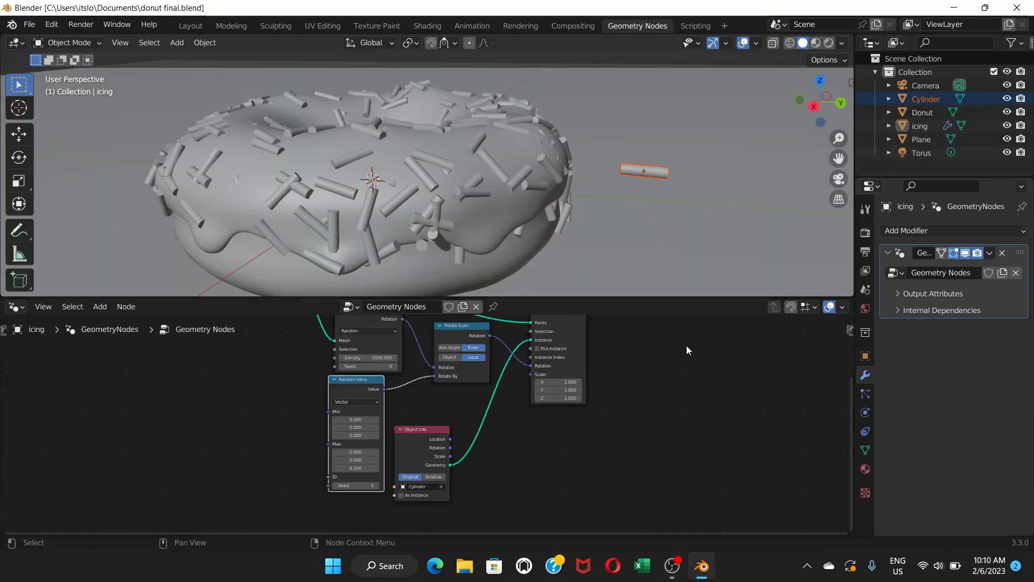
mouse_move(343, 159)
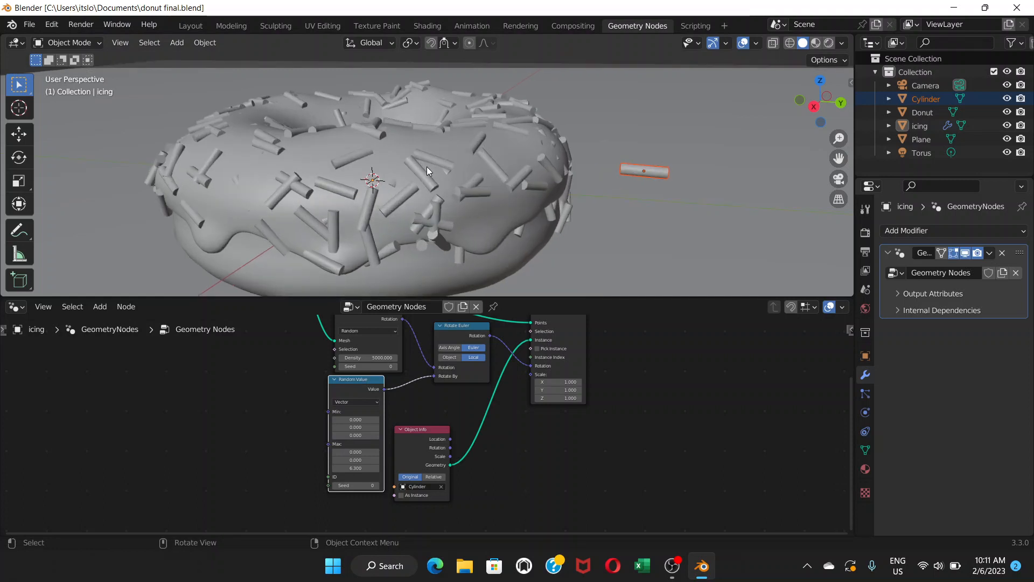
Add a new cylinder mesh to the scene for the sprinkle and open its creation settings.
drag(422, 171, 396, 164)
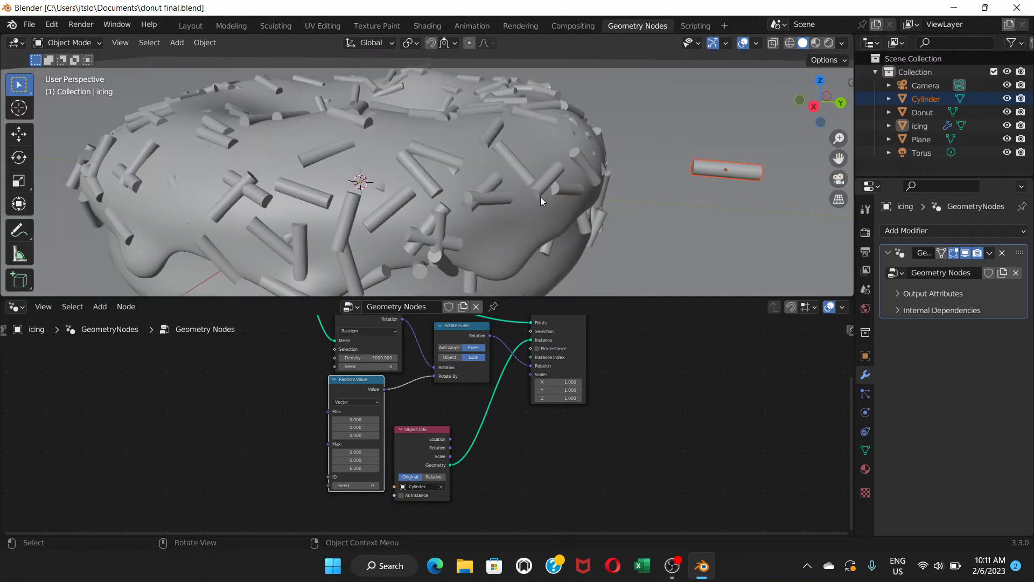
mouse_move(591, 170)
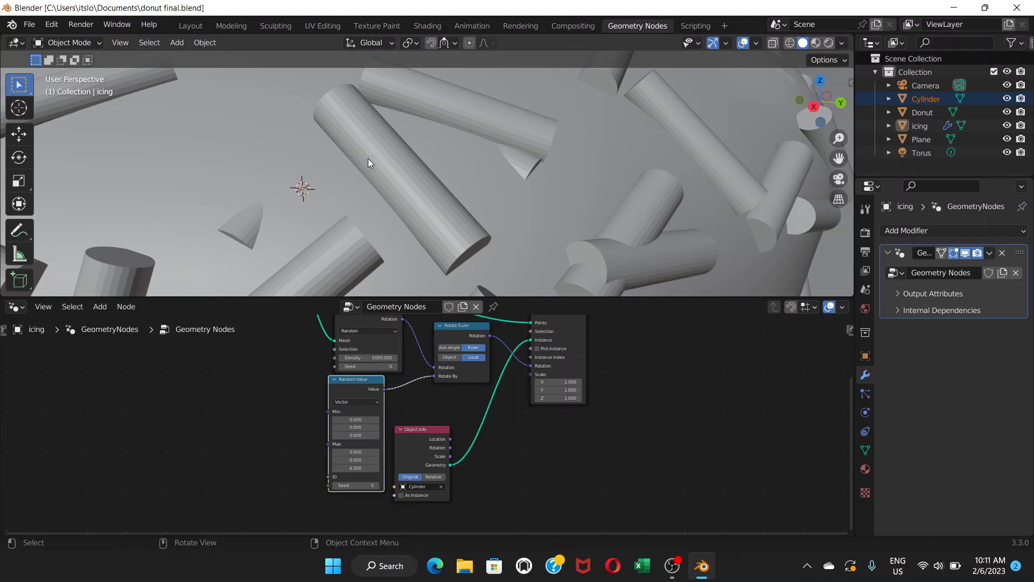
mouse_move(391, 177)
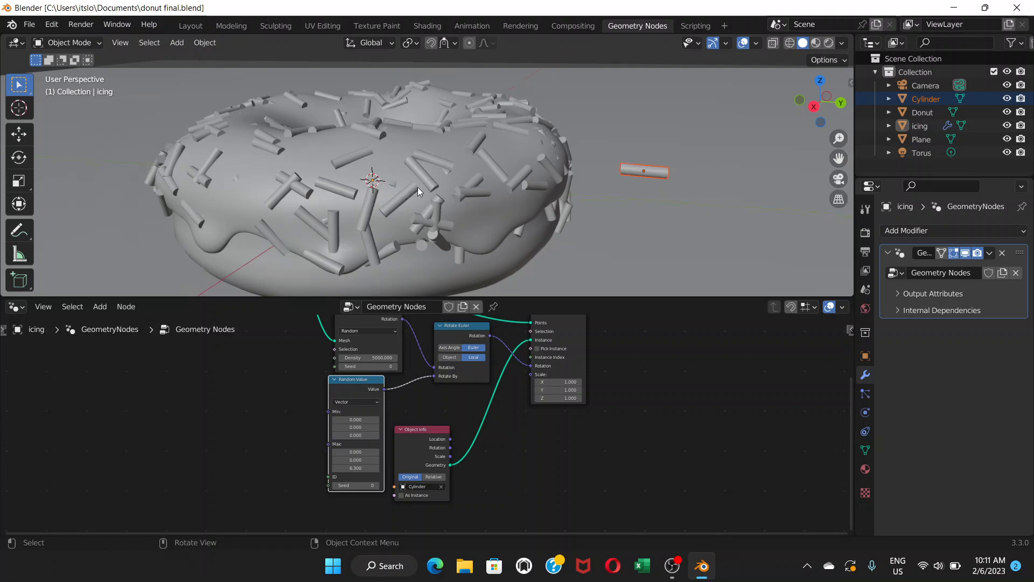
scroll(down, 3)
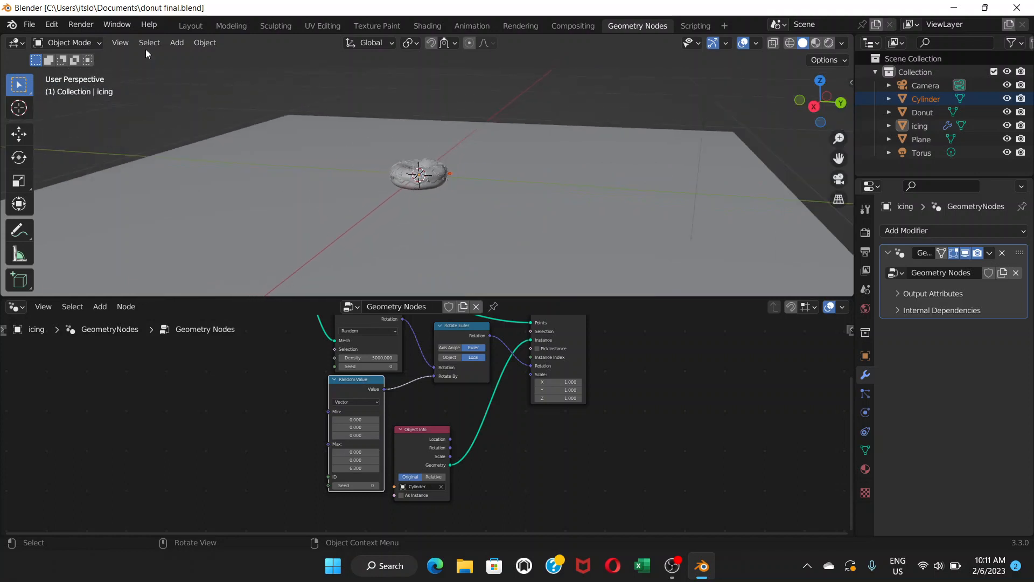
click(176, 42)
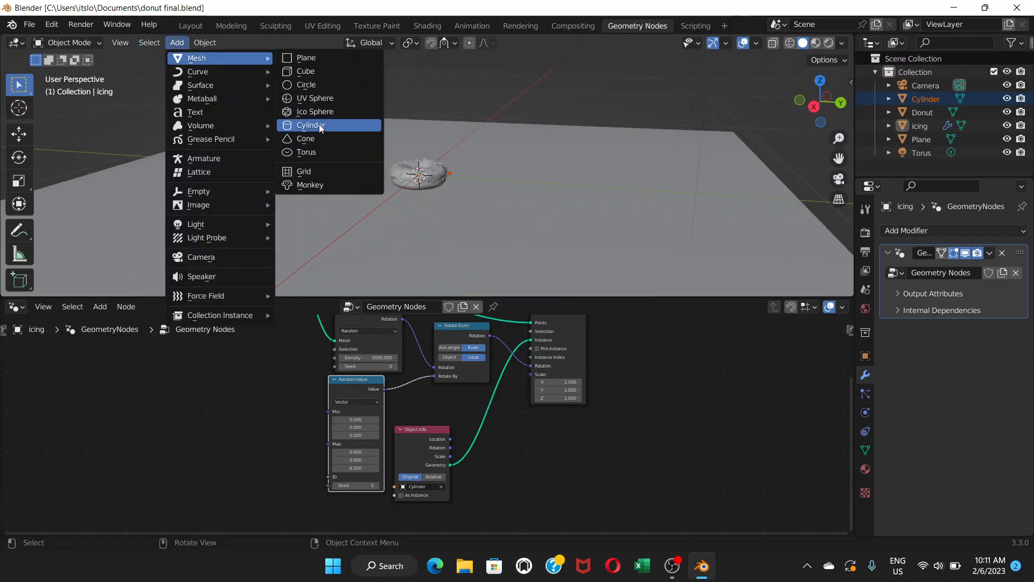
click(310, 125)
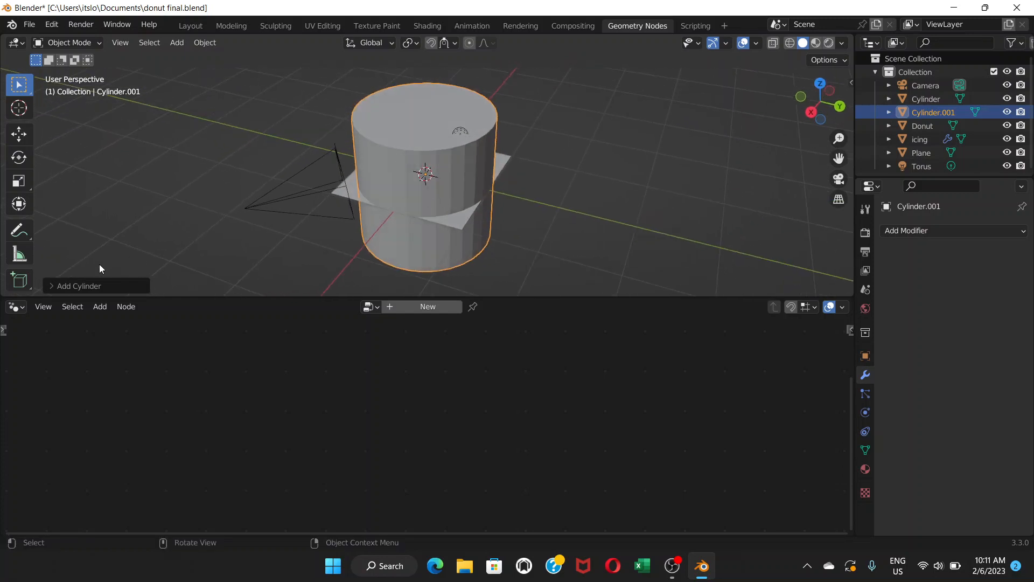
mouse_move(95, 266)
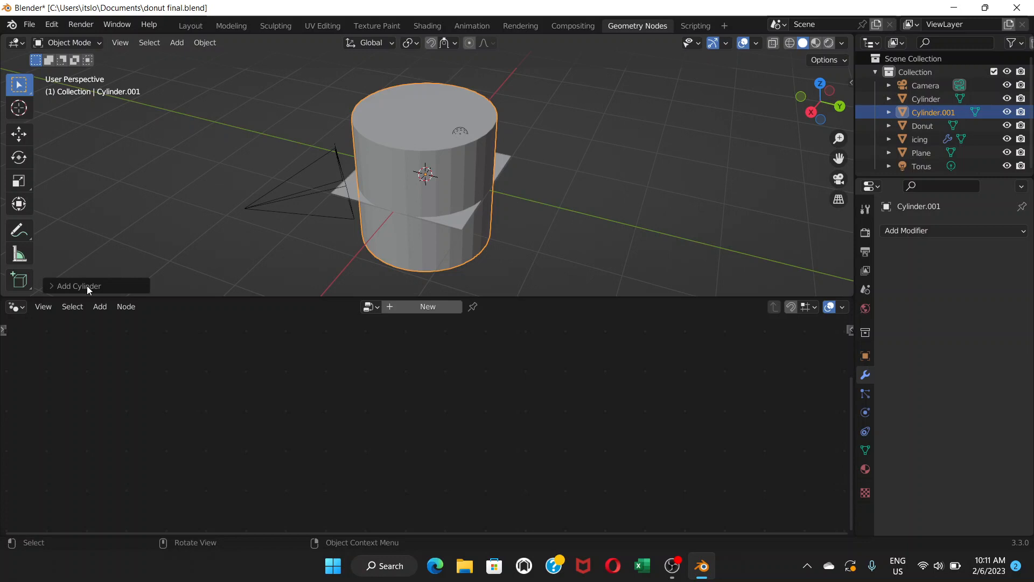
mouse_move(65, 290)
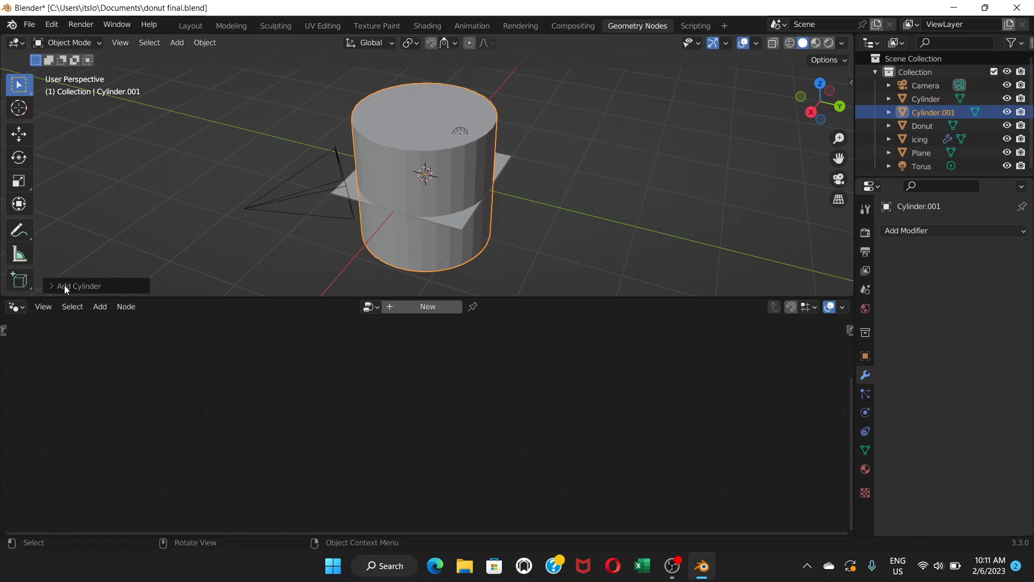
mouse_move(87, 289)
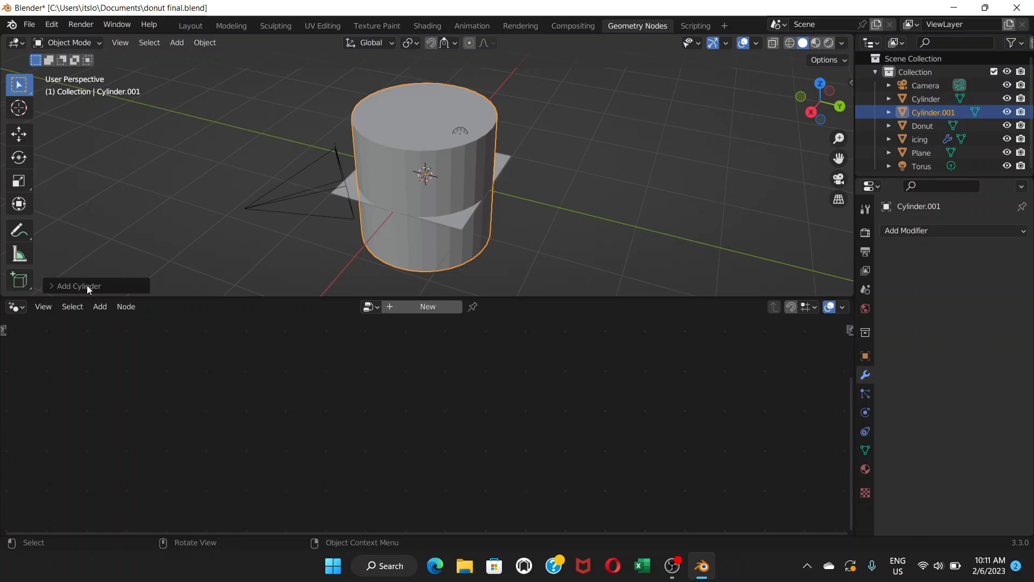
click(77, 286)
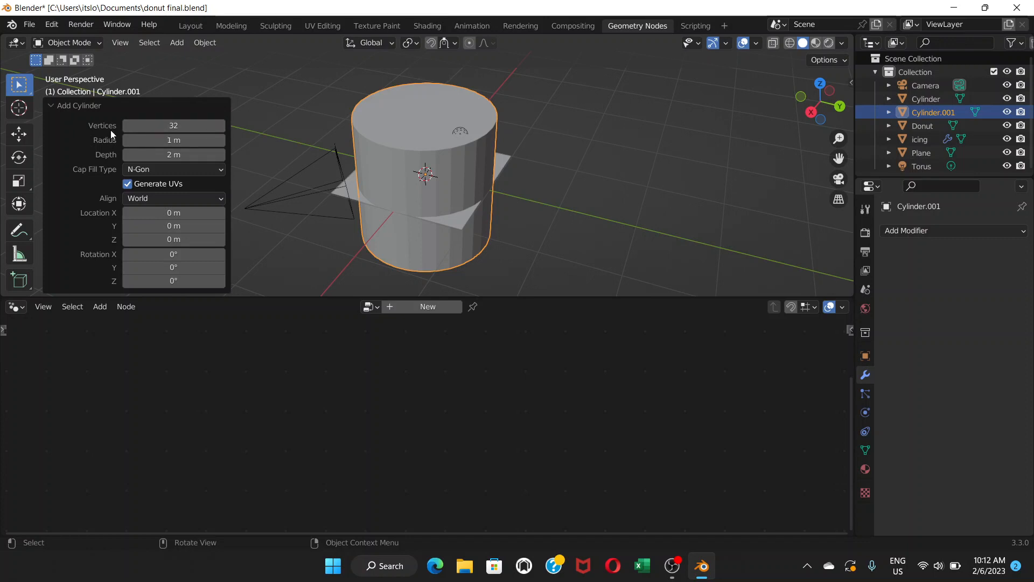
mouse_move(173, 155)
text(8)
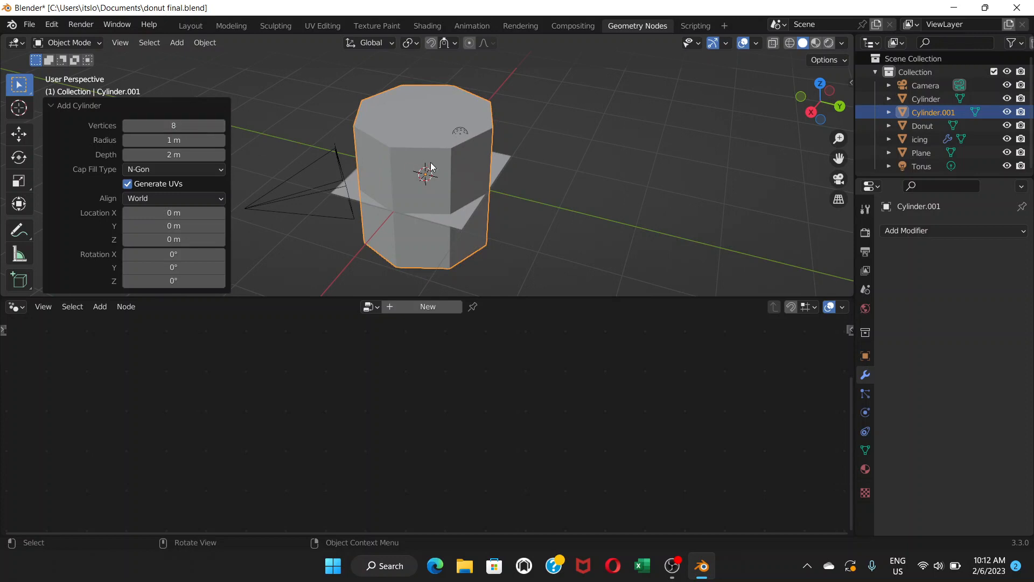
mouse_move(424, 158)
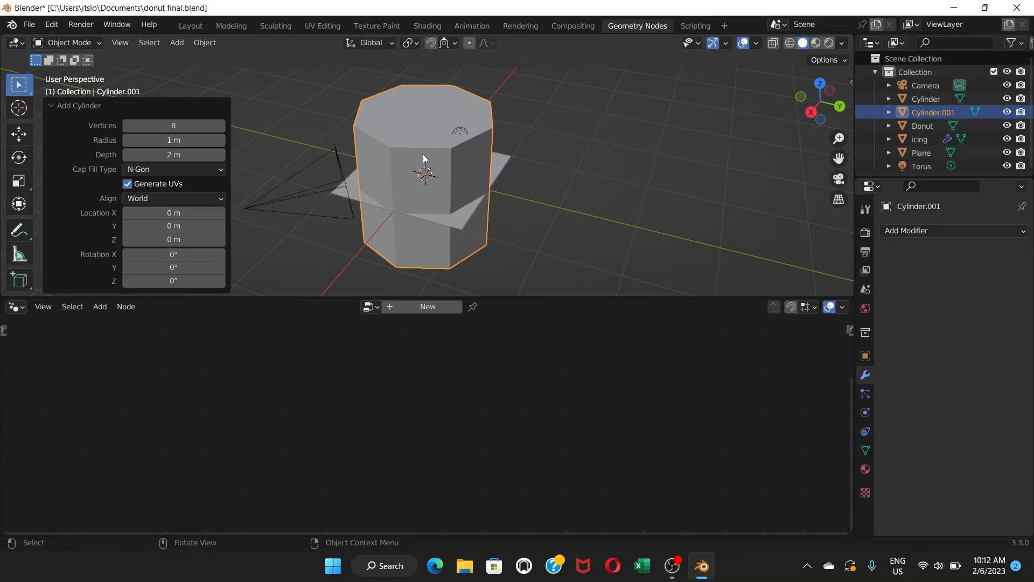
mouse_move(355, 154)
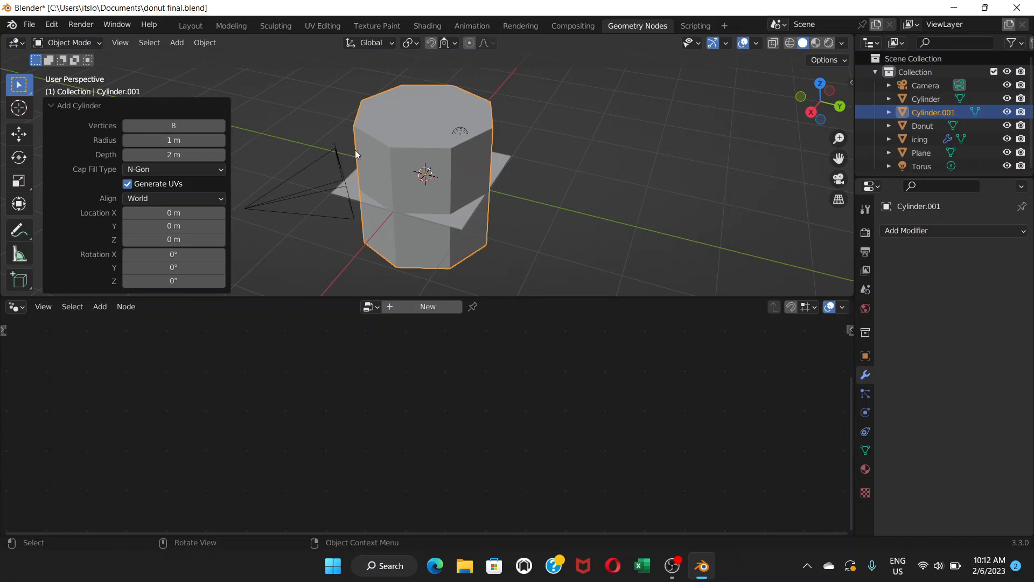
click(269, 162)
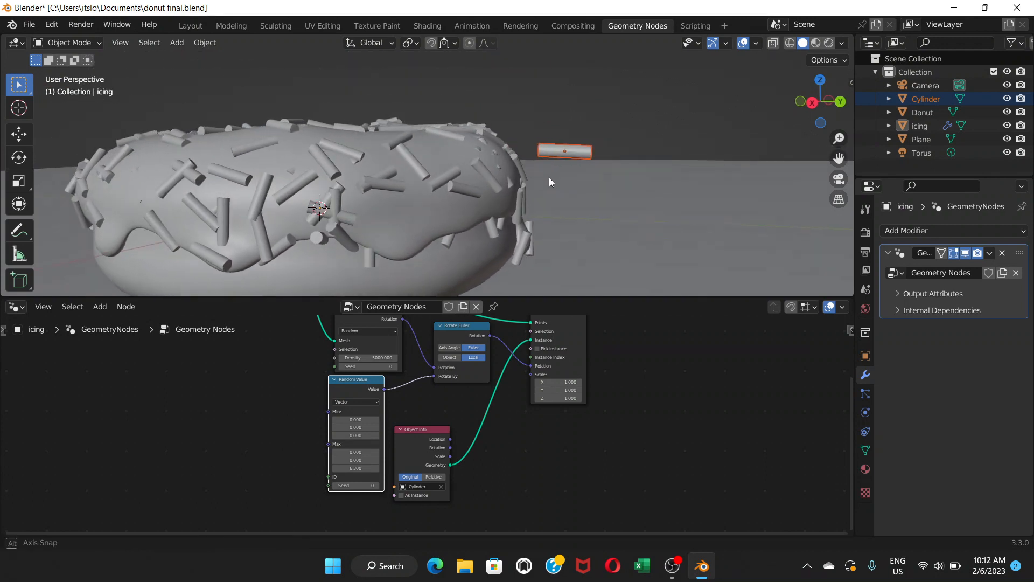
Try a 2-iteration Un-Subdivide Decimate modifier on the Cylinder, then delete it.
click(564, 151)
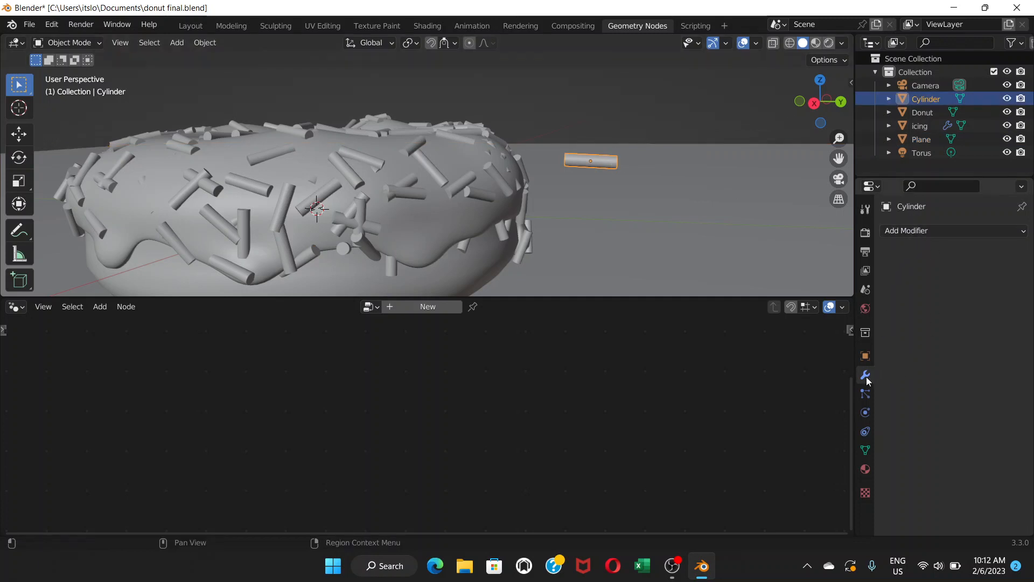
mouse_move(864, 376)
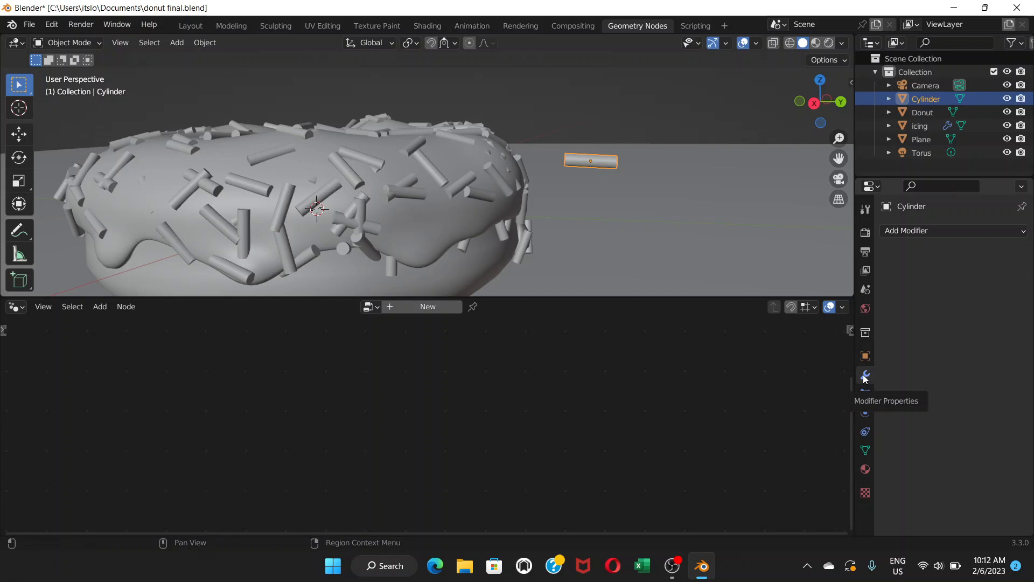
click(949, 230)
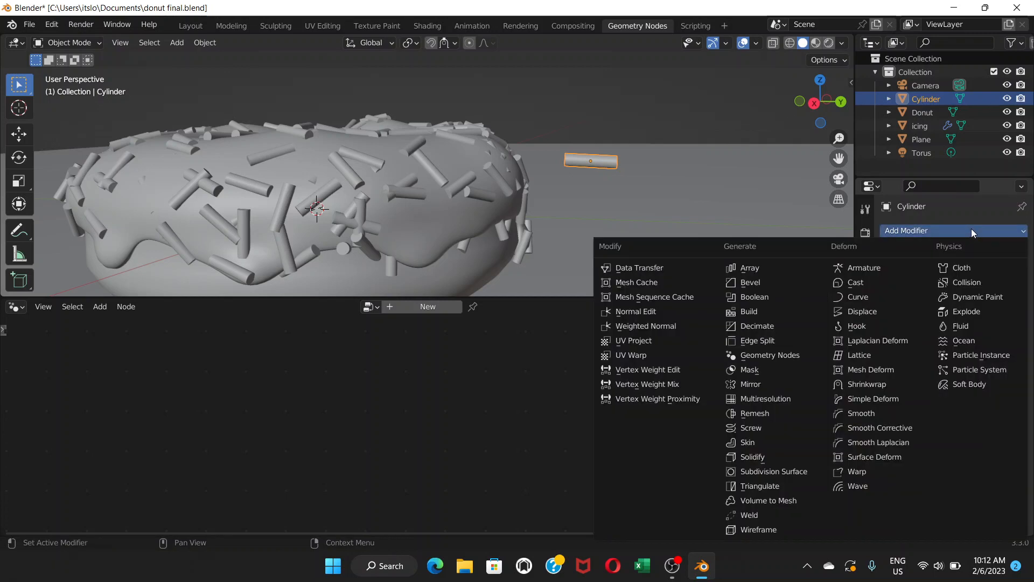
mouse_move(756, 326)
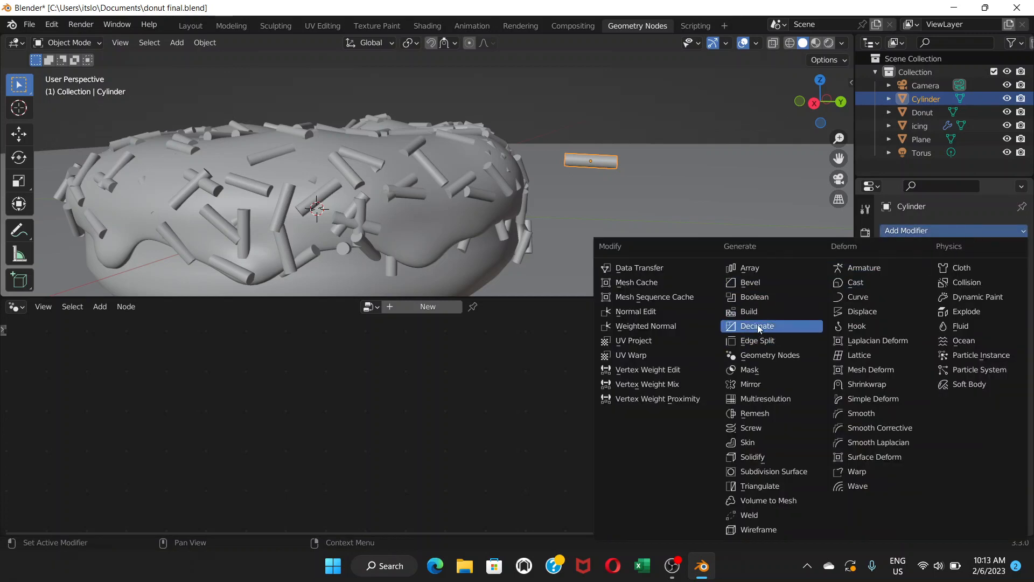
click(756, 326)
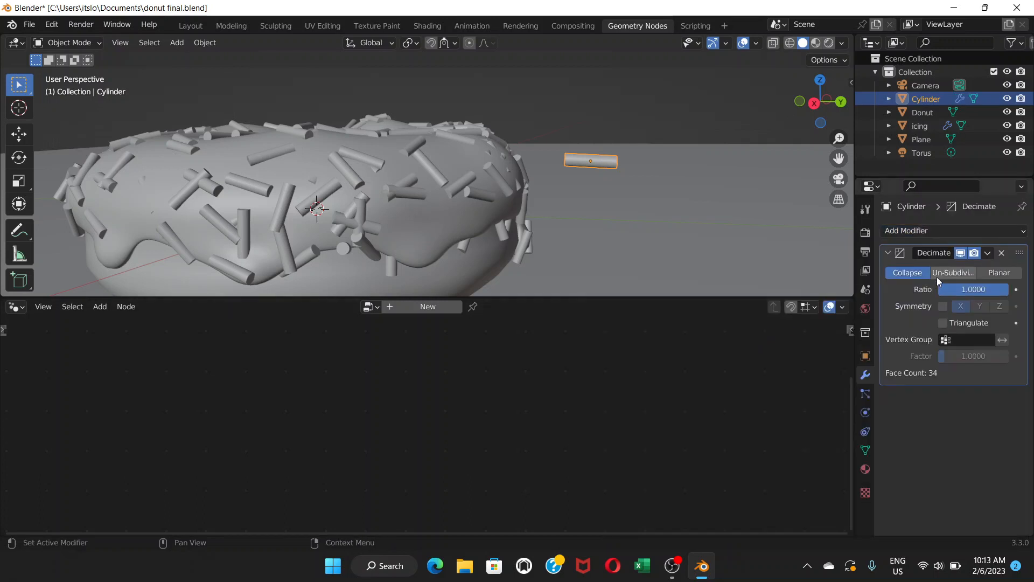
mouse_move(952, 272)
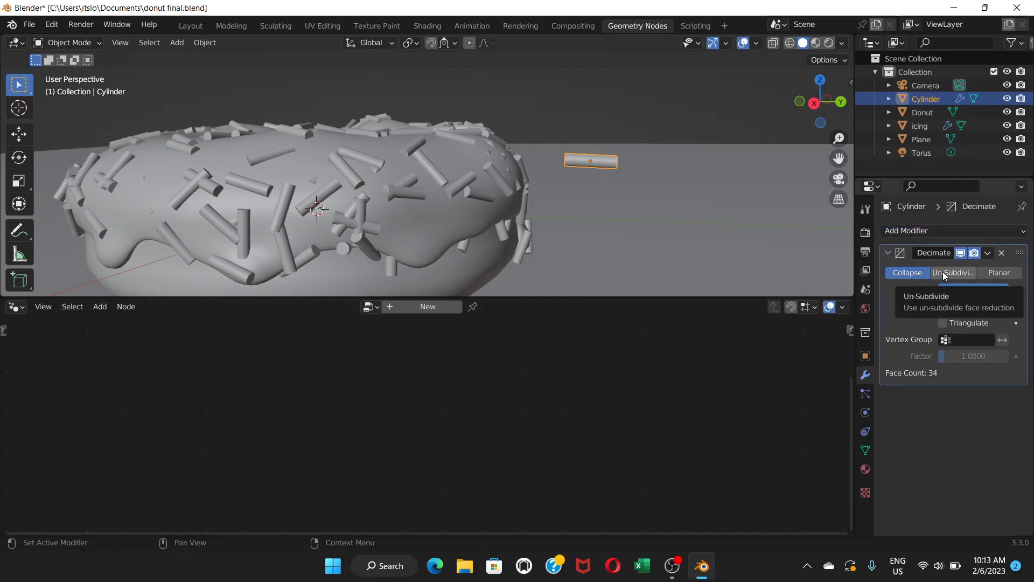
click(953, 272)
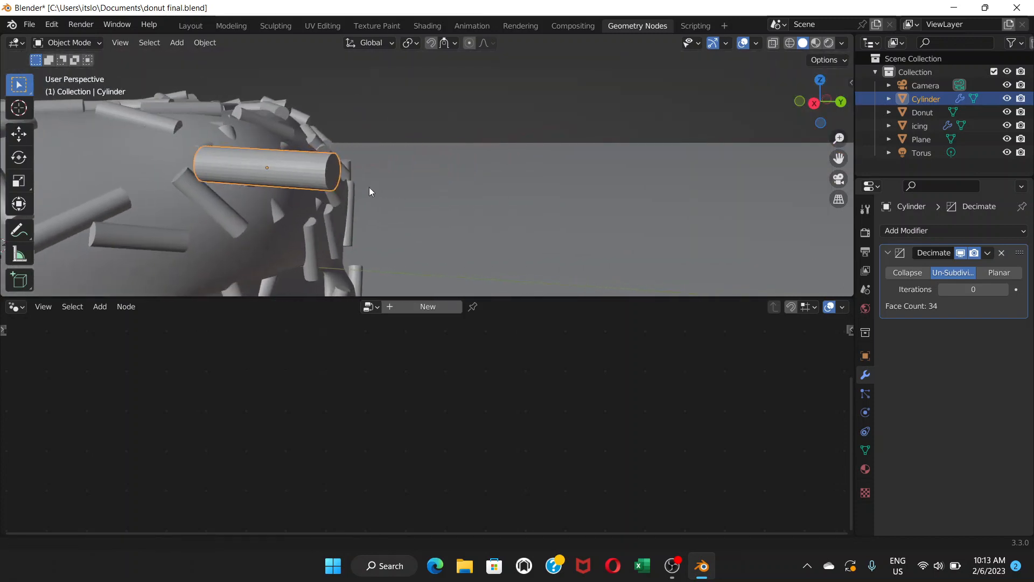
drag(369, 191, 396, 196)
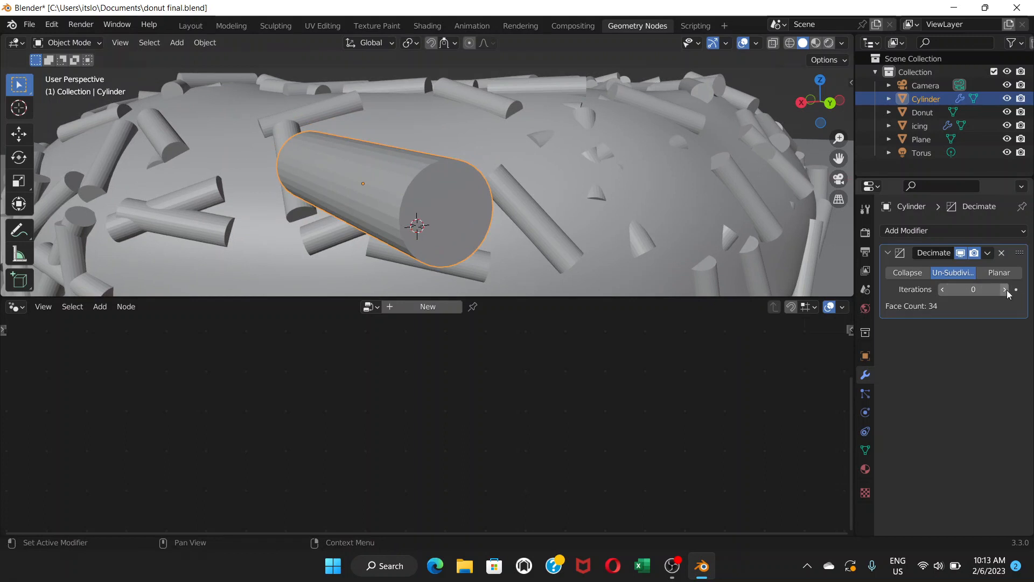
click(1004, 288)
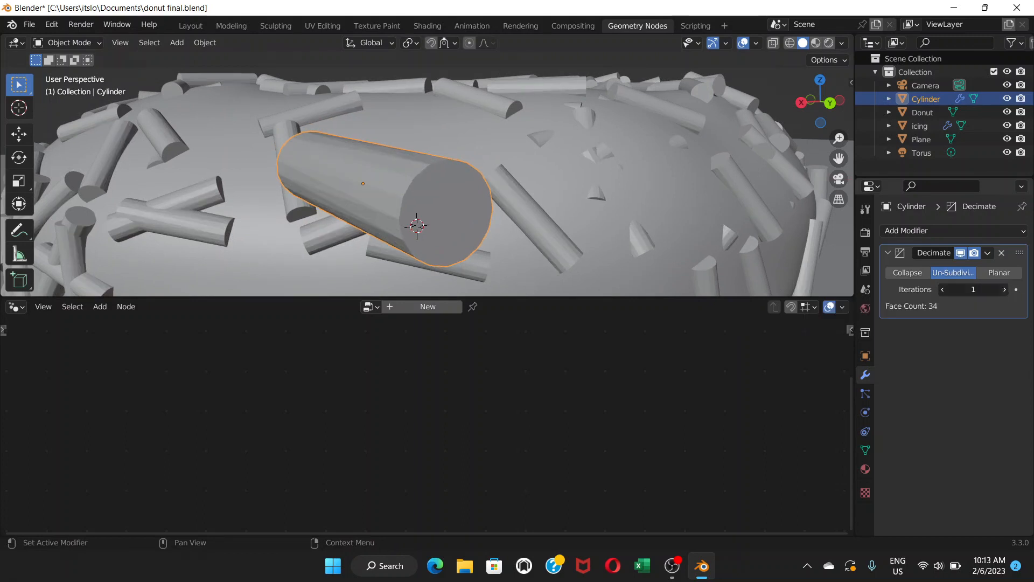
click(1004, 288)
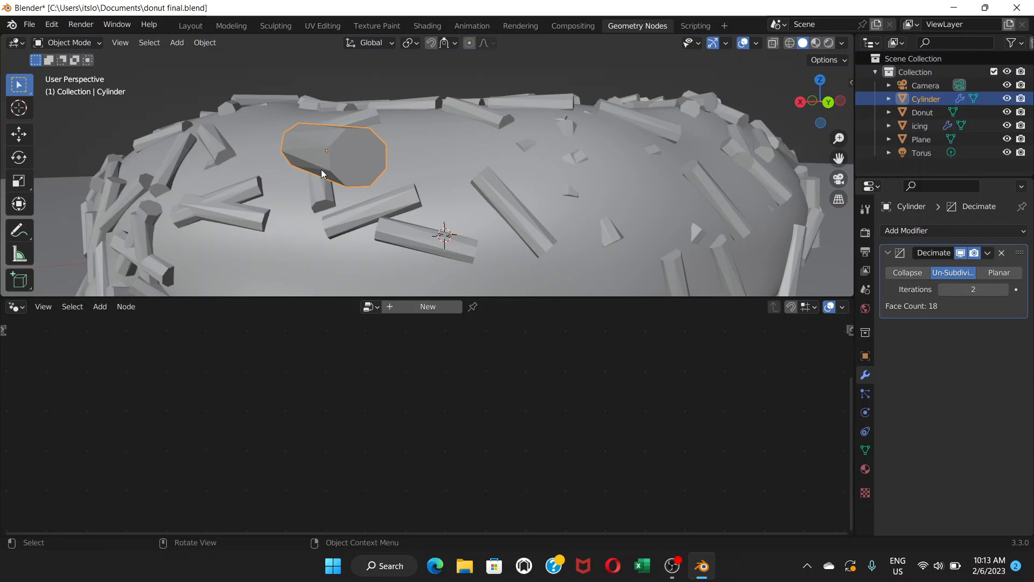
mouse_move(335, 167)
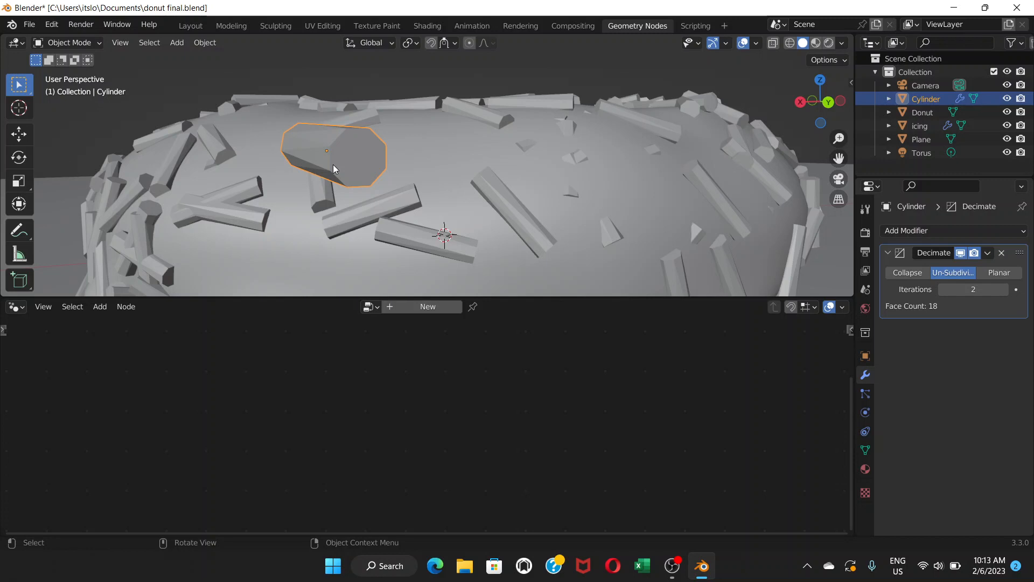
mouse_move(588, 198)
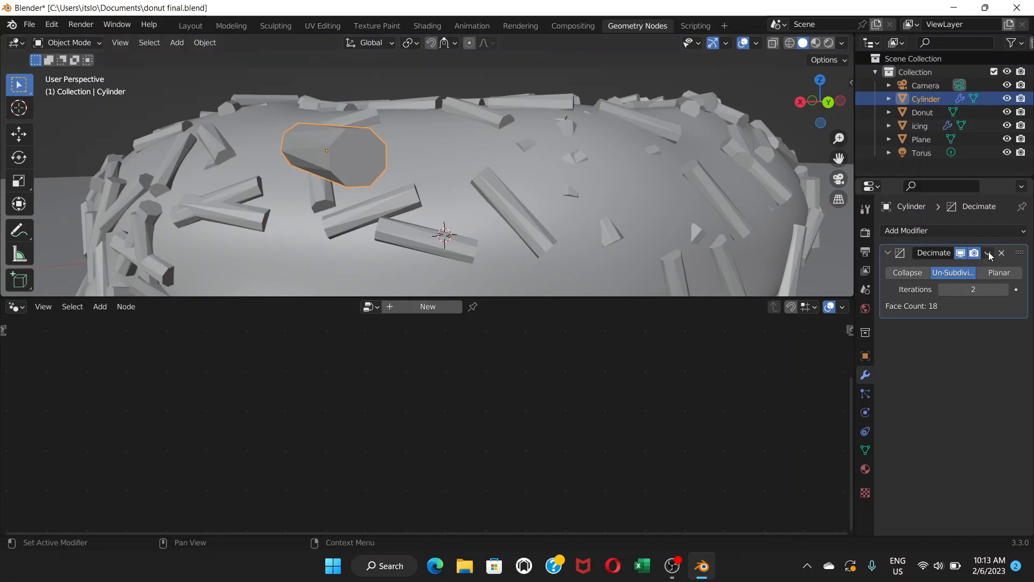
click(1001, 253)
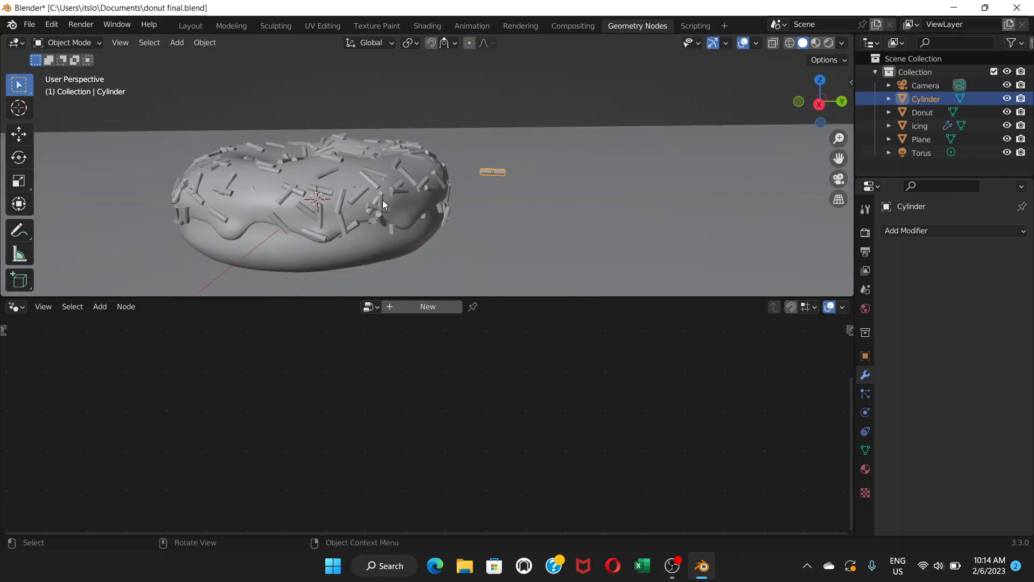
mouse_move(403, 202)
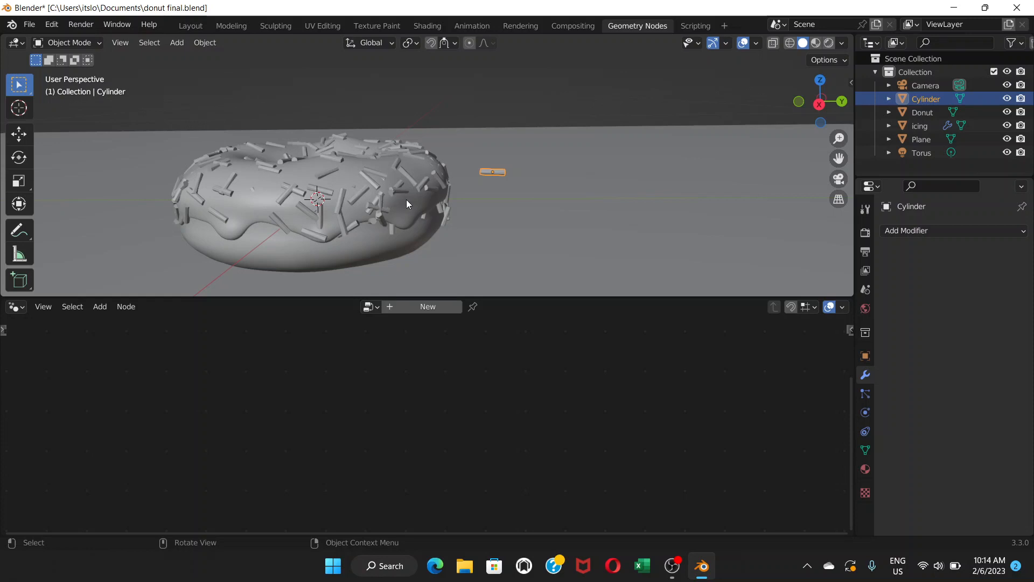
Select the icing and orbit in close to examine the instanced cylinder sprinkles.
click(920, 125)
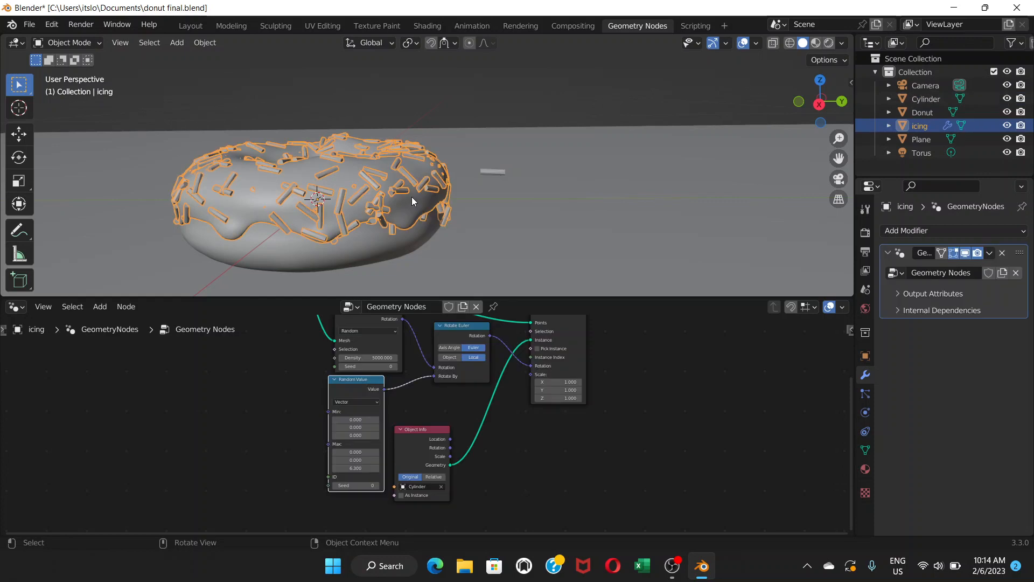
mouse_move(264, 214)
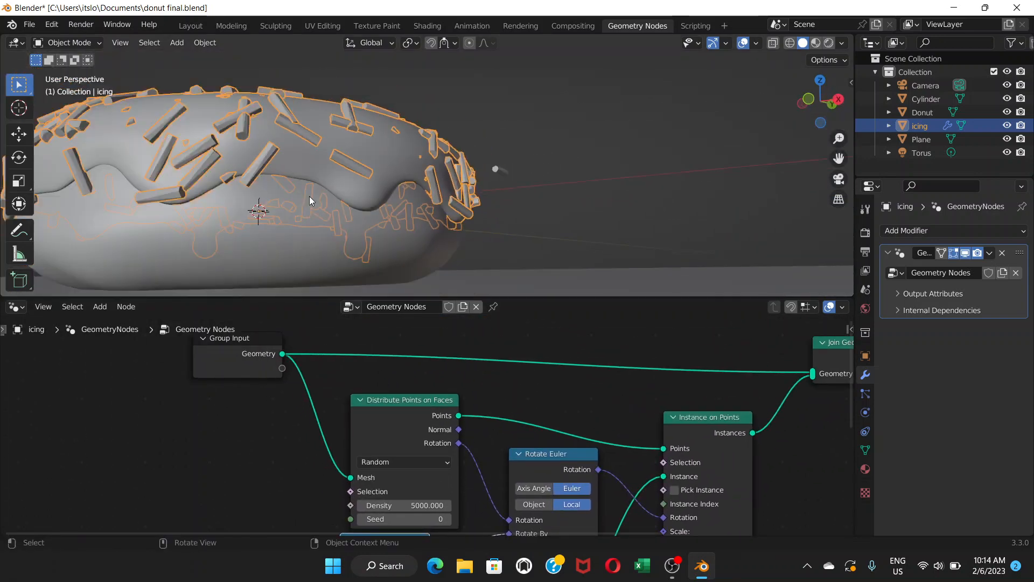
drag(310, 198, 310, 221)
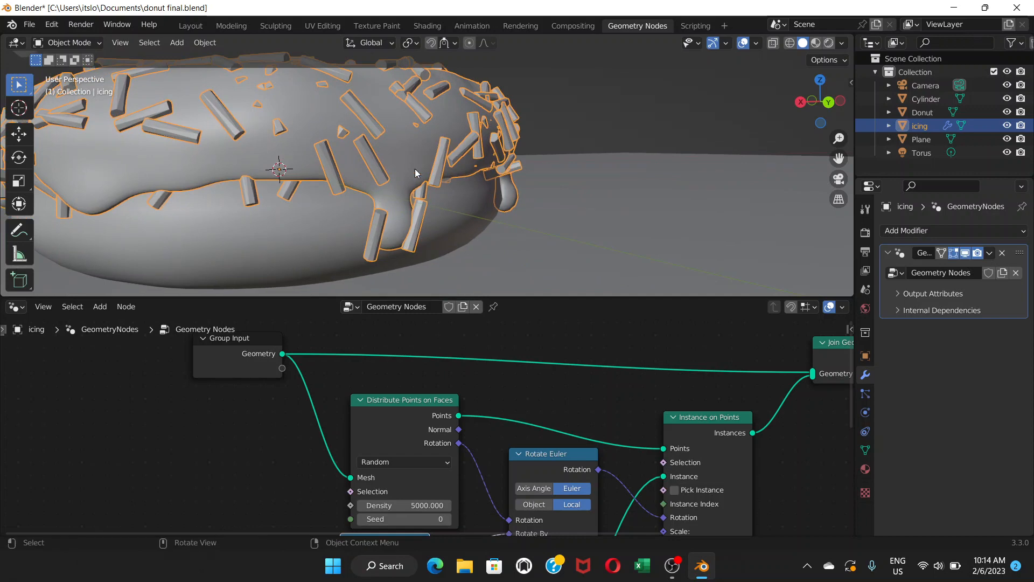
drag(415, 173, 393, 191)
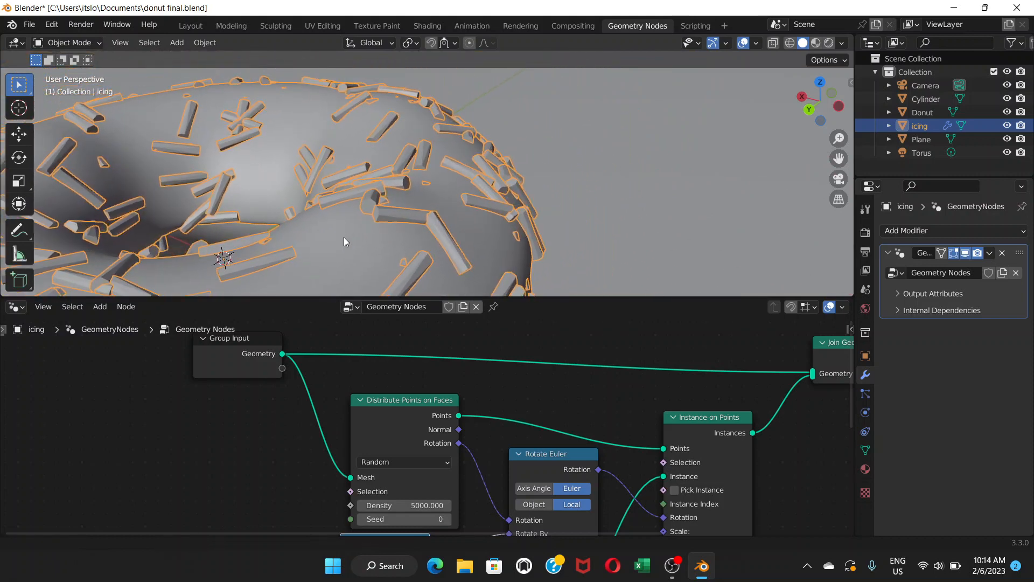
drag(343, 238, 380, 199)
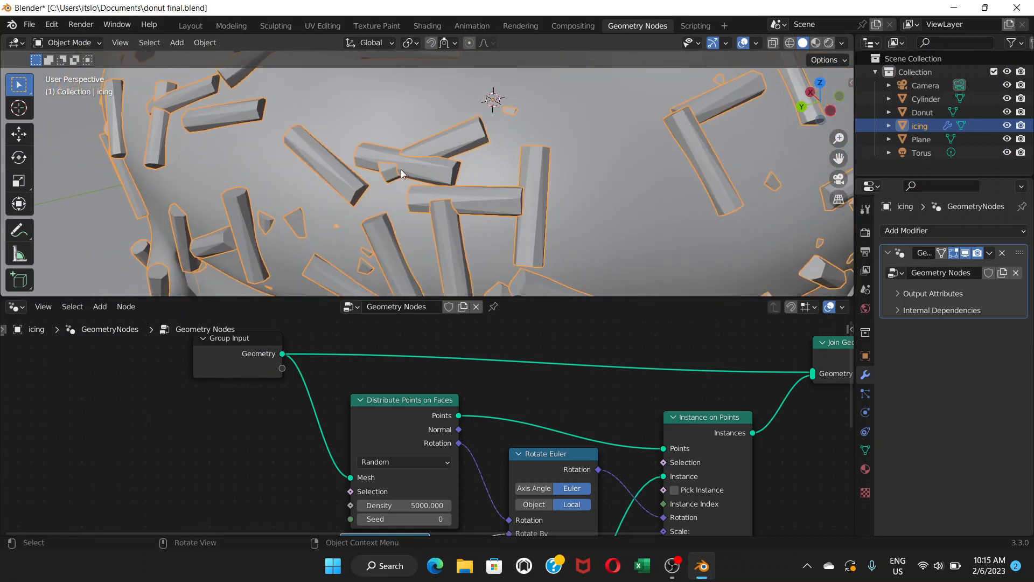
mouse_move(396, 158)
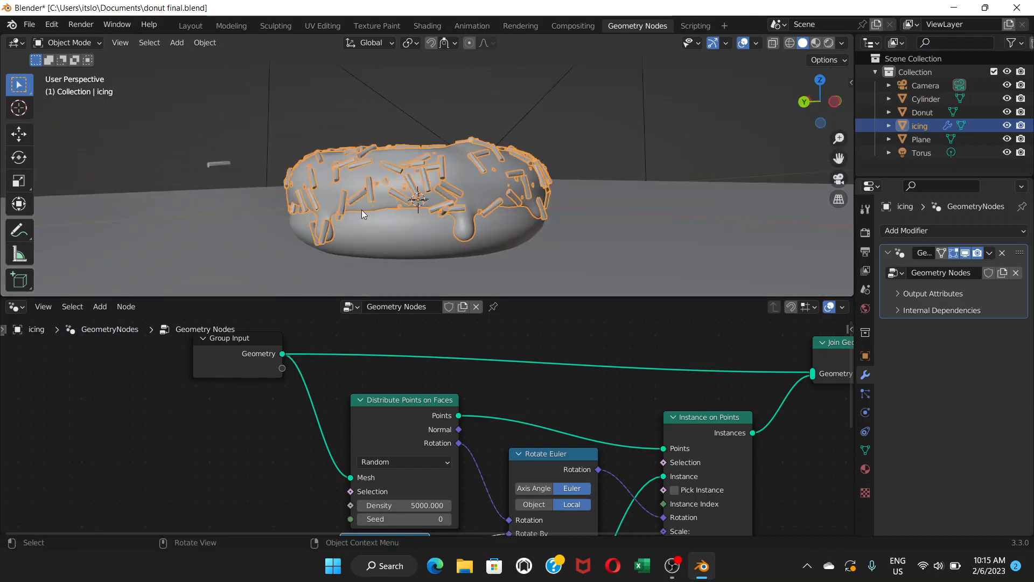
mouse_move(366, 232)
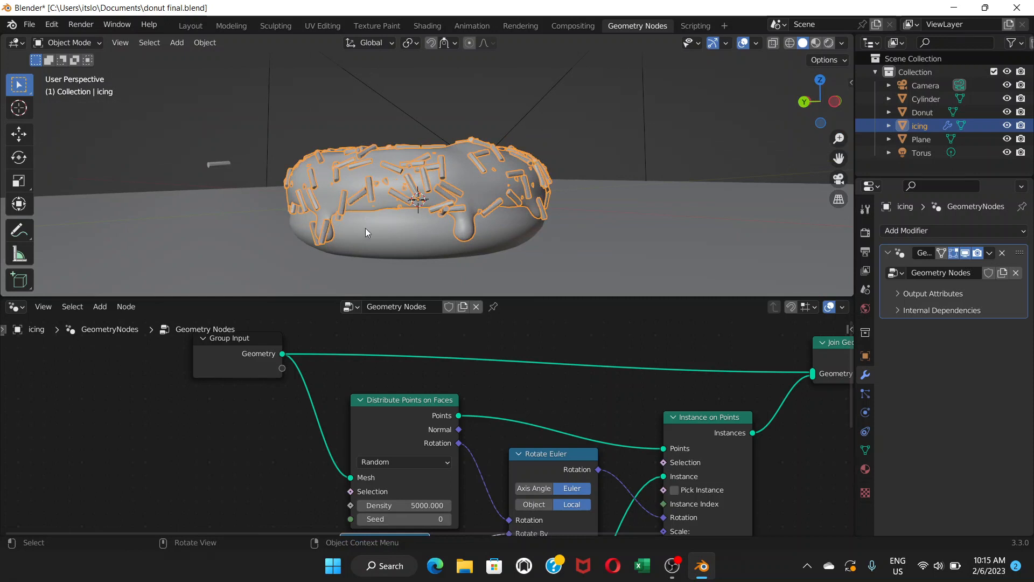
mouse_move(448, 211)
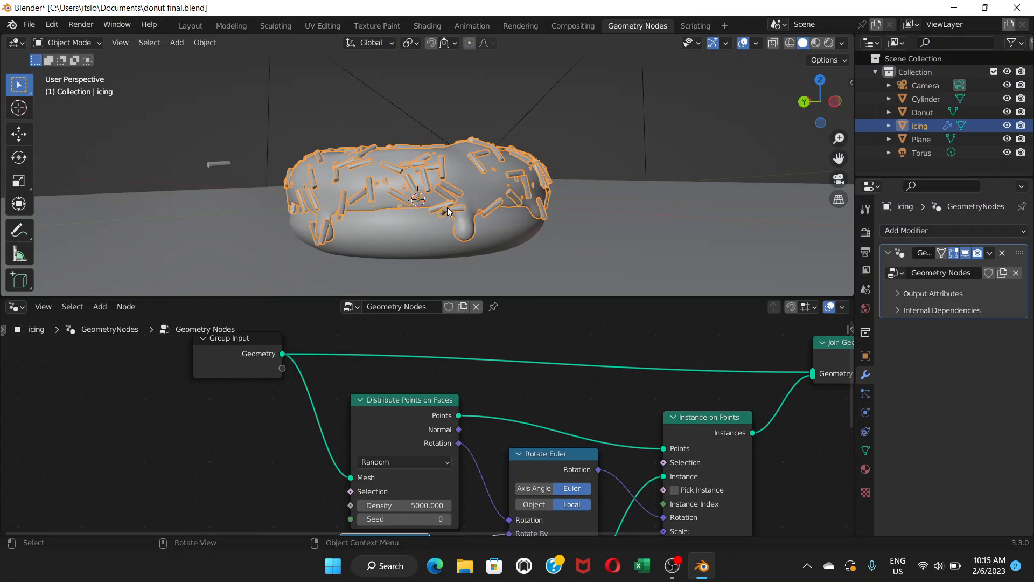
mouse_move(161, 91)
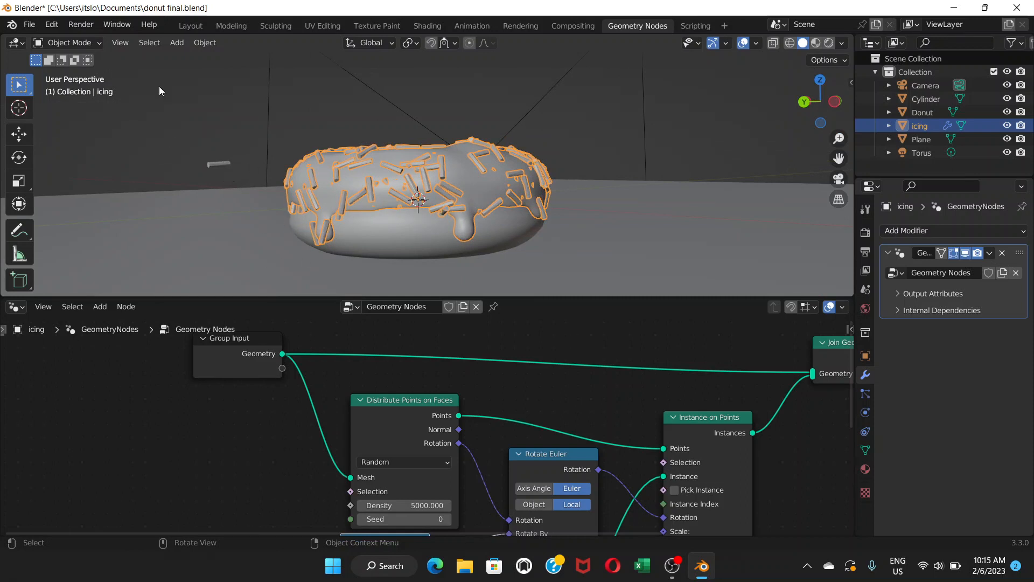
Switch the icing's interaction mode to Weight Paint.
click(68, 42)
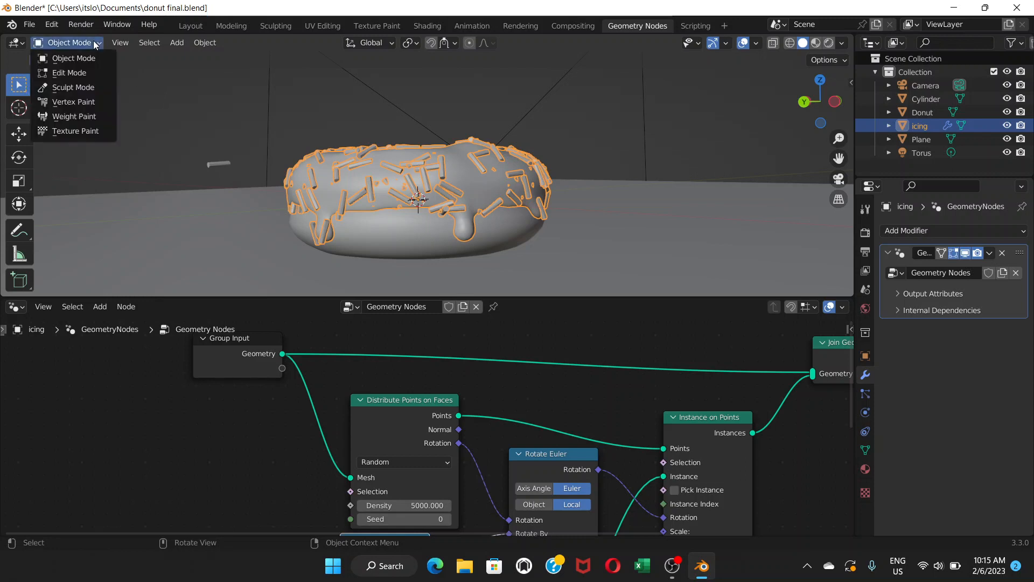
mouse_move(73, 58)
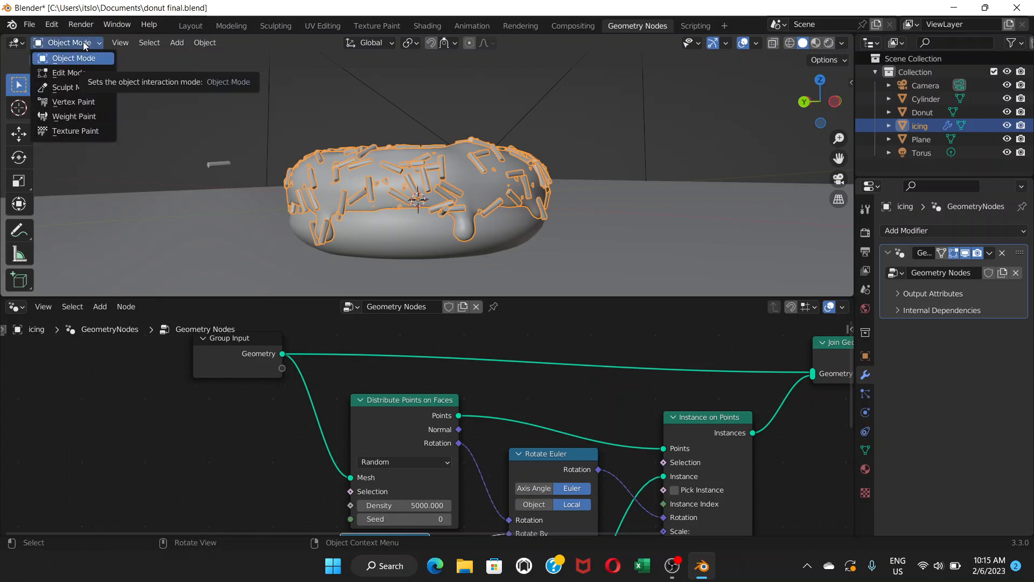
mouse_move(100, 47)
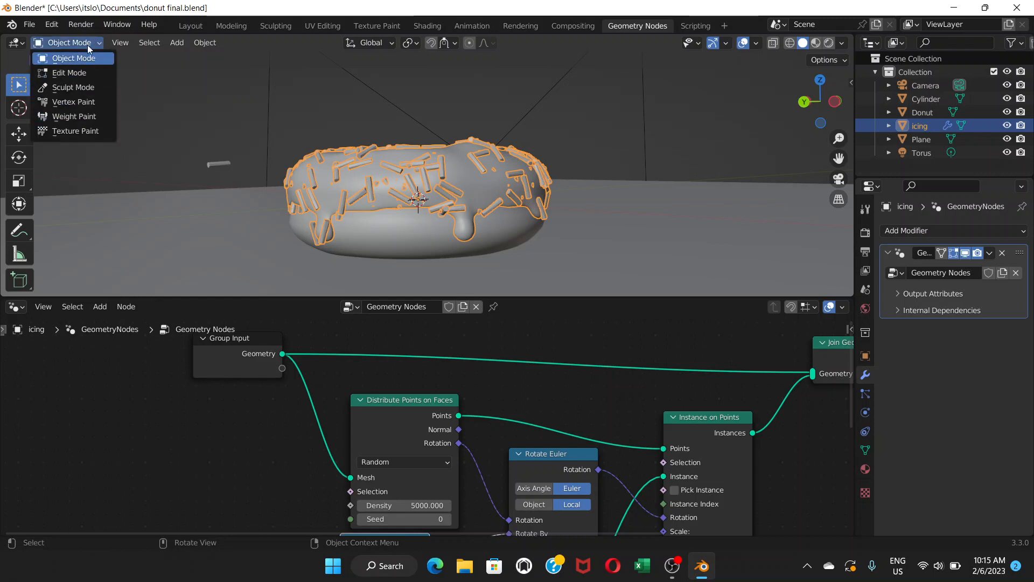
mouse_move(74, 116)
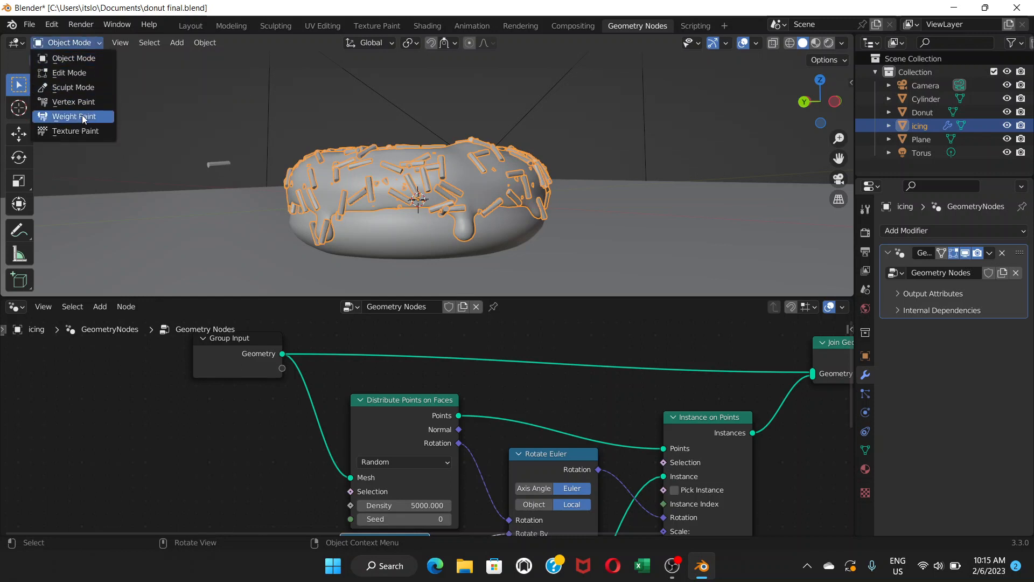
click(73, 116)
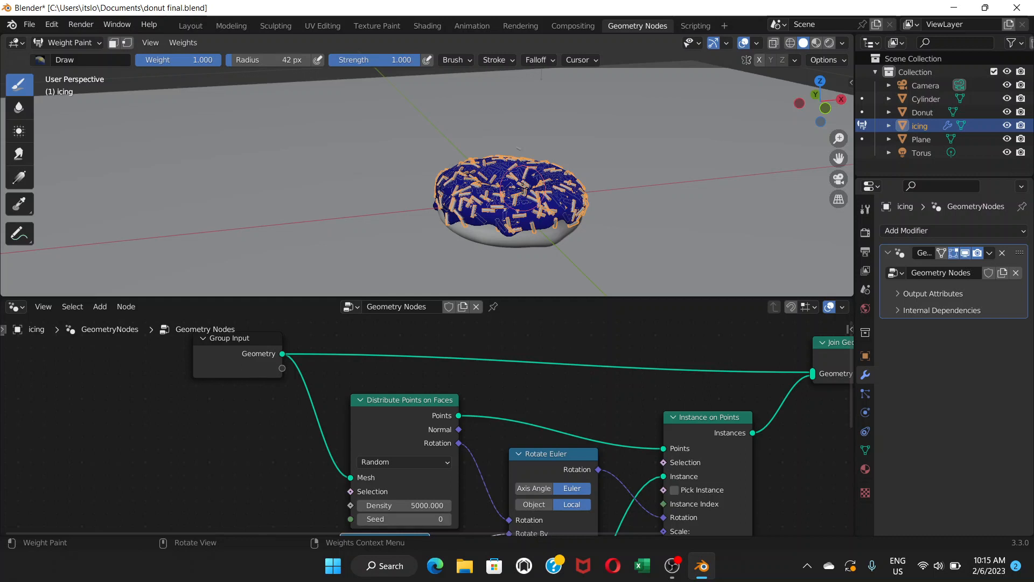
mouse_move(708, 206)
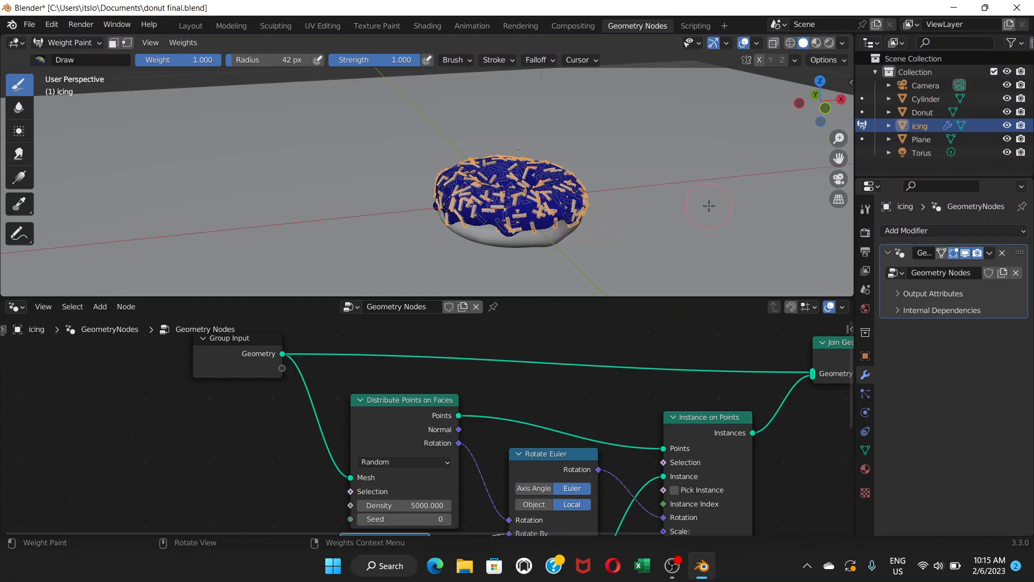
mouse_move(518, 205)
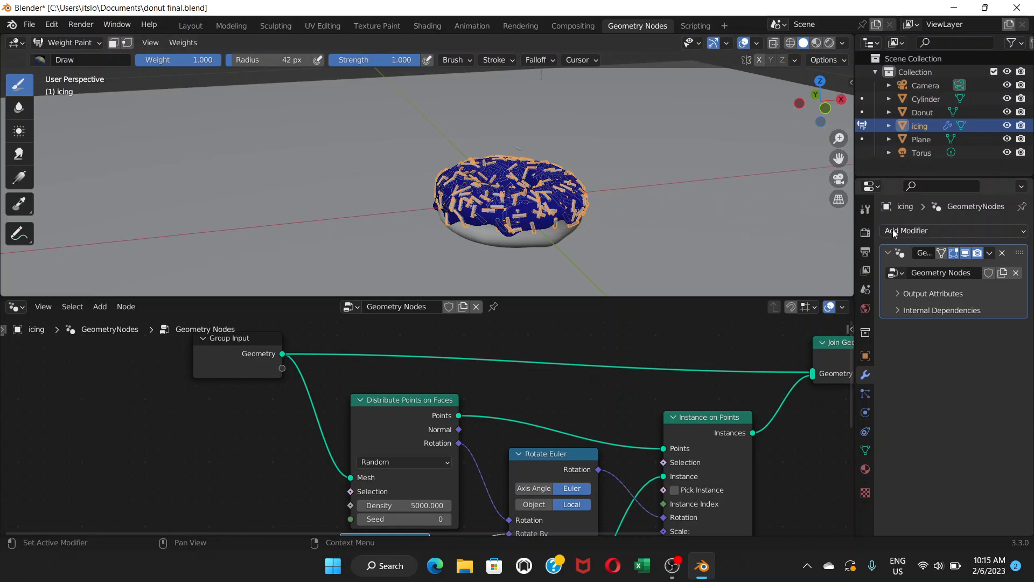
mouse_move(965, 253)
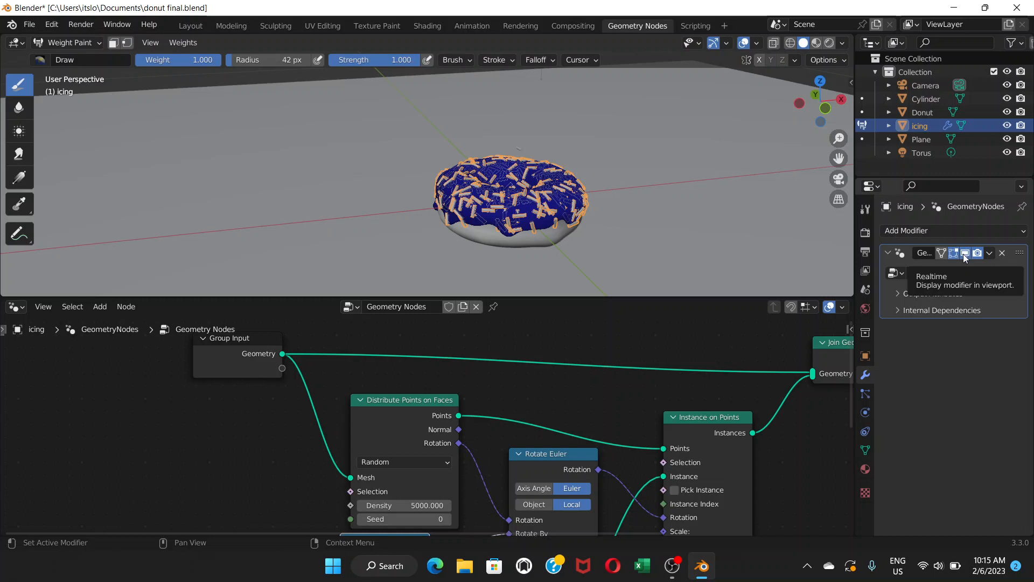
Turn off the Geometry Nodes modifier's viewport display on the icing.
click(965, 252)
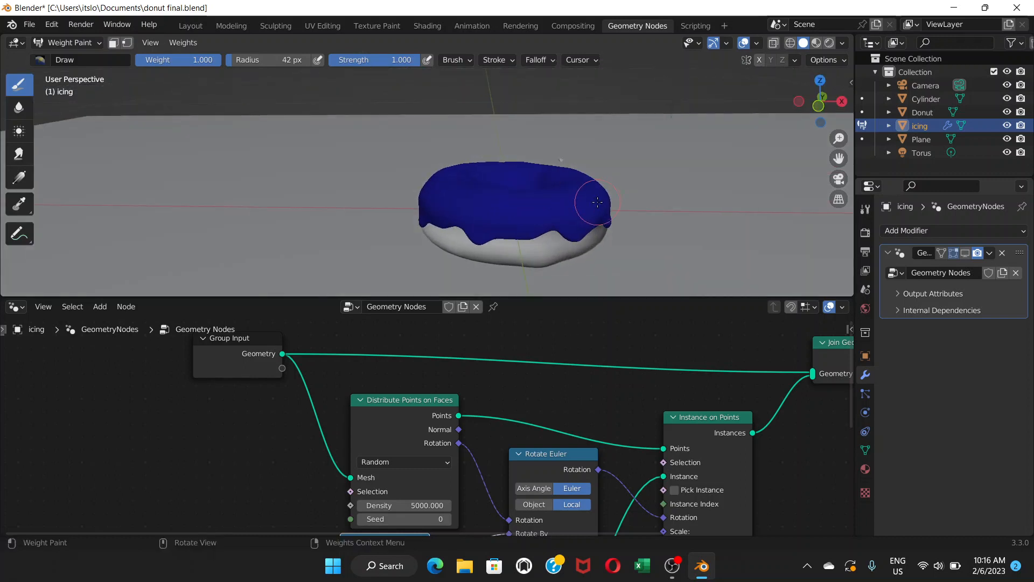
mouse_move(614, 191)
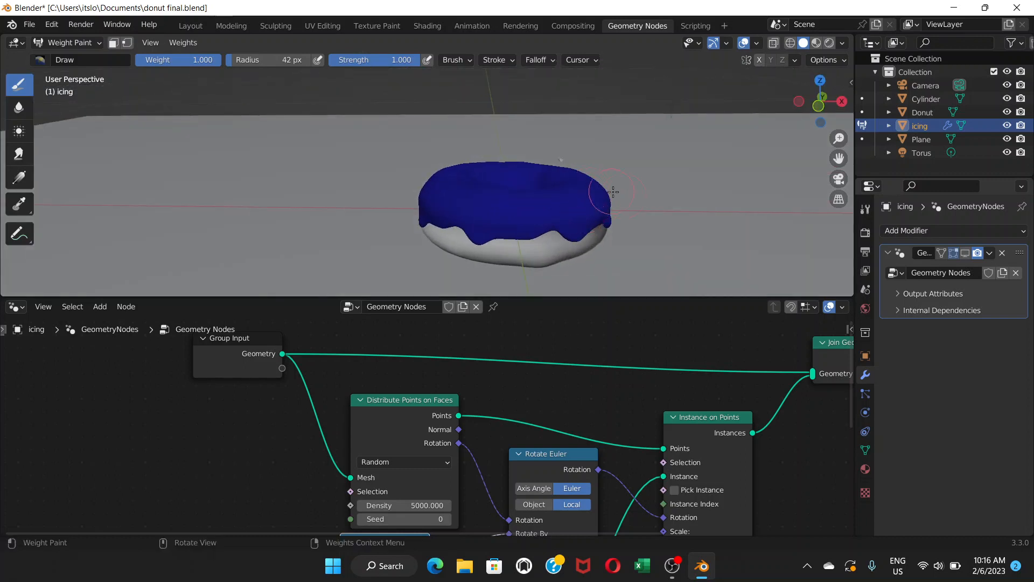
mouse_move(498, 205)
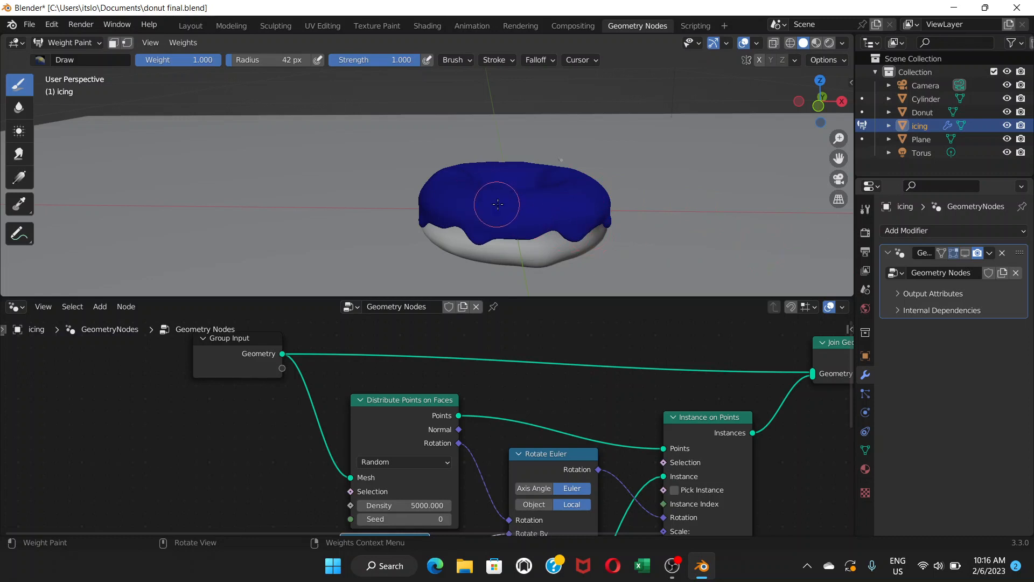
mouse_move(563, 204)
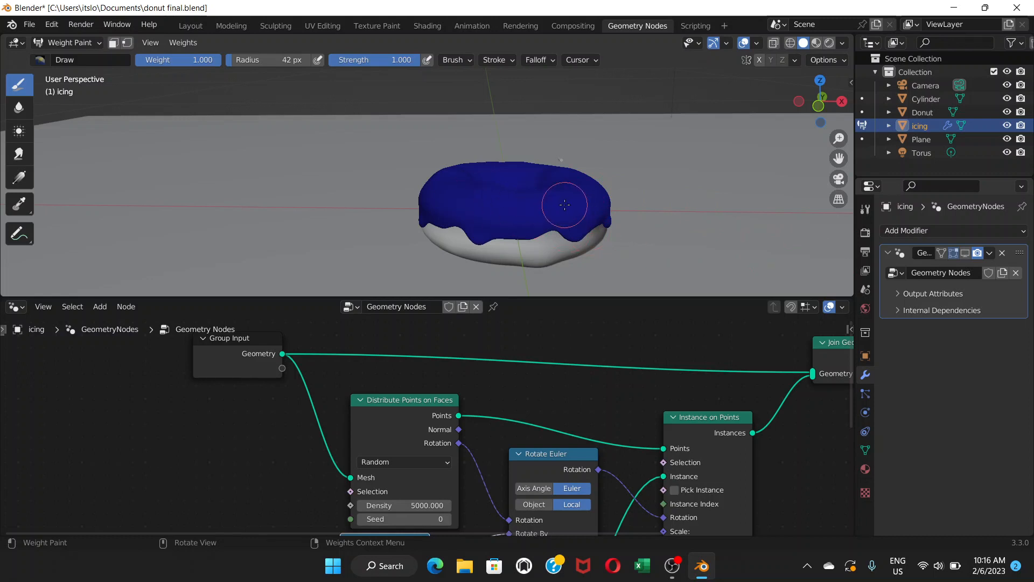
mouse_move(867, 395)
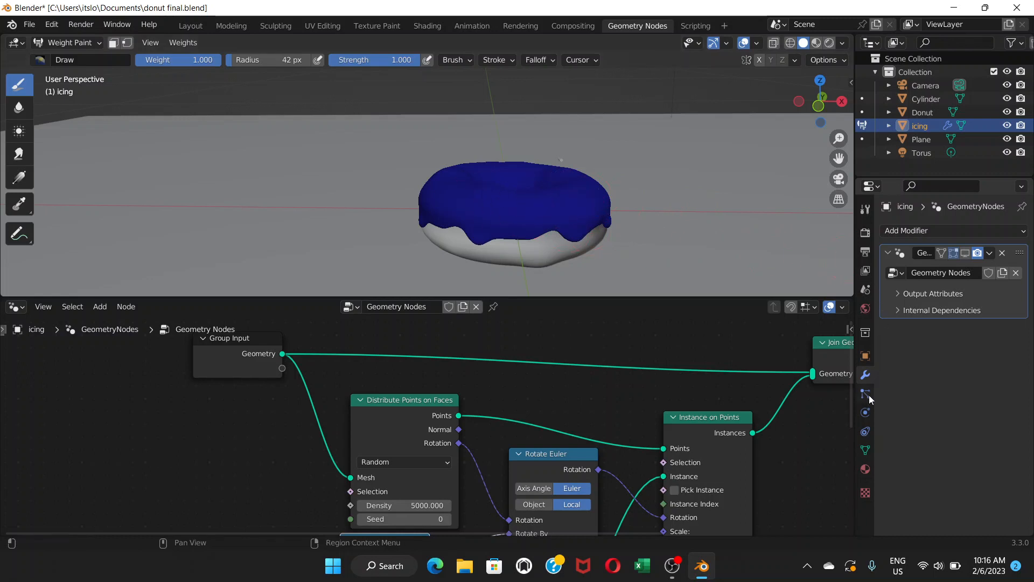
mouse_move(865, 450)
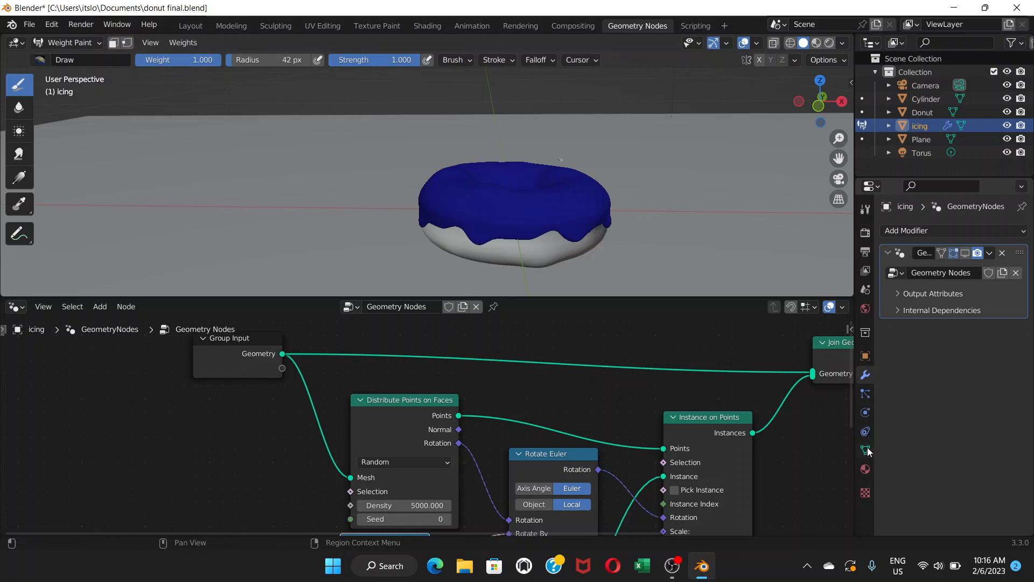
Paint a weight patch on the icing and rename the new vertex group 'more sprinkles'.
click(864, 451)
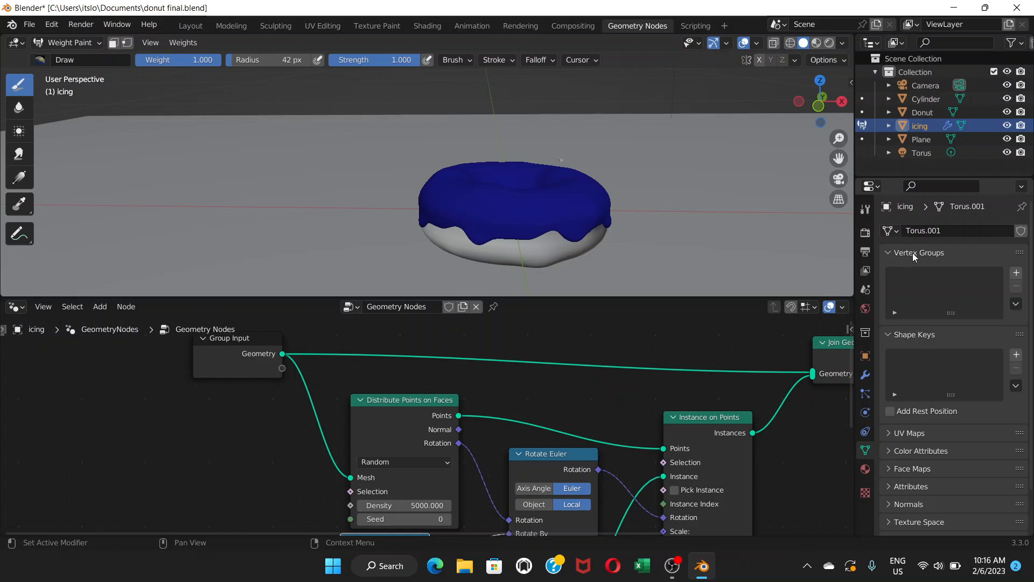
mouse_move(694, 243)
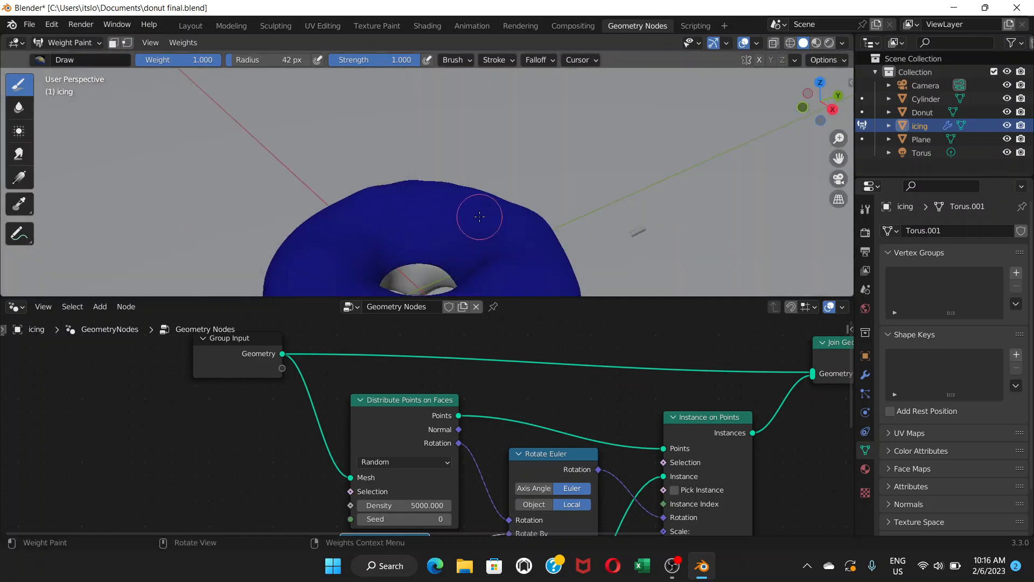
click(495, 200)
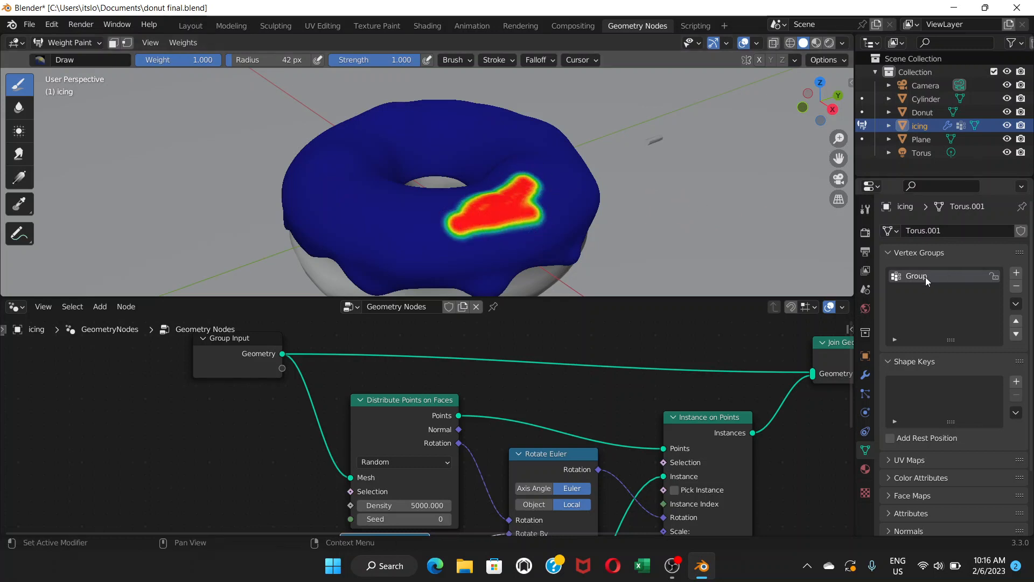
double_click(916, 275)
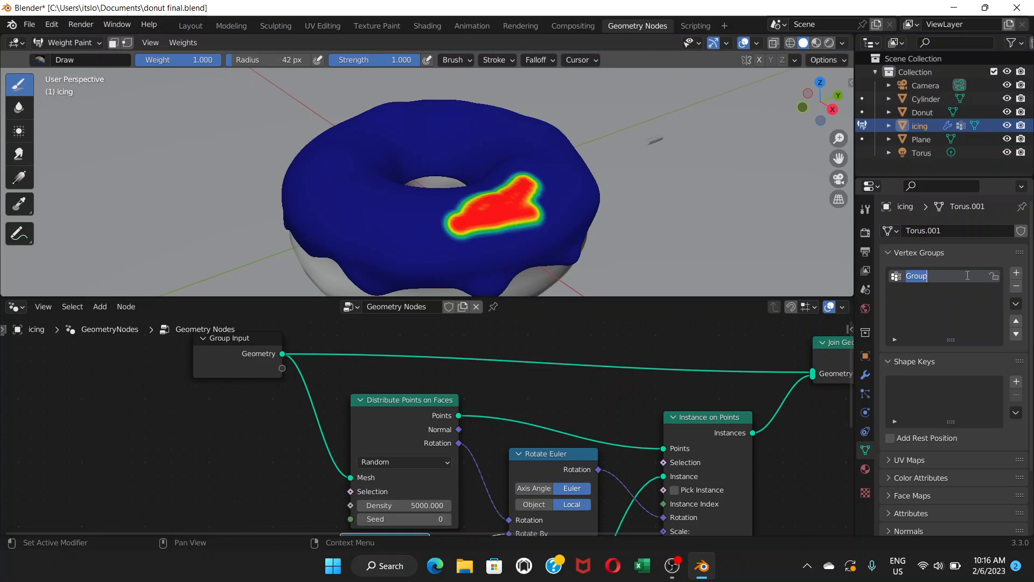
text(sprinkle)
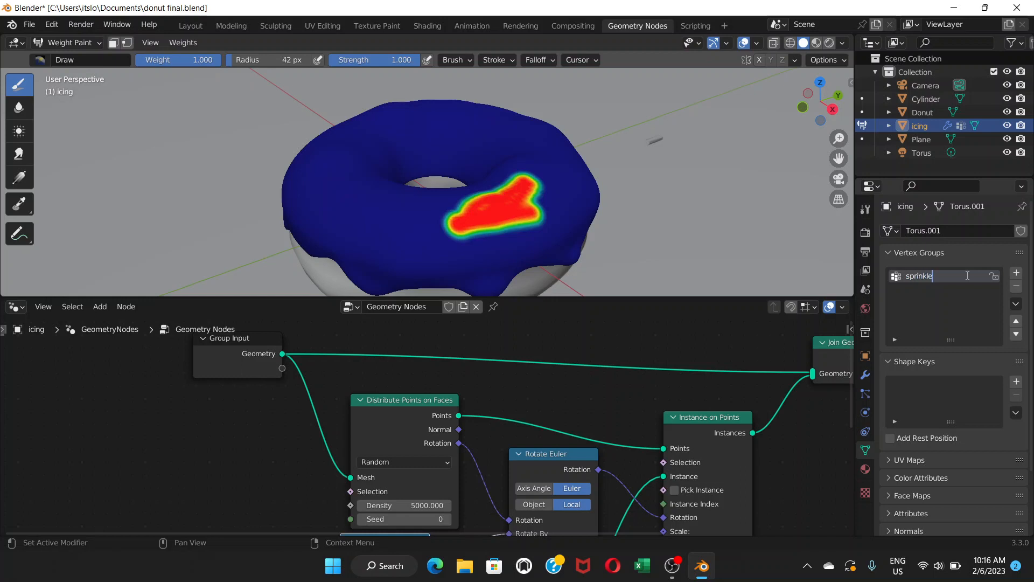
text(s)
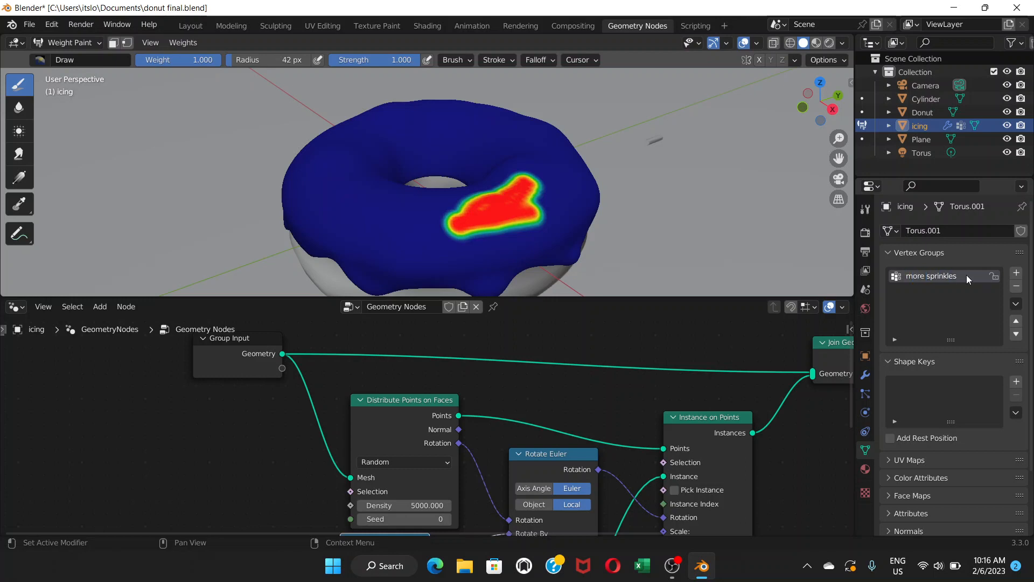
mouse_move(496, 199)
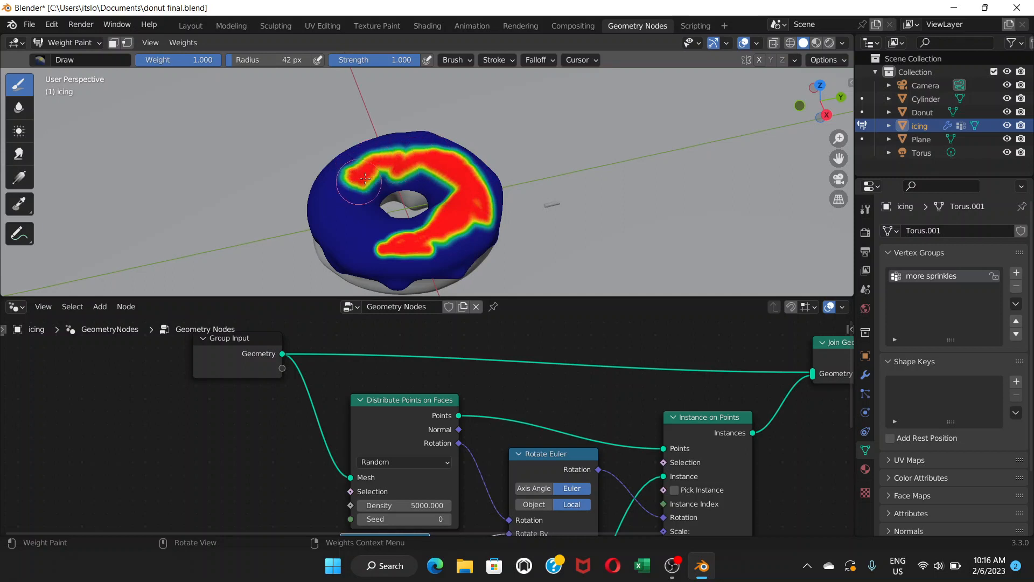
Paint high-weight Draw brush strokes across the icing top.
click(363, 178)
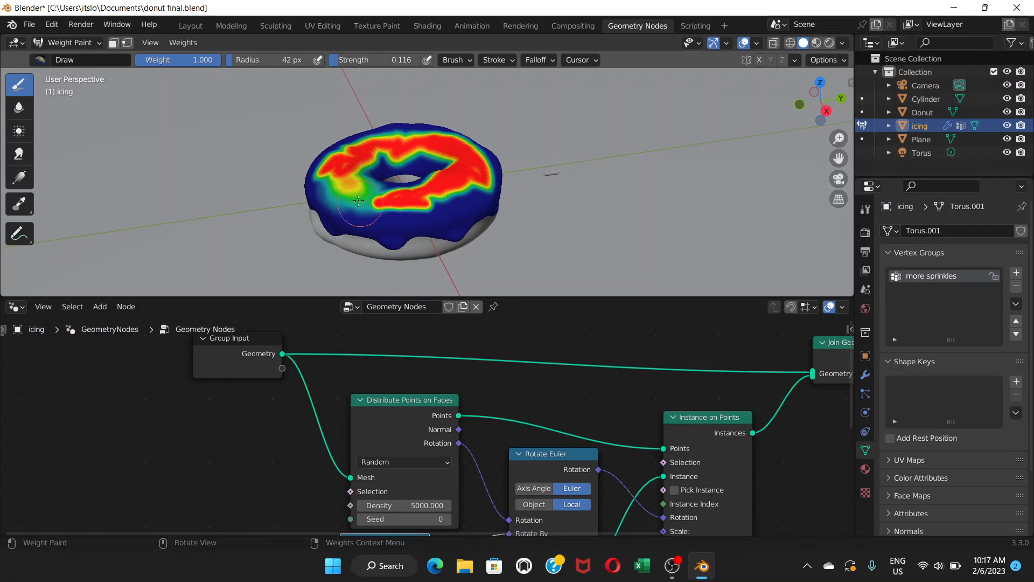
click(358, 200)
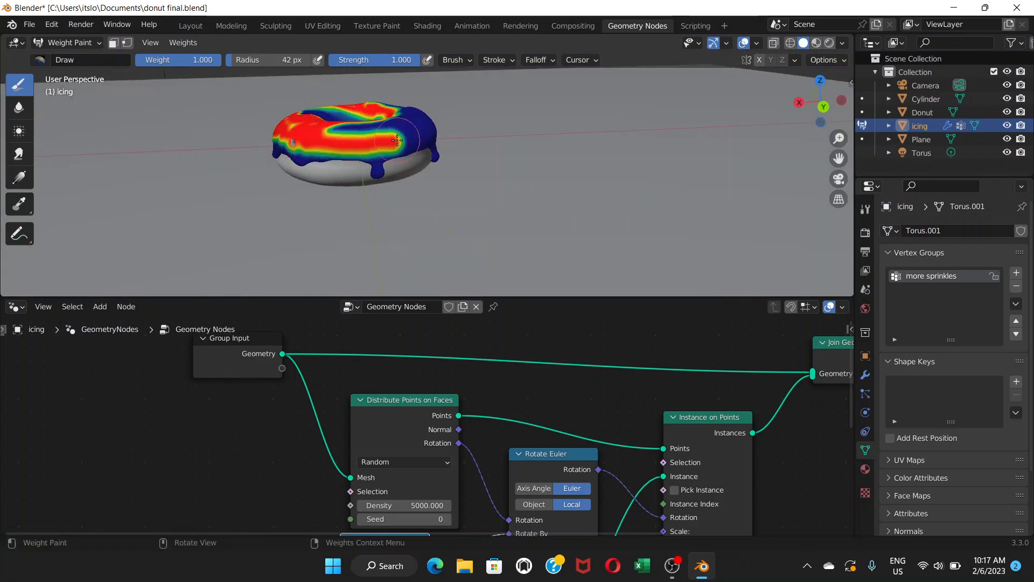
drag(396, 139, 343, 182)
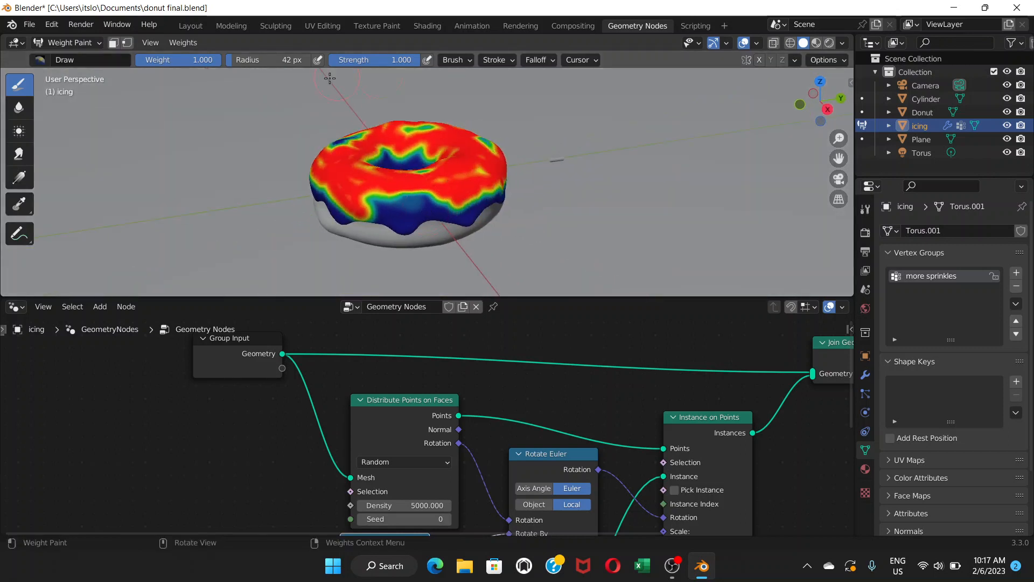
click(401, 209)
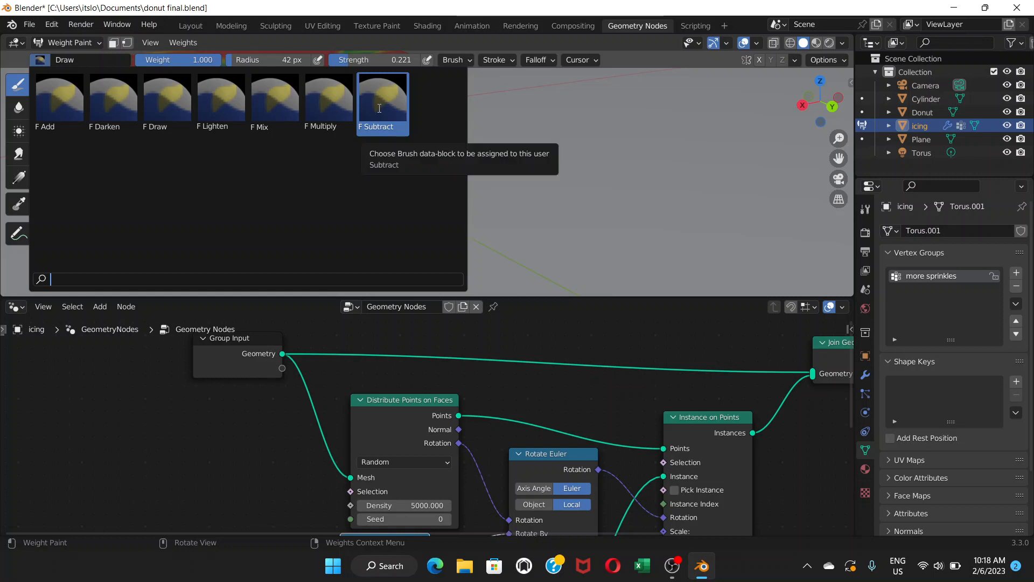
Pick the Subtract brush, then return to Draw and paint the icing's side edge.
click(382, 102)
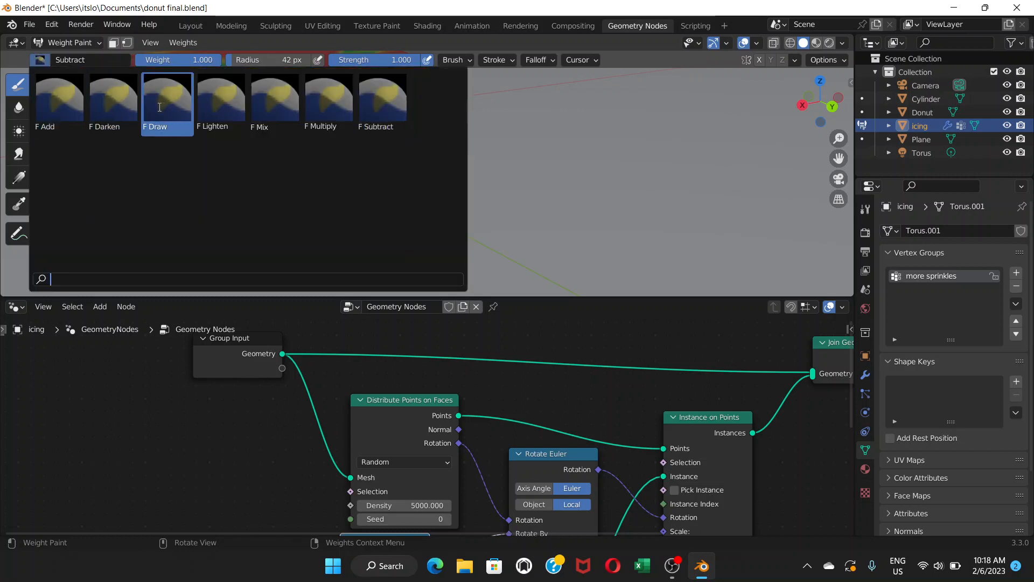
click(167, 97)
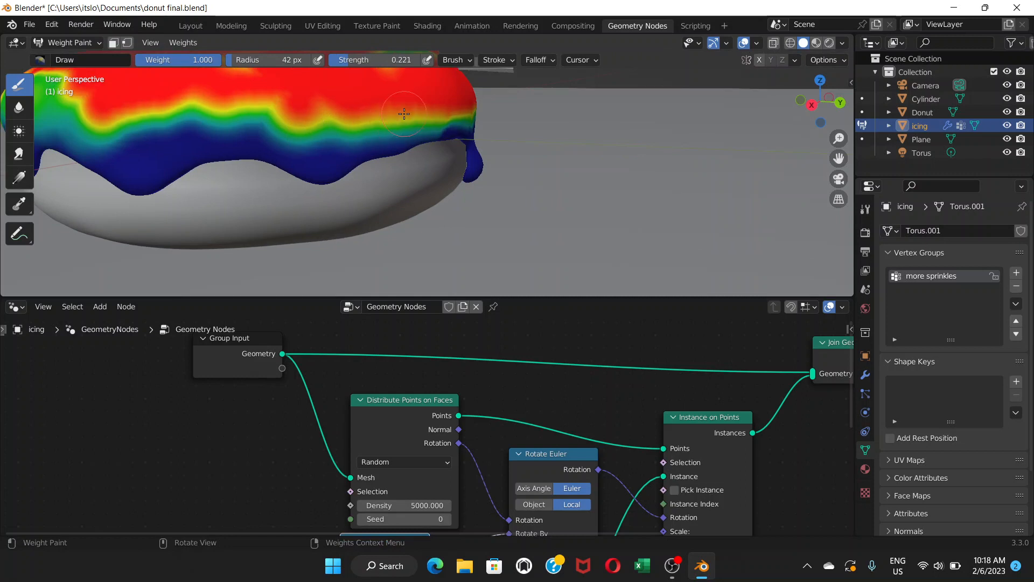
drag(403, 112, 186, 170)
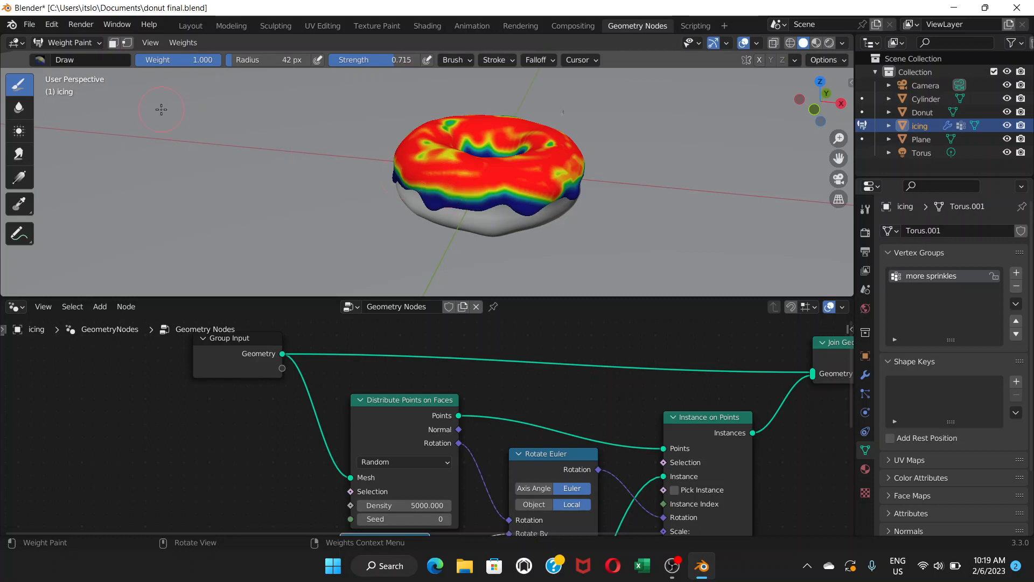
mouse_move(396, 191)
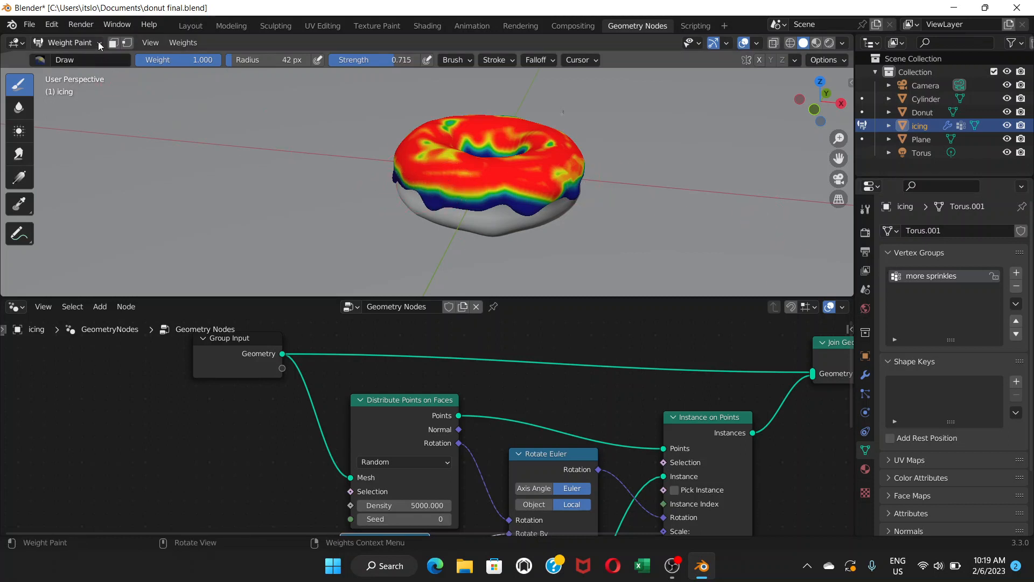
Return the icing to Object Mode and open its Modifier properties.
click(68, 42)
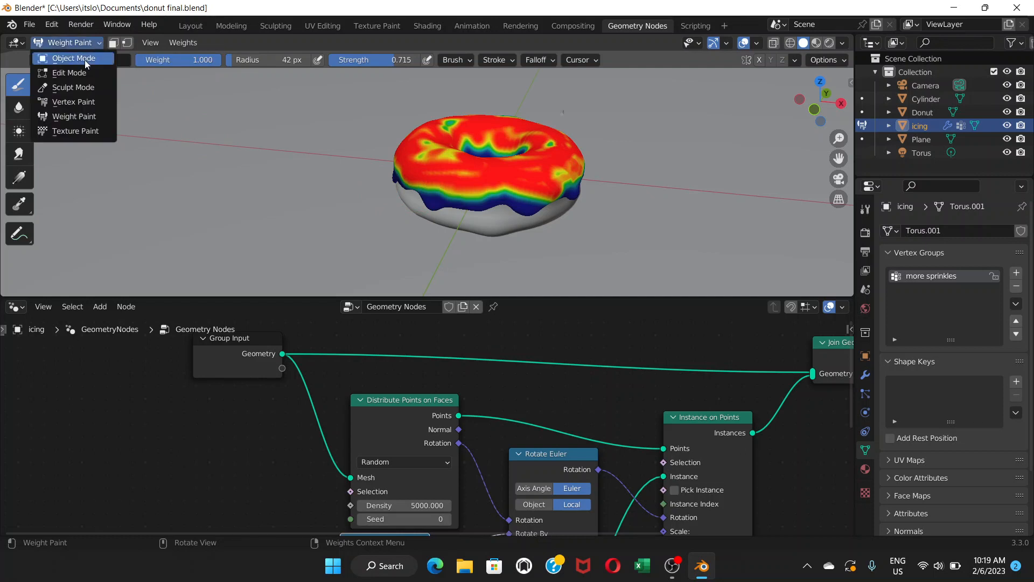
click(73, 58)
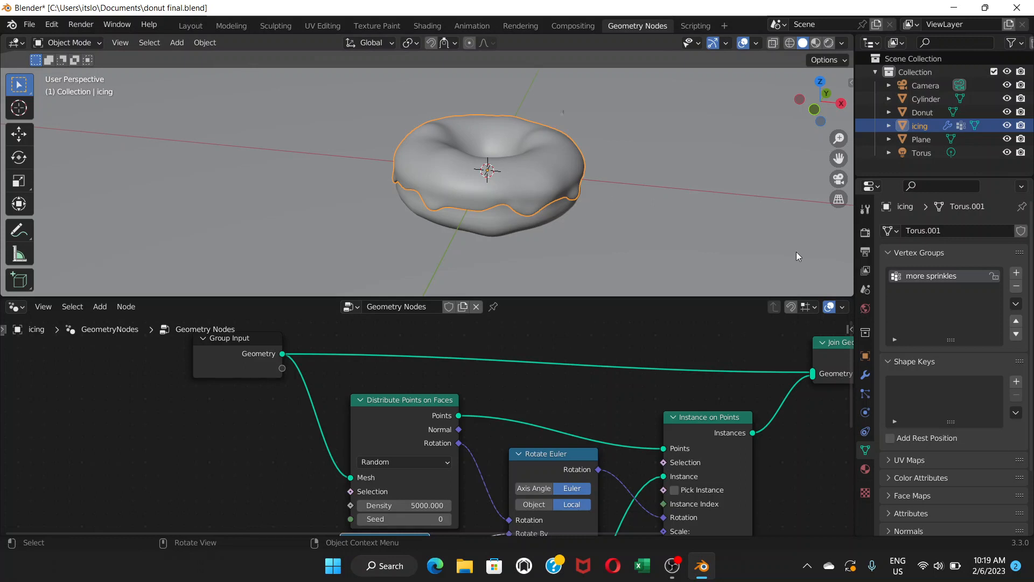
mouse_move(867, 390)
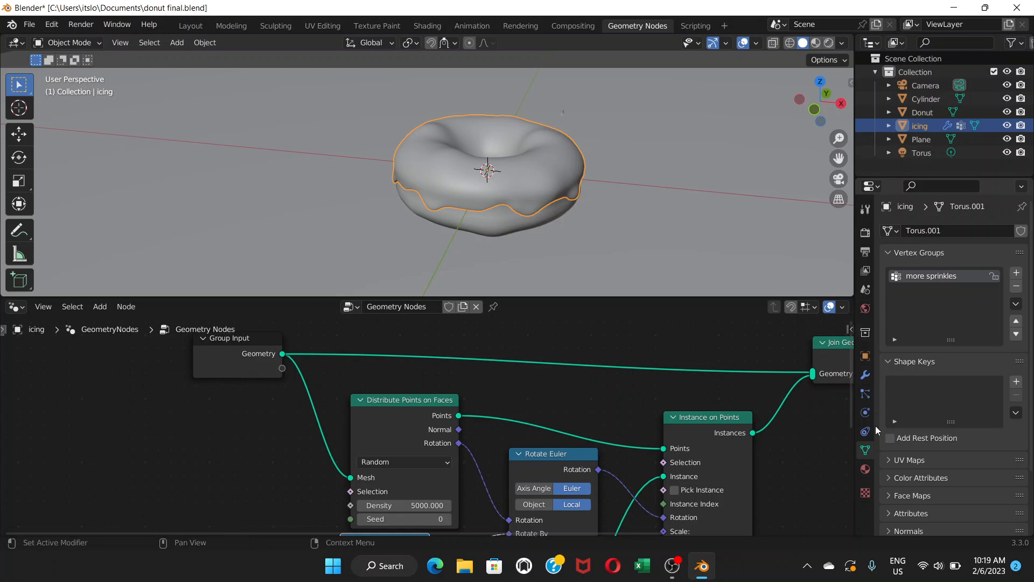
click(865, 373)
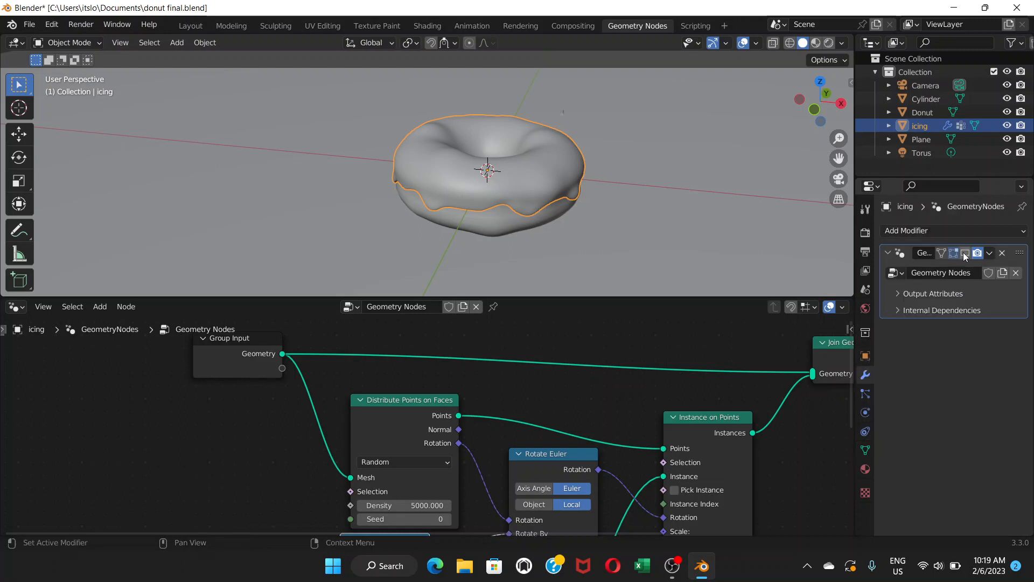
mouse_move(963, 253)
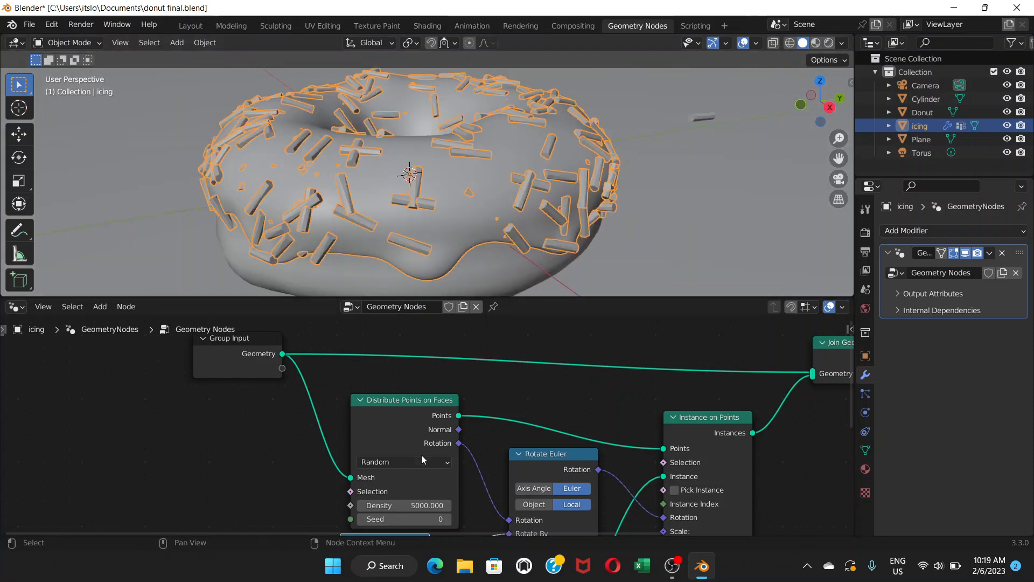
Set Distribute Points on Faces density to 10000 and orbit to inspect the coverage.
click(403, 505)
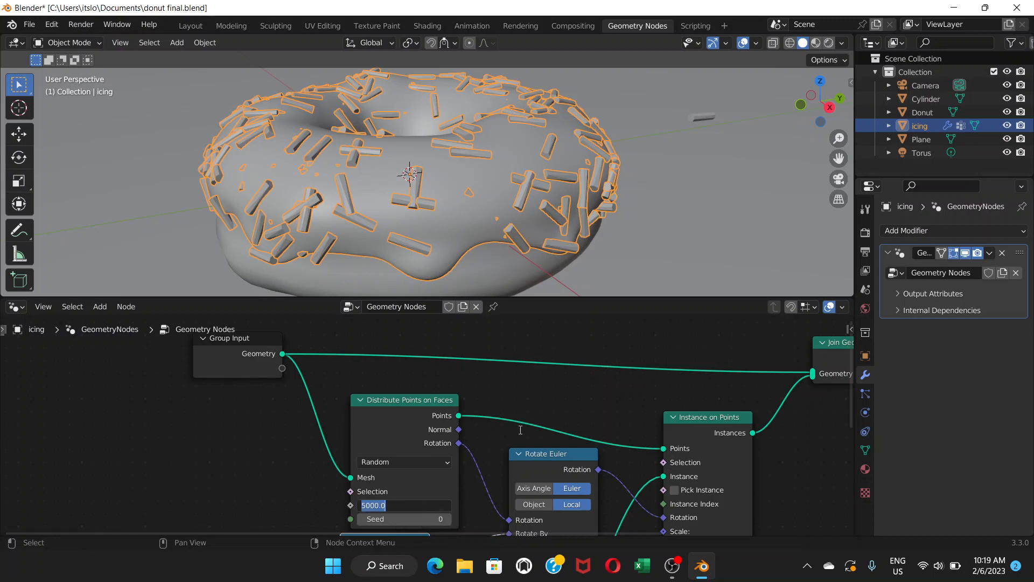
text(100)
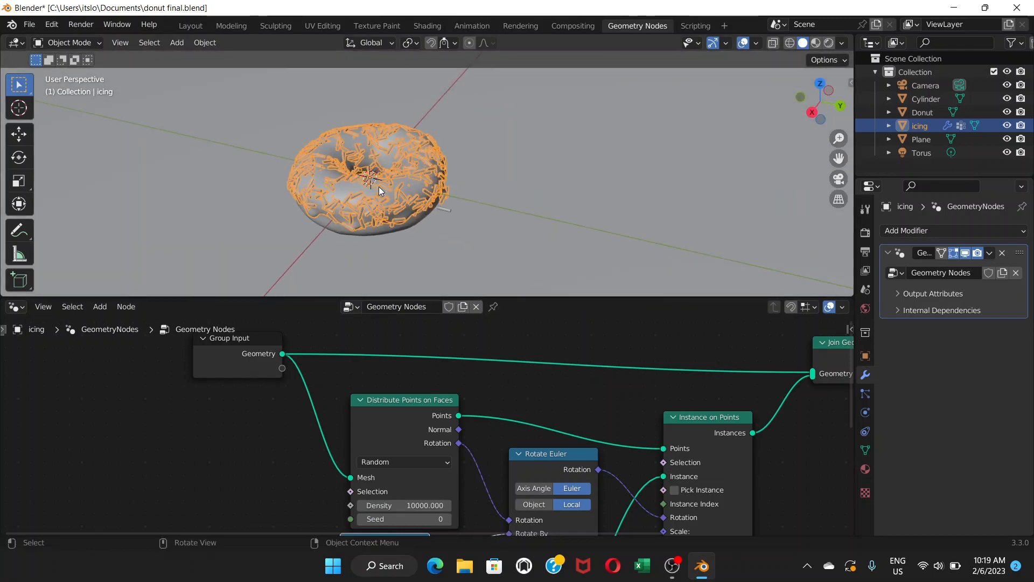
drag(370, 185, 408, 151)
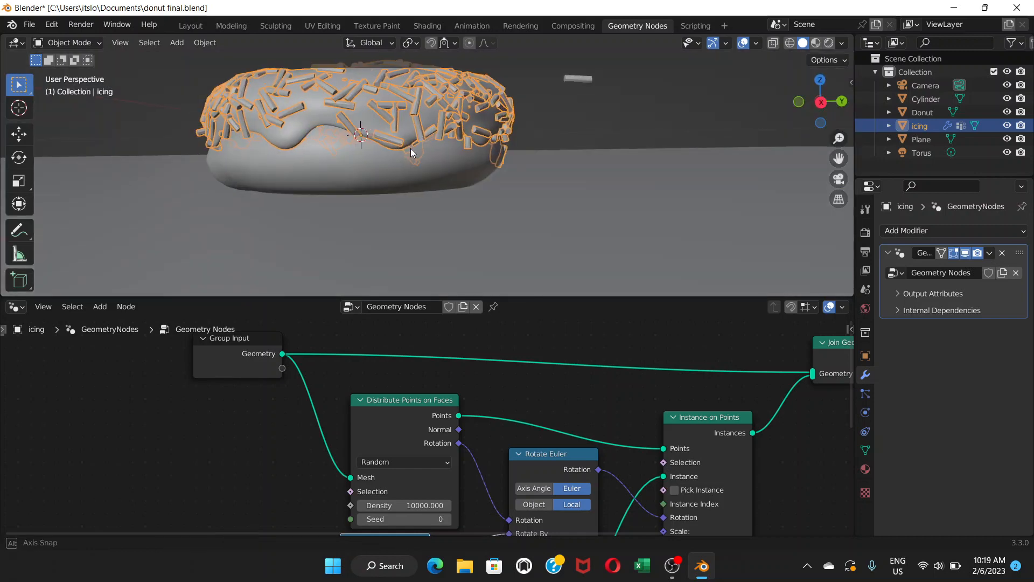
drag(409, 152, 376, 158)
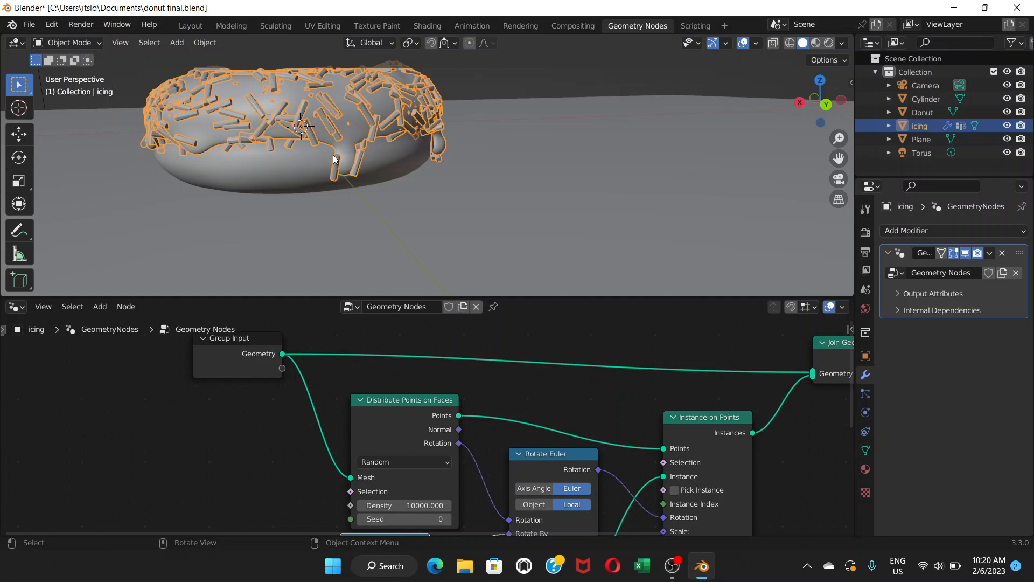
drag(333, 158, 349, 188)
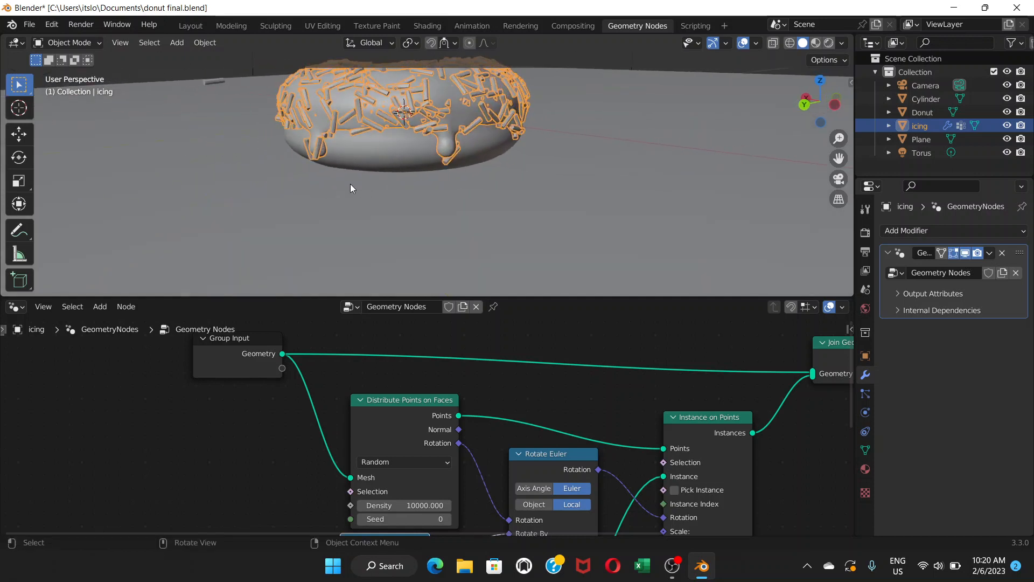
mouse_move(247, 373)
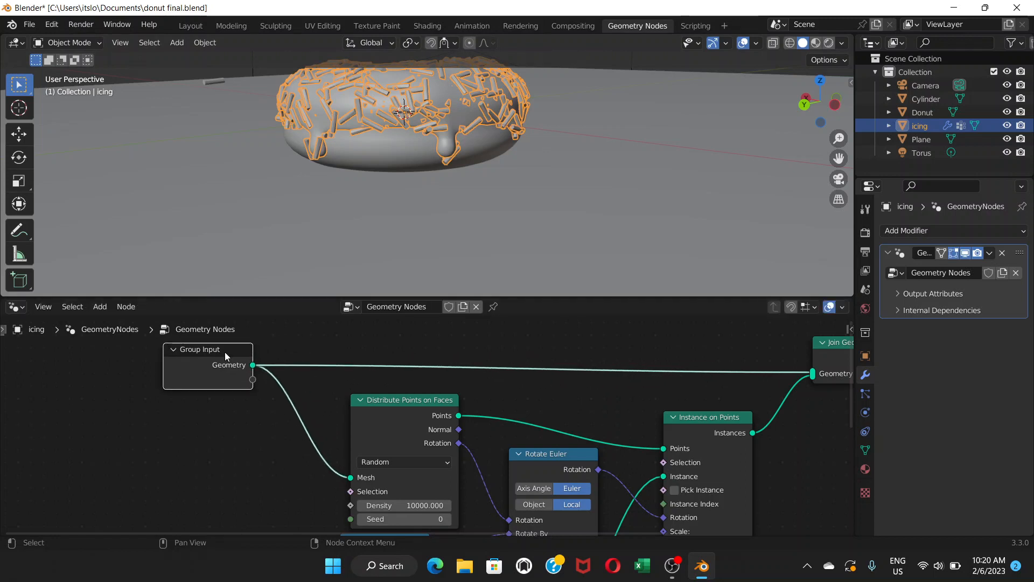
mouse_move(327, 408)
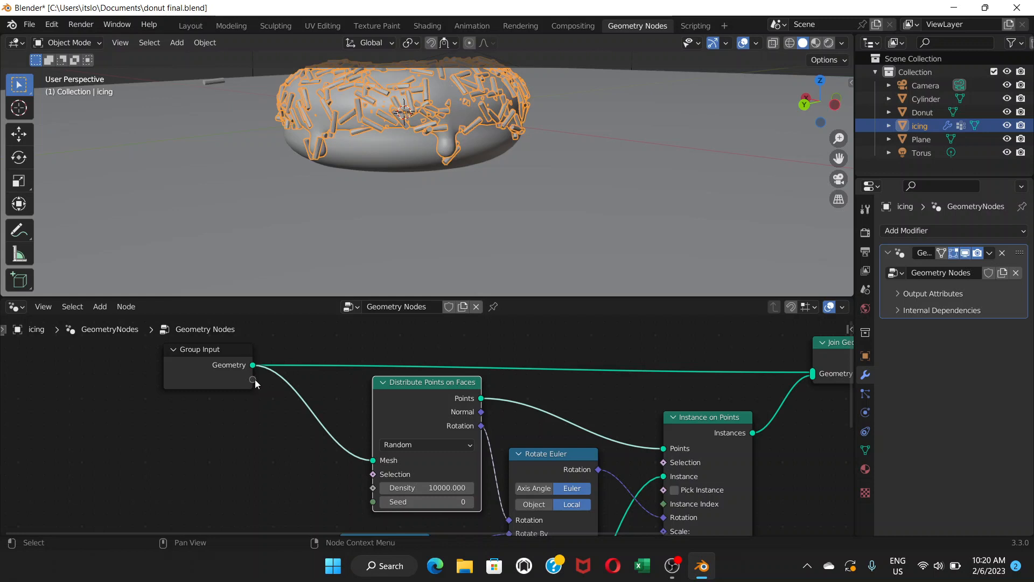
mouse_move(251, 365)
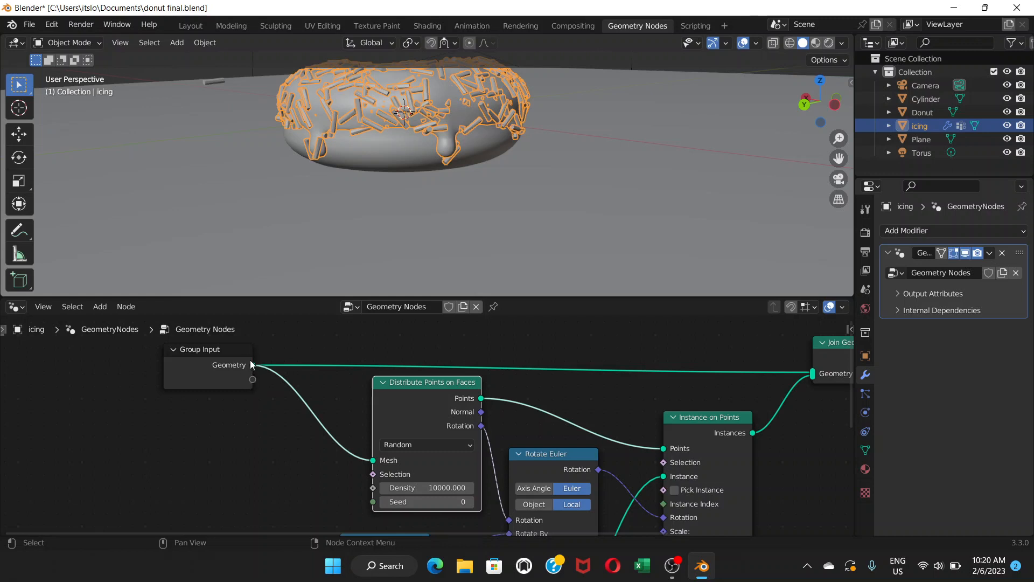
mouse_move(249, 386)
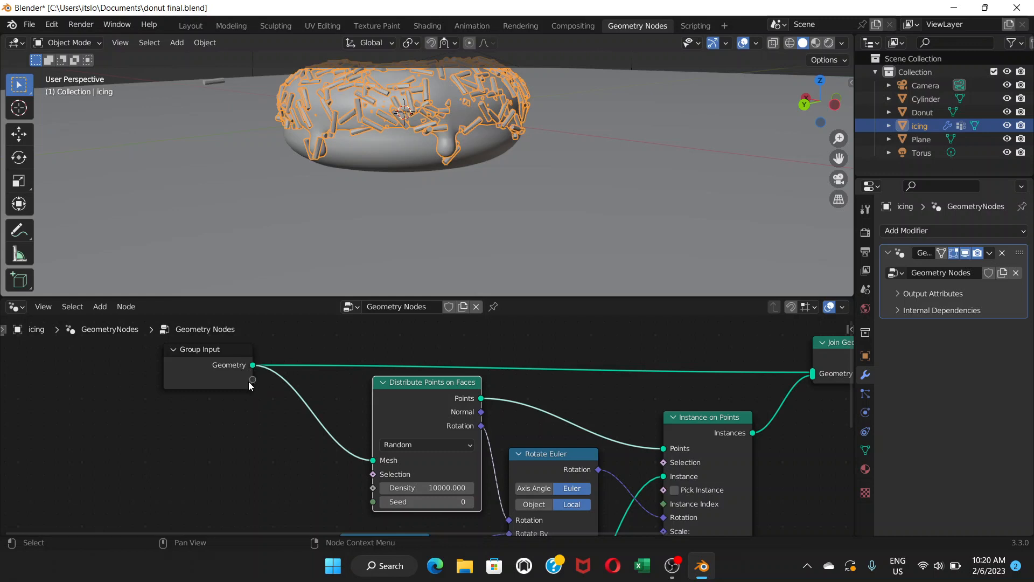
mouse_move(252, 385)
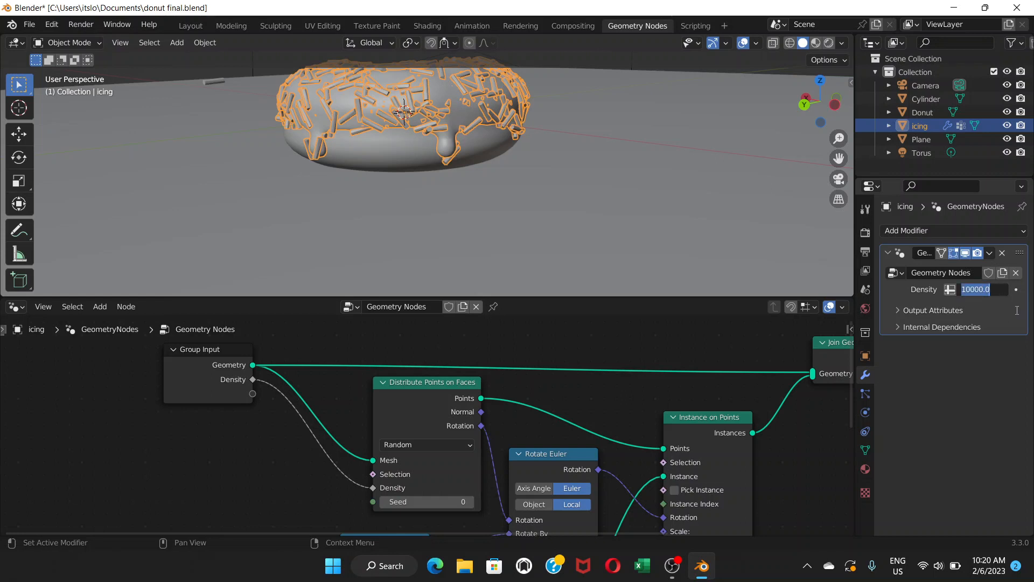
Test modifier Density values of 5000 and 10000, confirming 10000.
text(5000)
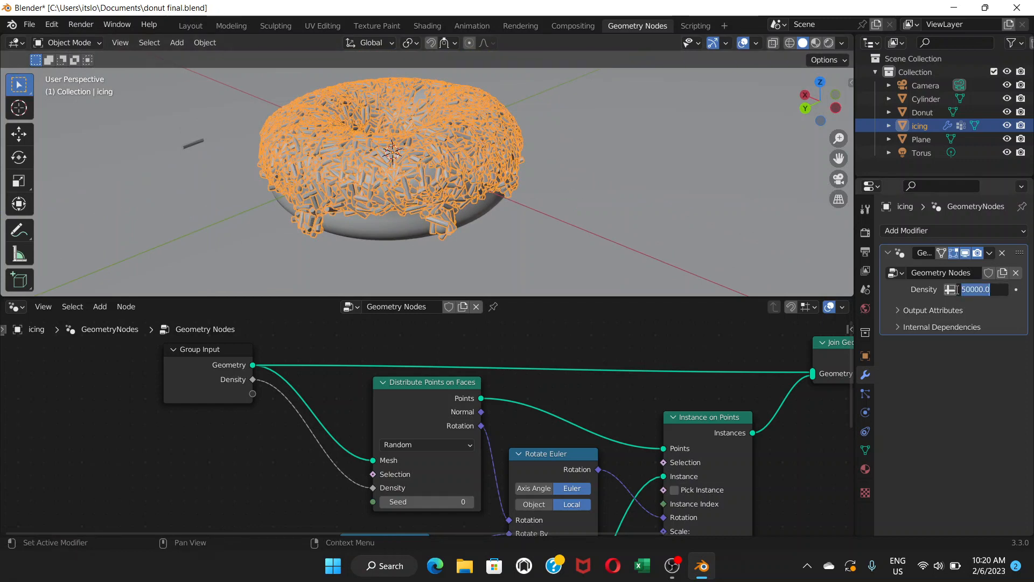
text(10000)
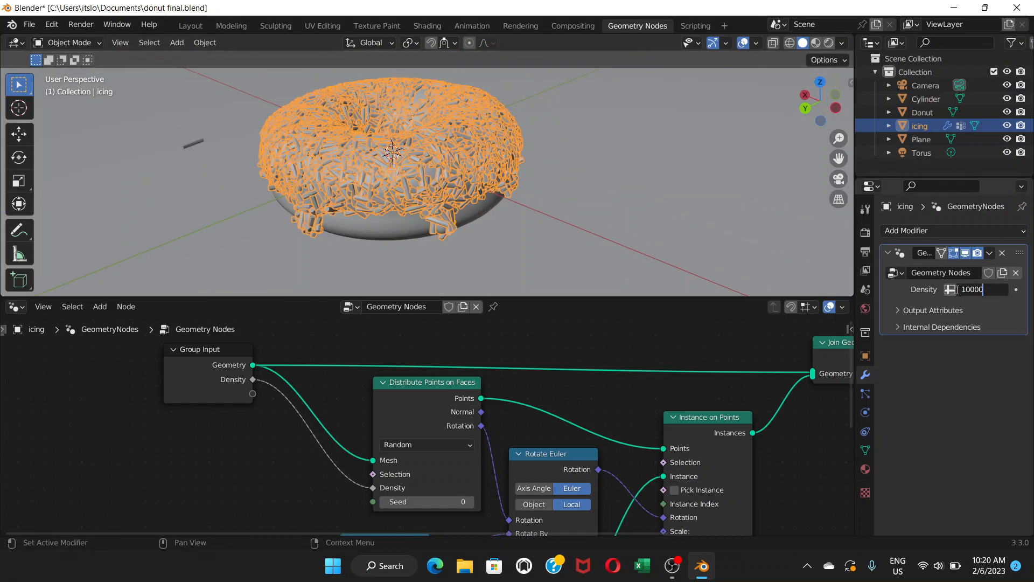
key(Return)
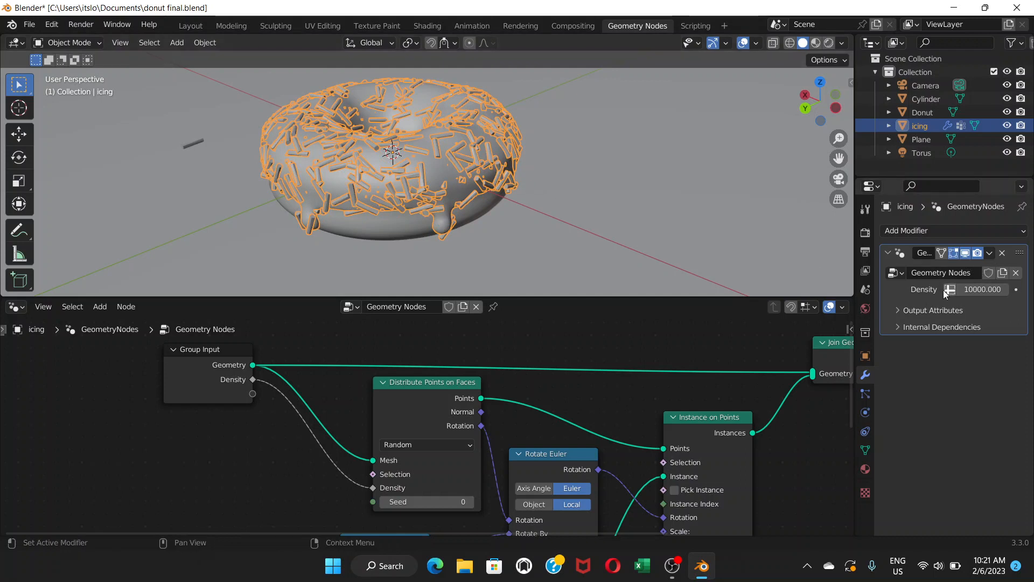
mouse_move(954, 296)
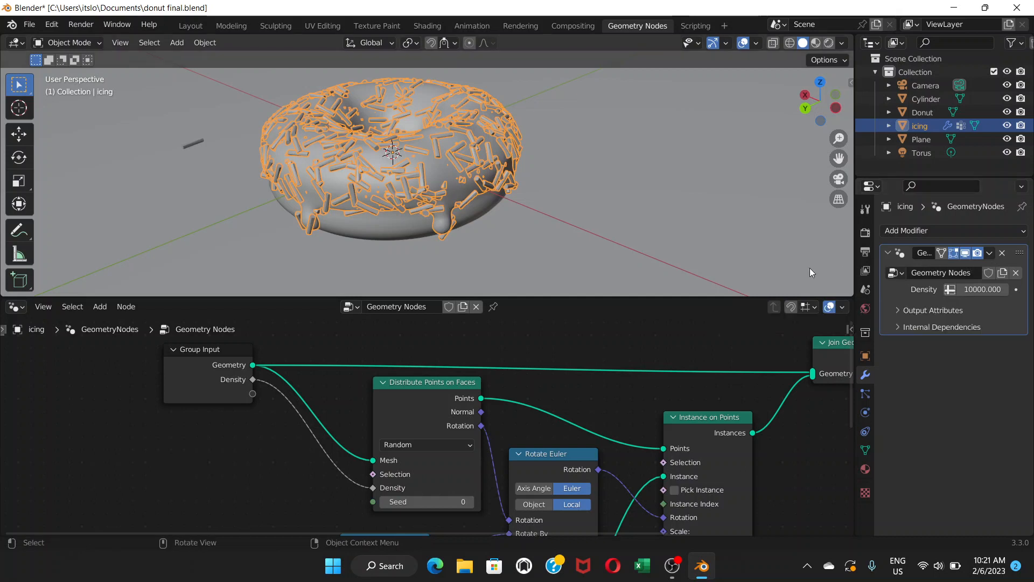
mouse_move(853, 261)
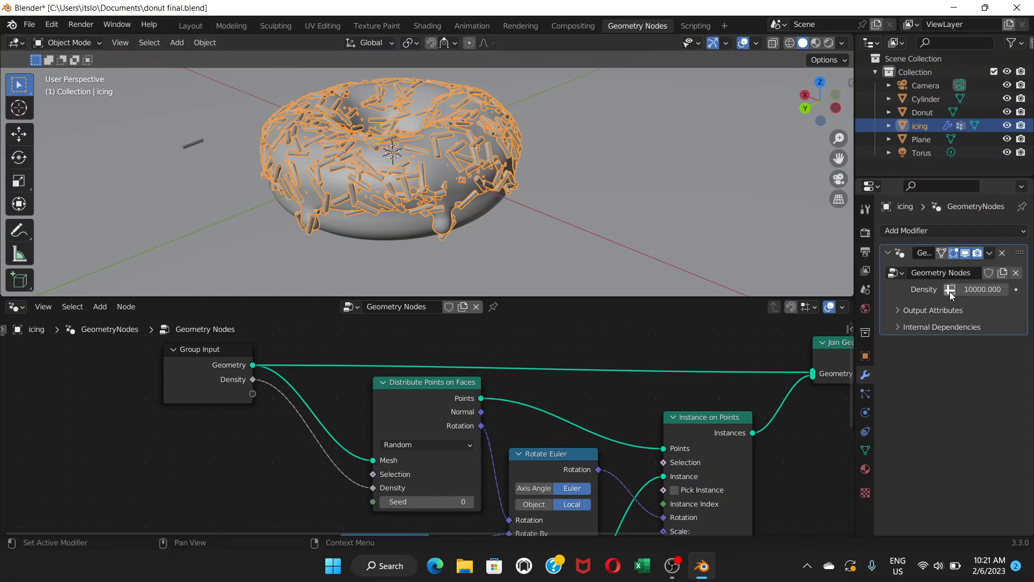
mouse_move(950, 288)
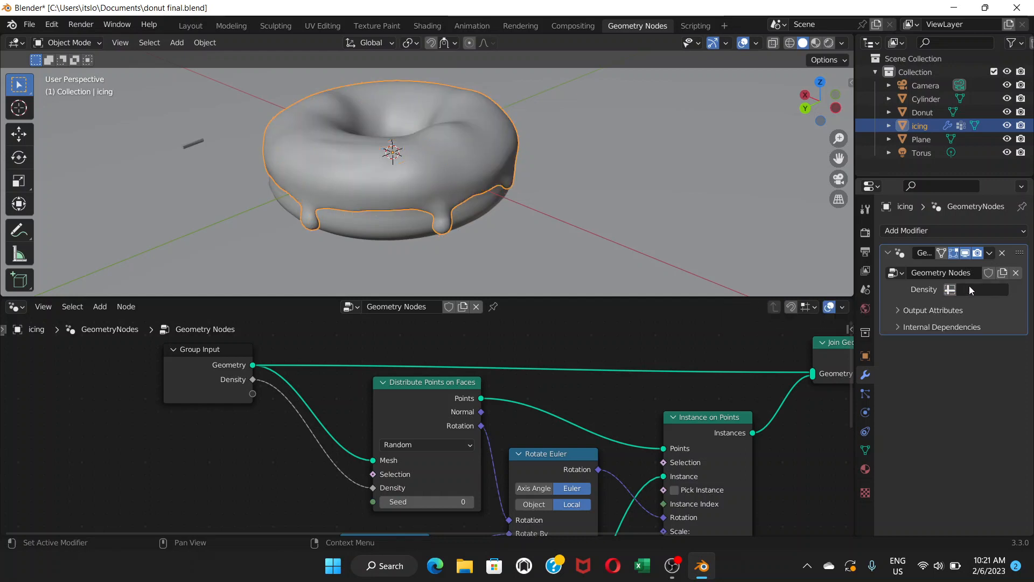
mouse_move(982, 296)
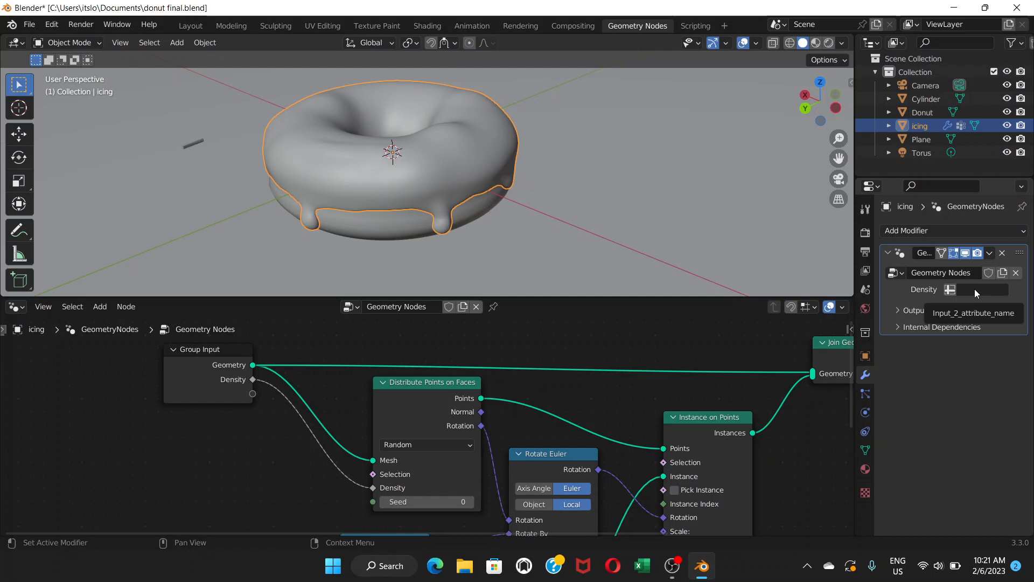
Set the density's attribute input to the 'more sprinkles' vertex group.
click(986, 288)
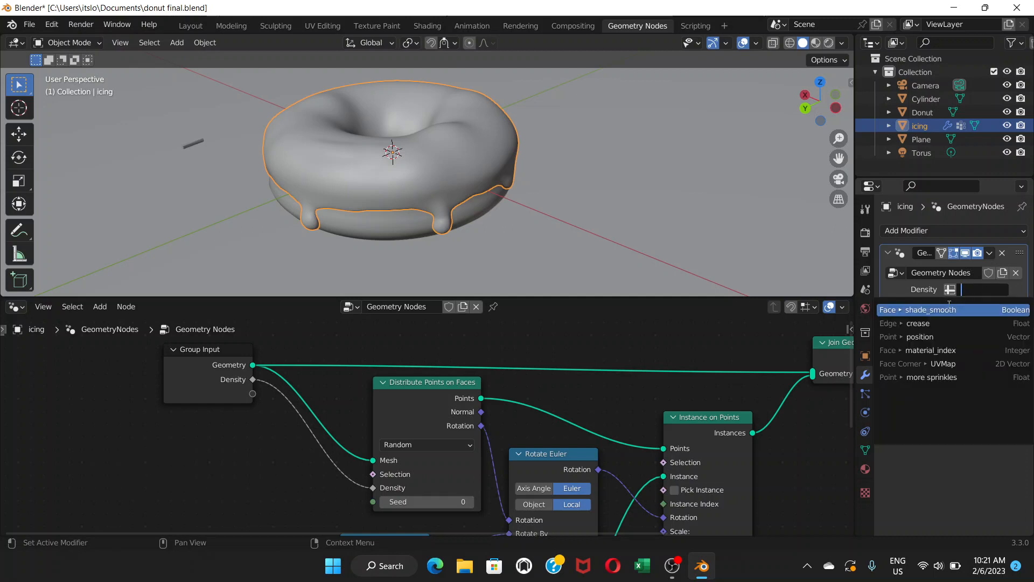
click(932, 376)
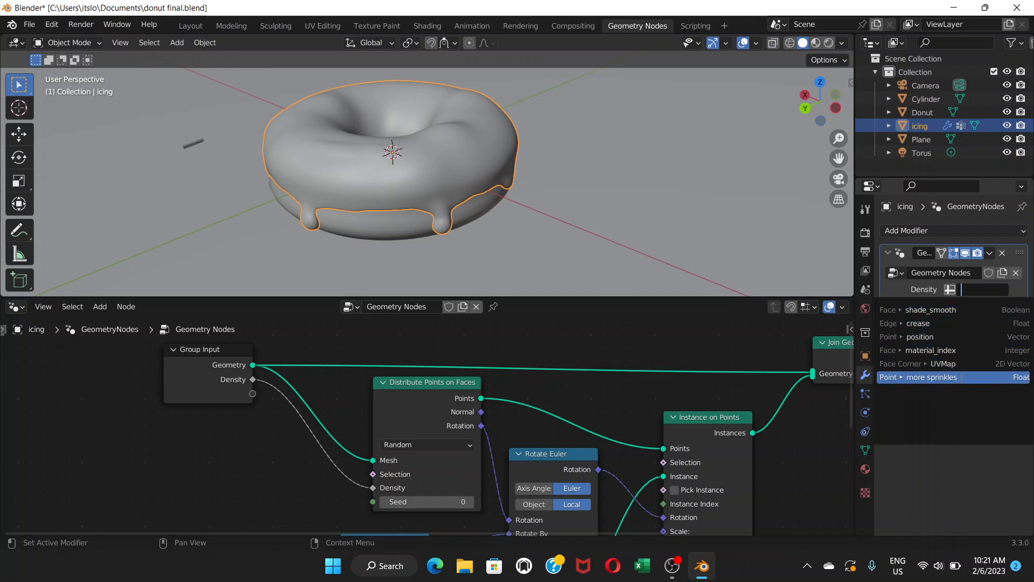
click(931, 376)
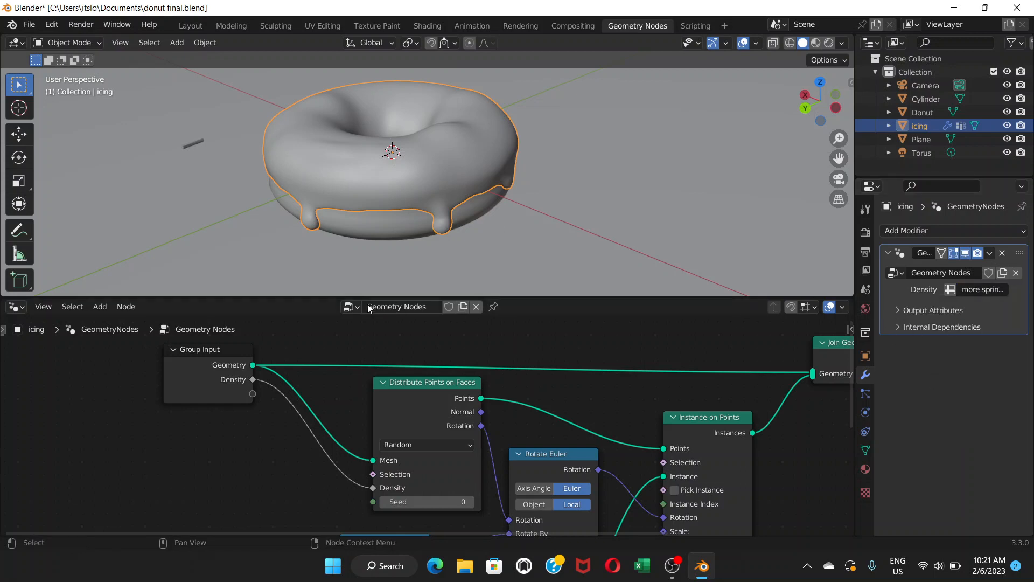
mouse_move(336, 411)
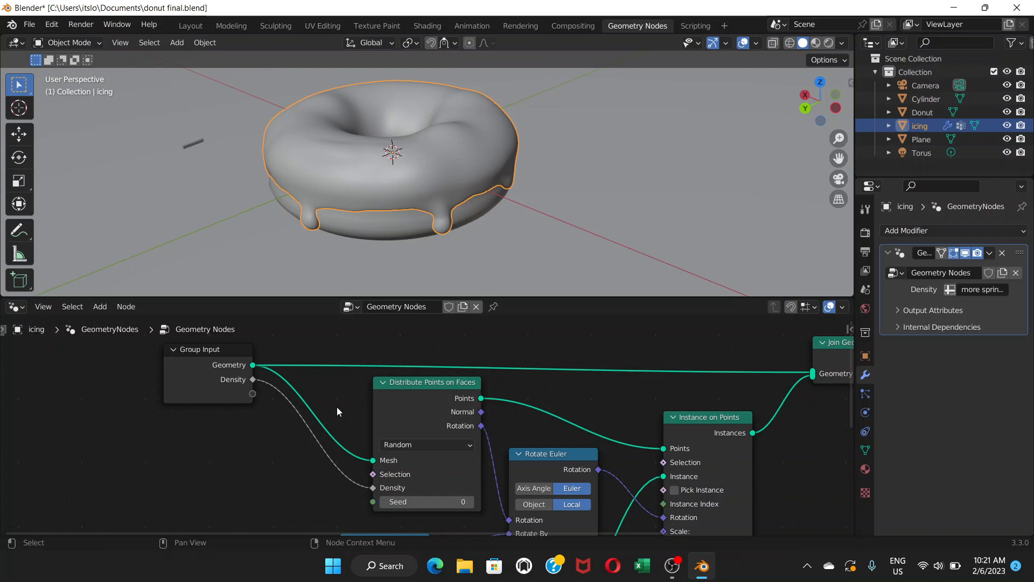
Switch Distribute Points on Faces to Poisson Disk, with Density Max and Density fed from Group Input.
scroll(down, 3)
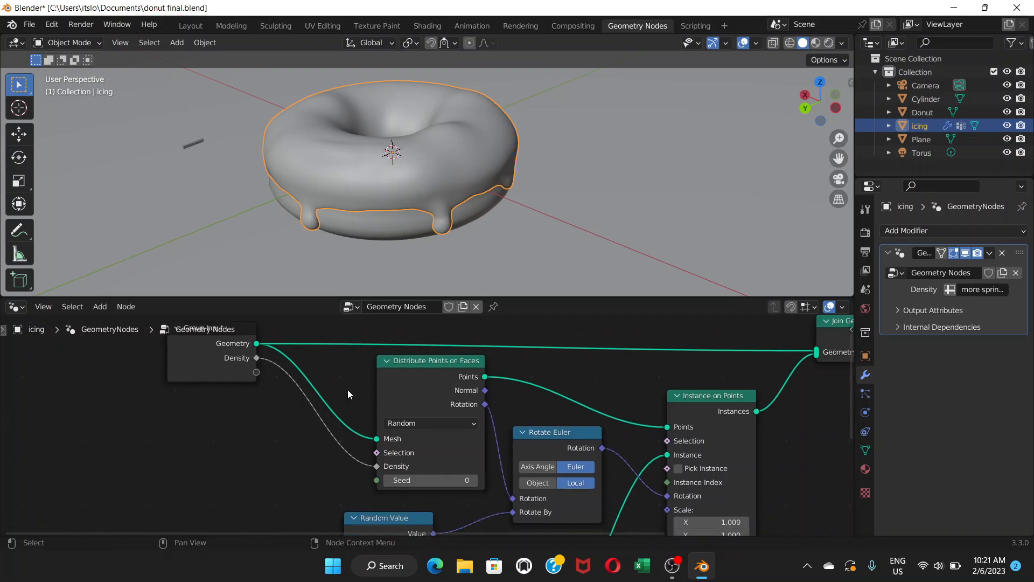
mouse_move(417, 429)
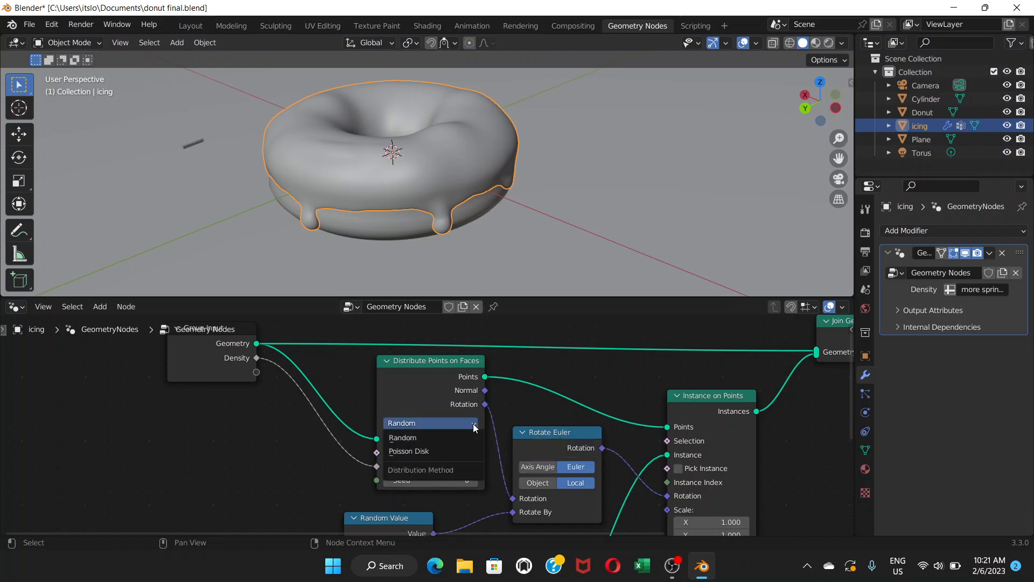
mouse_move(422, 455)
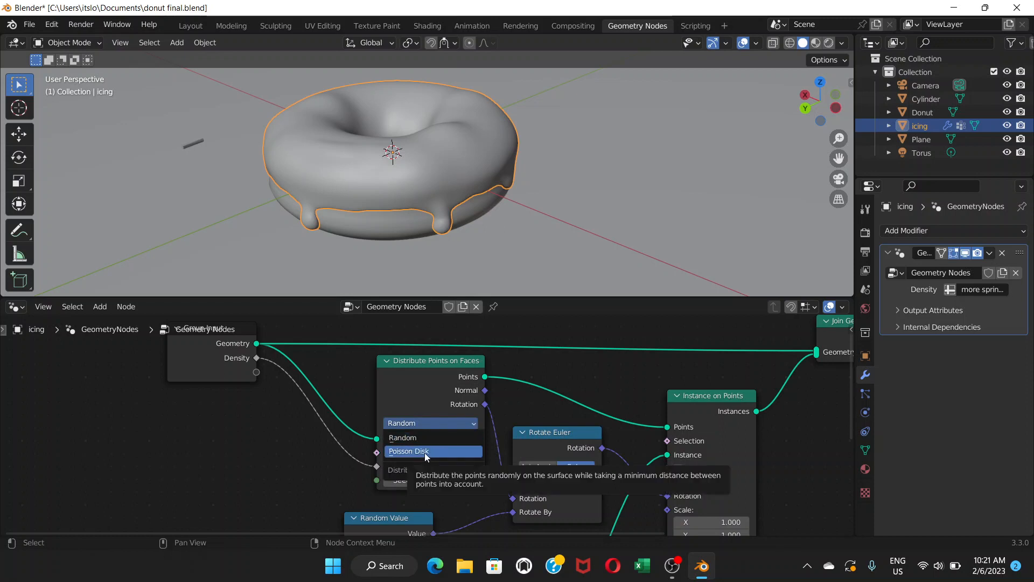
click(408, 451)
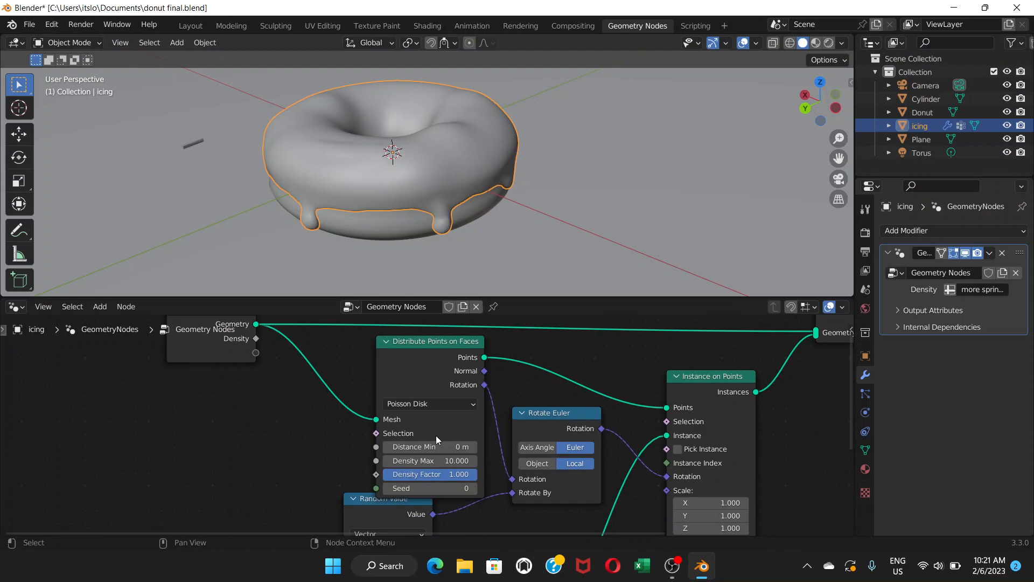
mouse_move(329, 418)
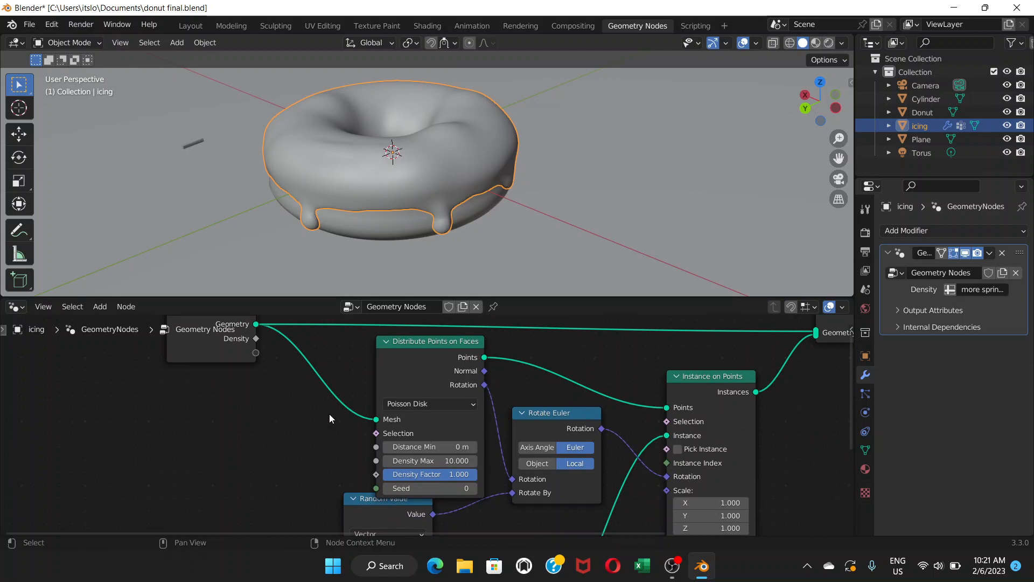
mouse_move(277, 368)
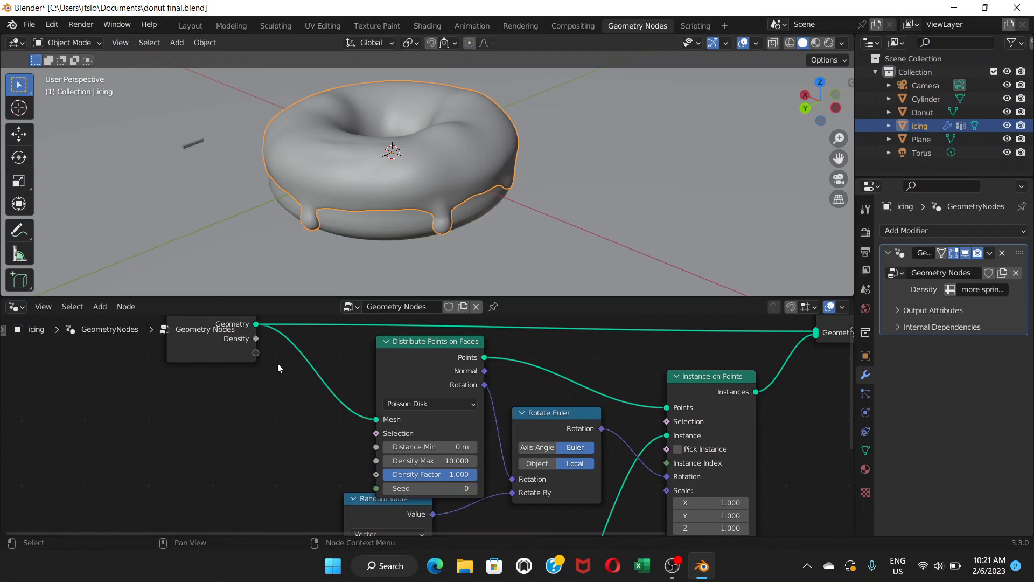
mouse_move(255, 339)
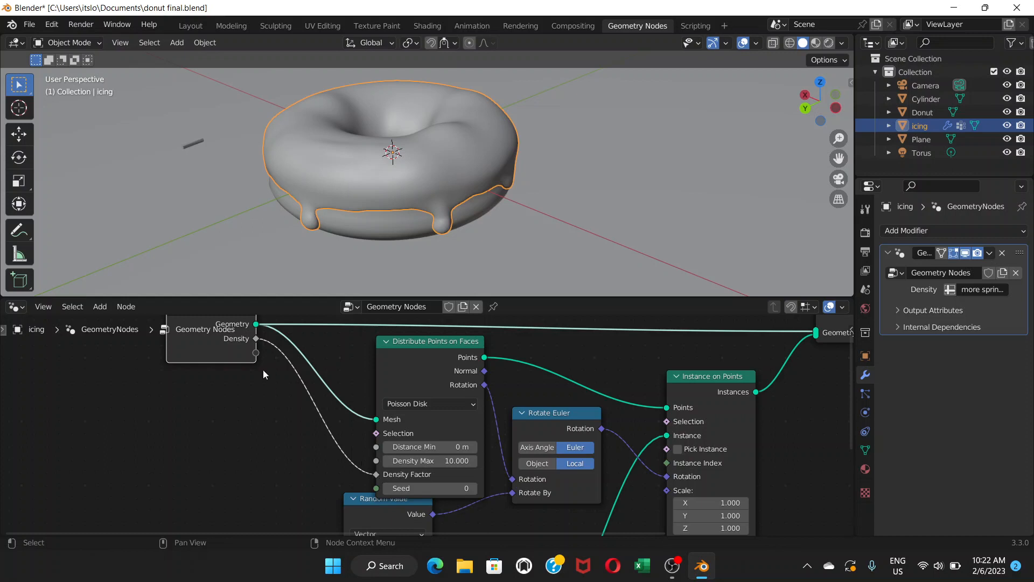
mouse_move(286, 394)
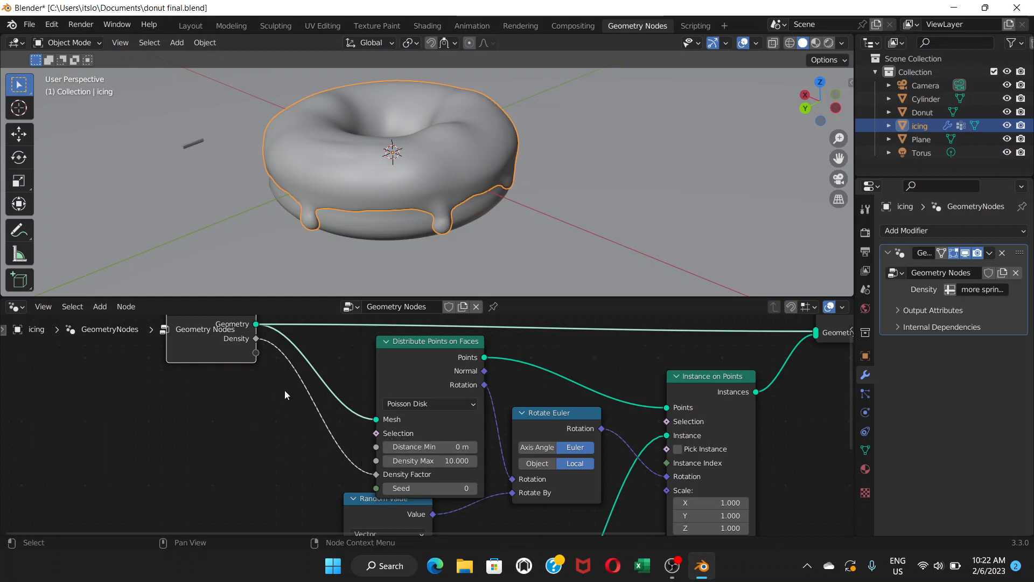
mouse_move(258, 357)
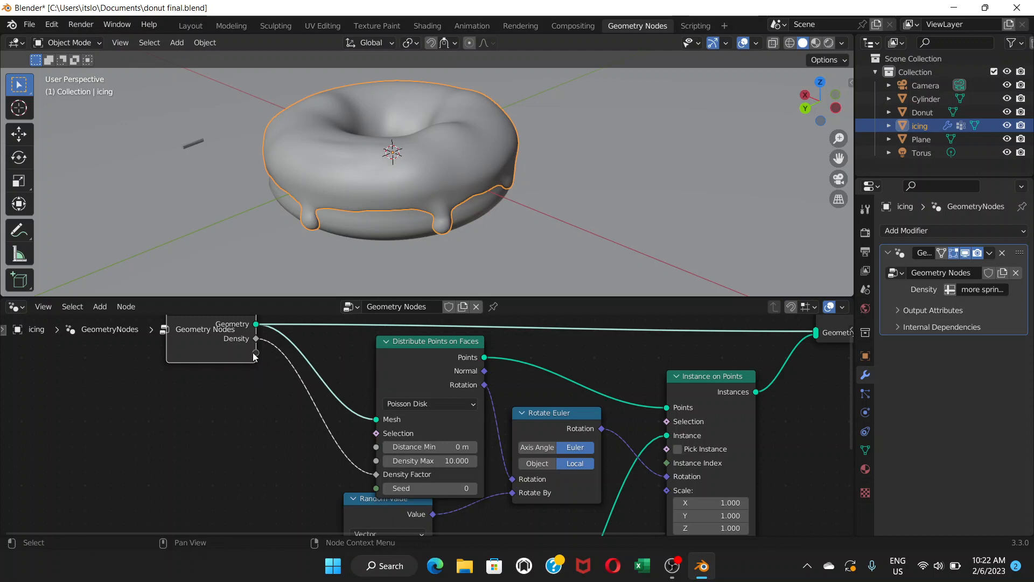
mouse_move(255, 338)
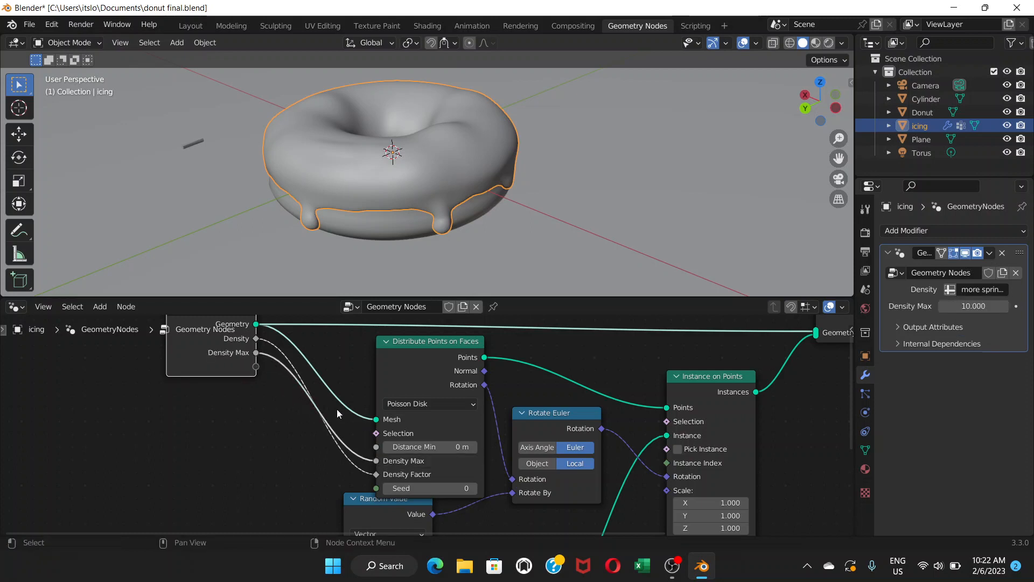
mouse_move(219, 364)
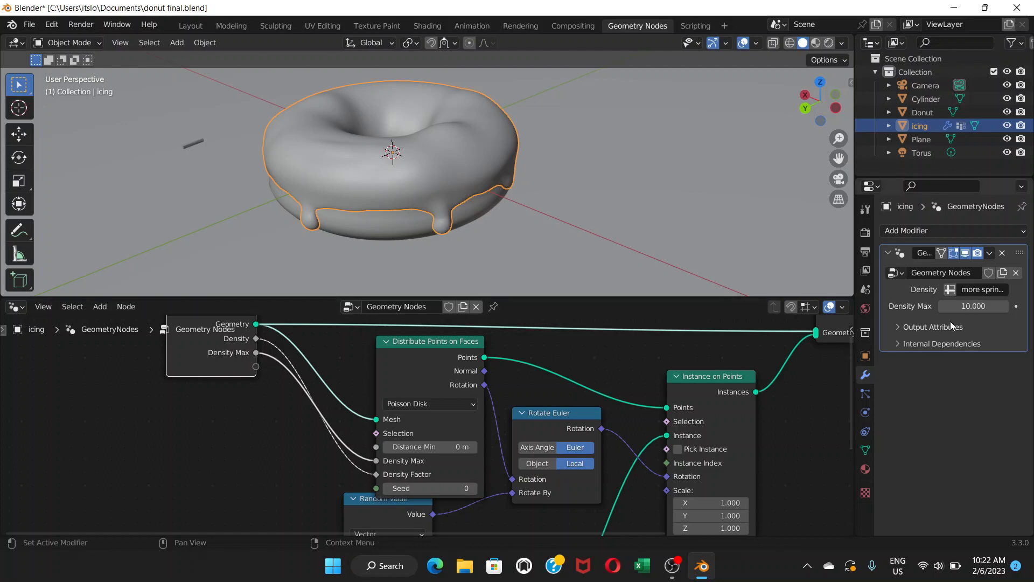
mouse_move(669, 312)
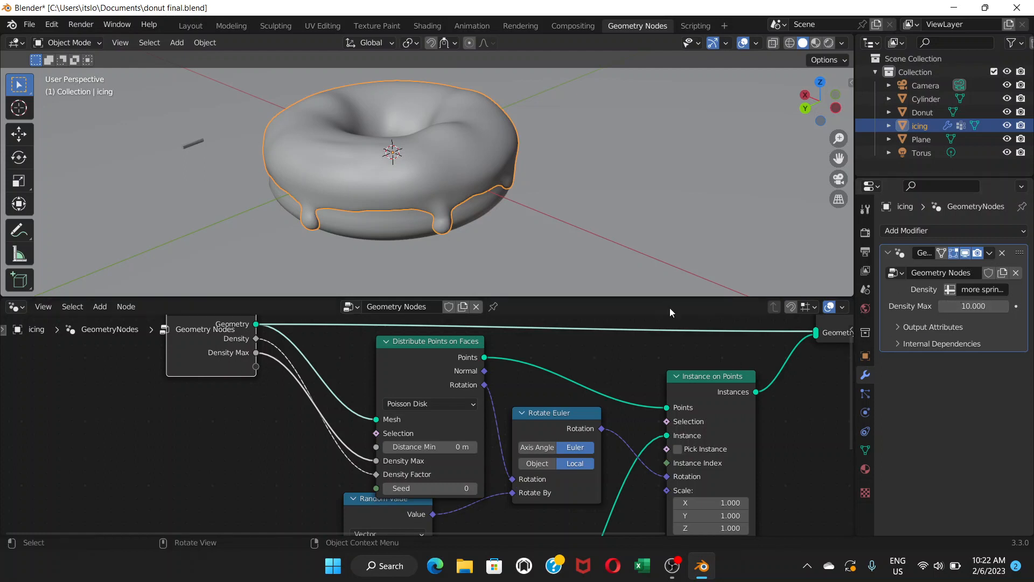
mouse_move(395, 462)
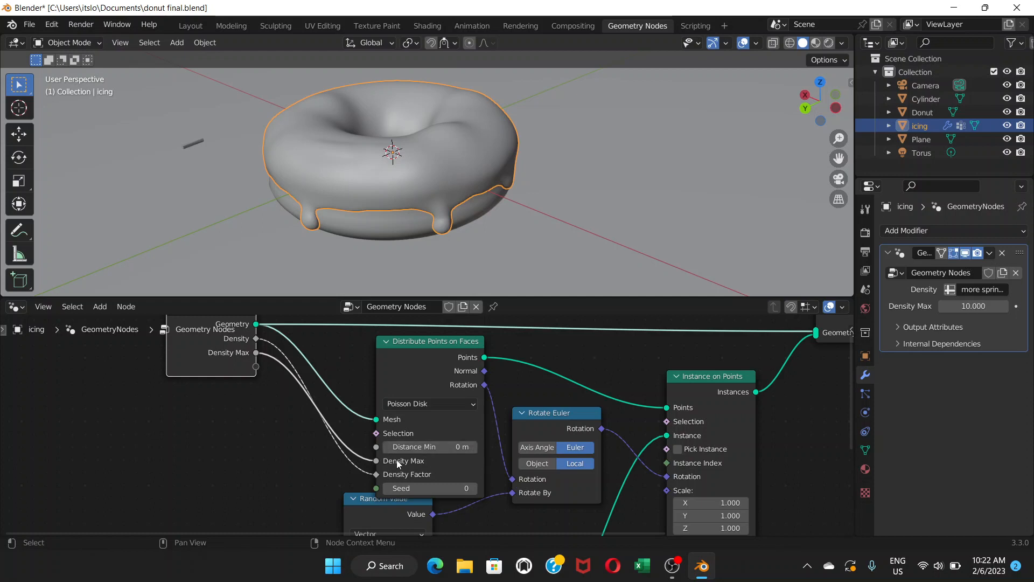
mouse_move(369, 193)
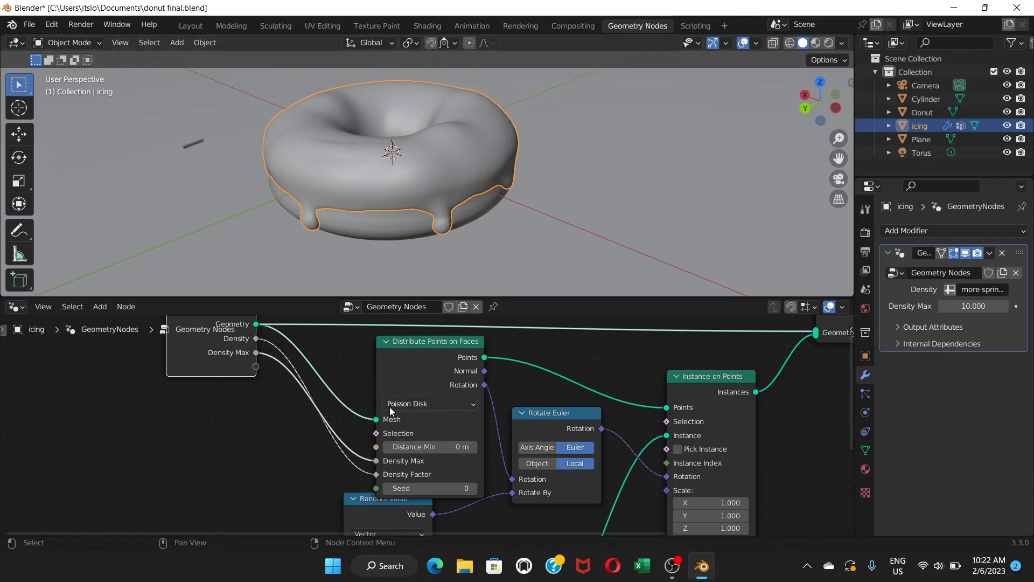
mouse_move(342, 432)
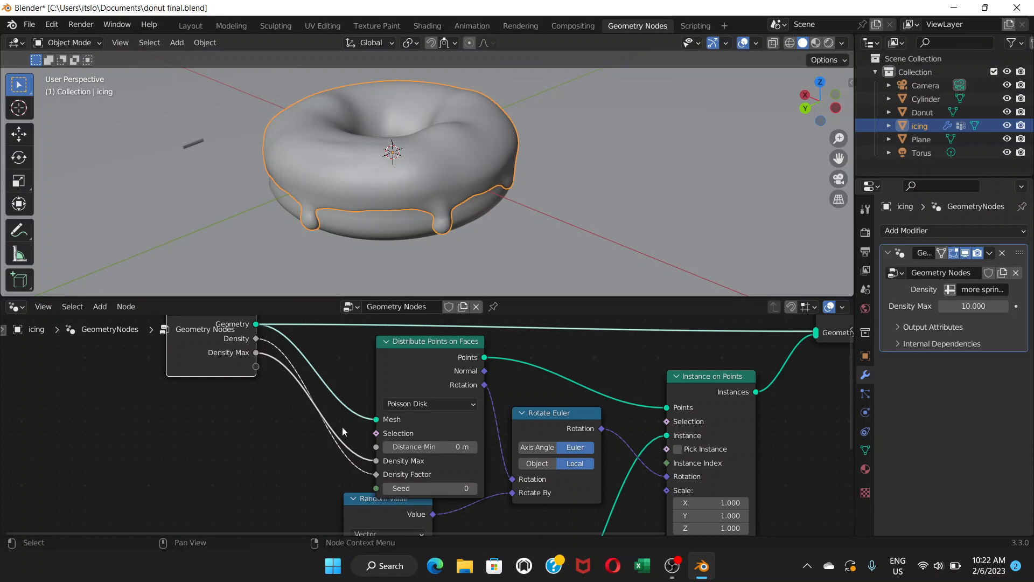
mouse_move(118, 294)
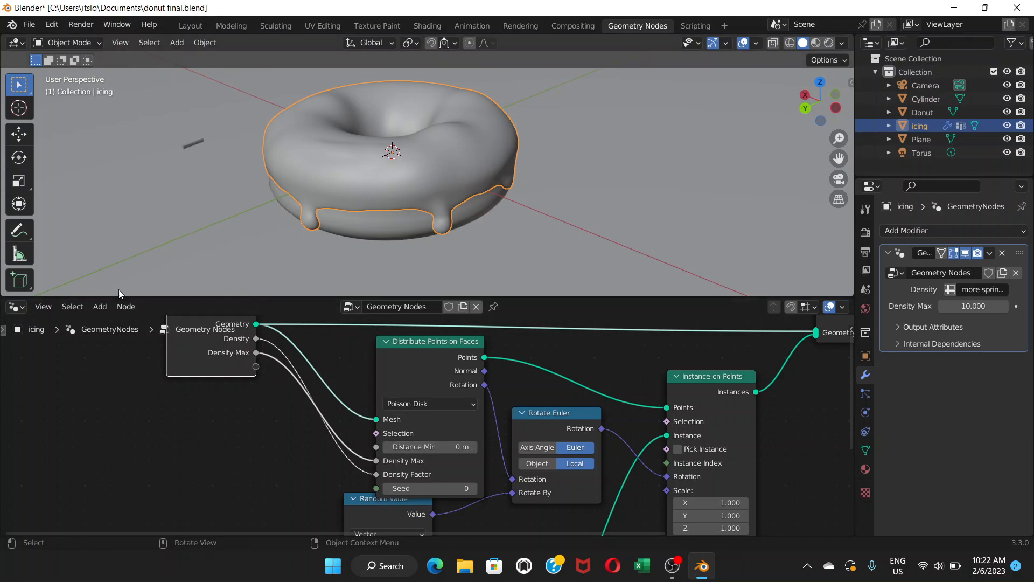
Insert an Add math node on the Density Max link, adding 12000 to the maximum density.
click(100, 306)
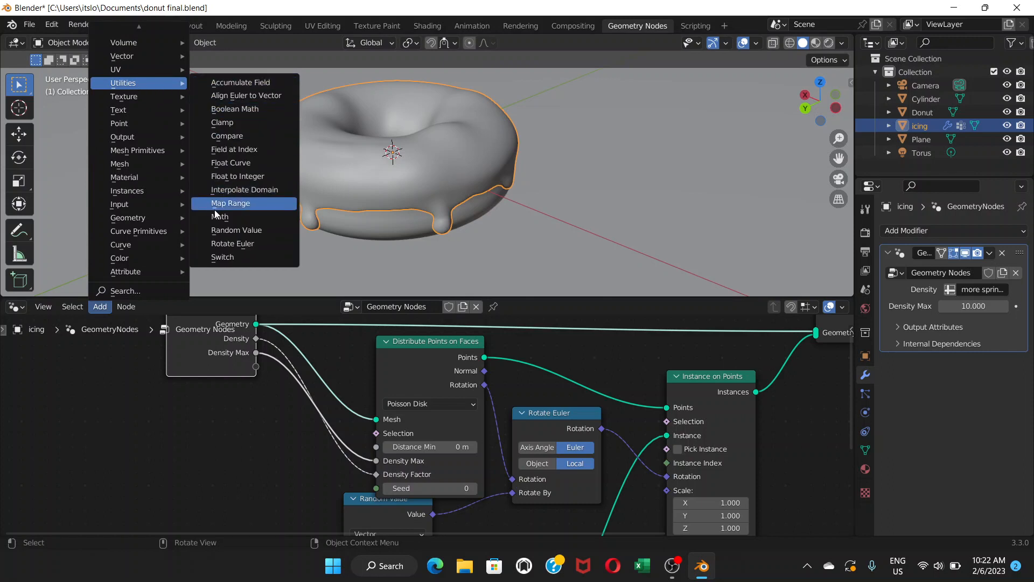
click(219, 217)
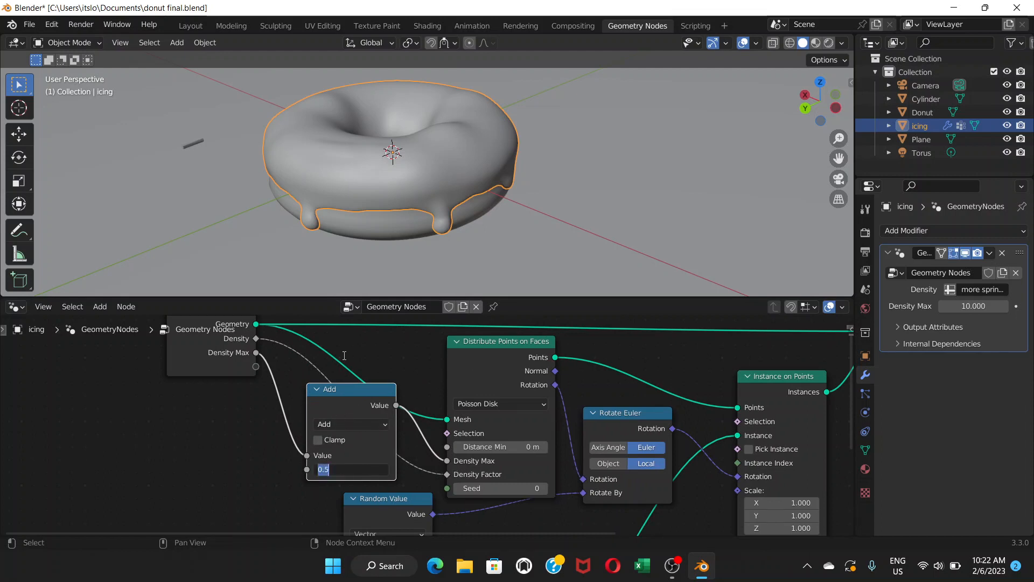
text(1000)
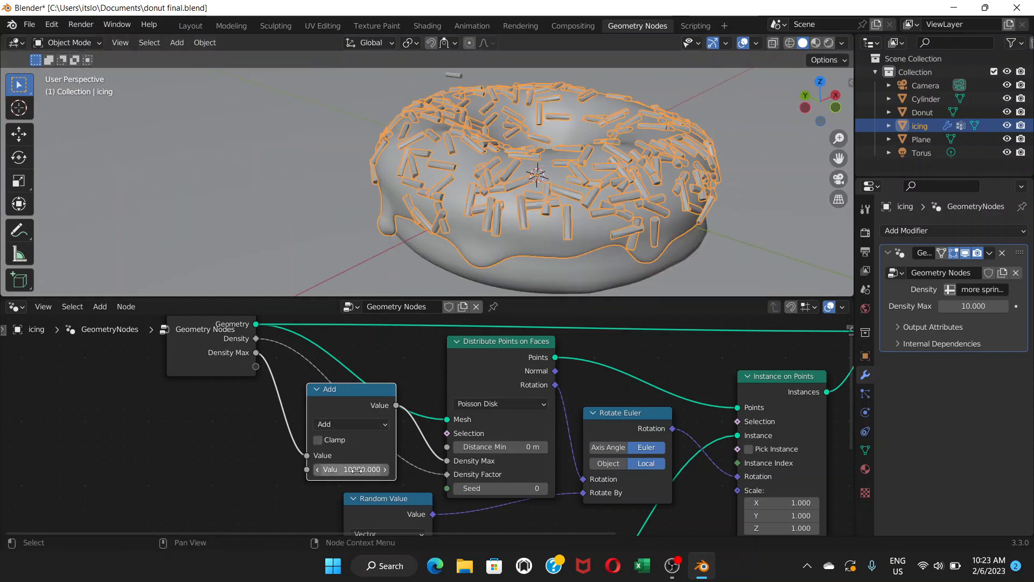
double_click(350, 469)
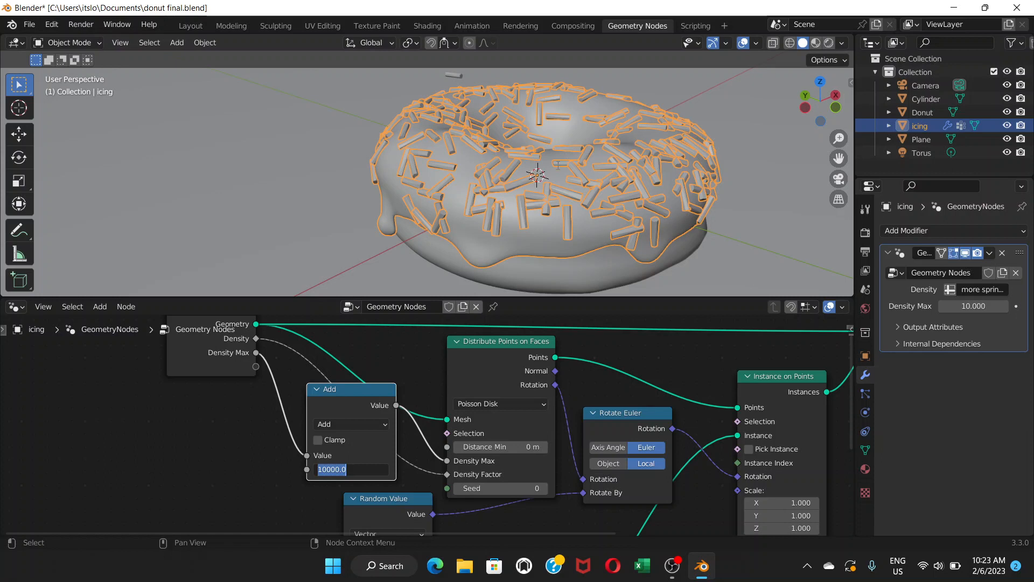
mouse_move(458, 191)
text(12000.000)
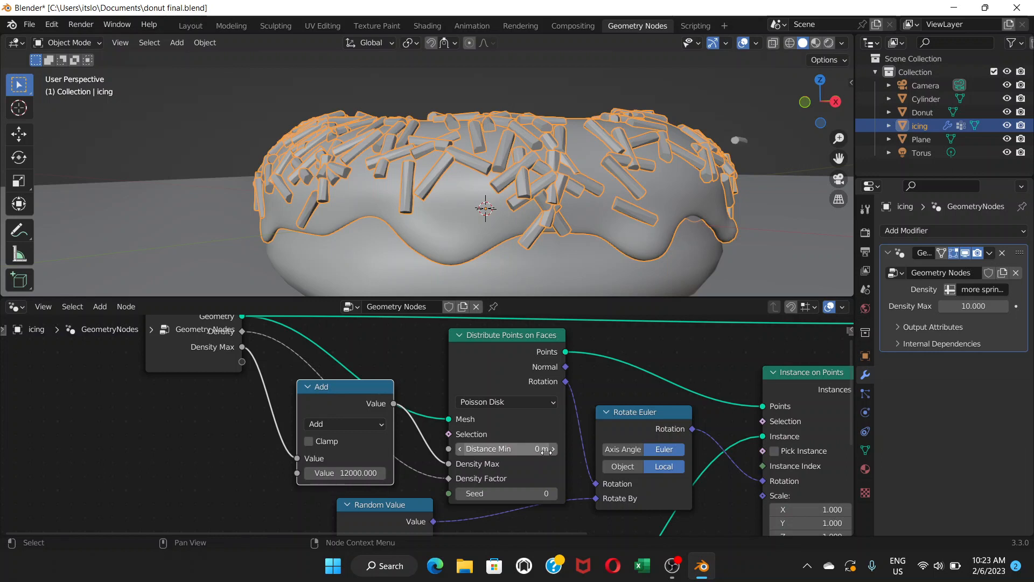
Set the Poisson minimum distance to 0.006 m, trying seed 3 before returning it to 0.
click(505, 448)
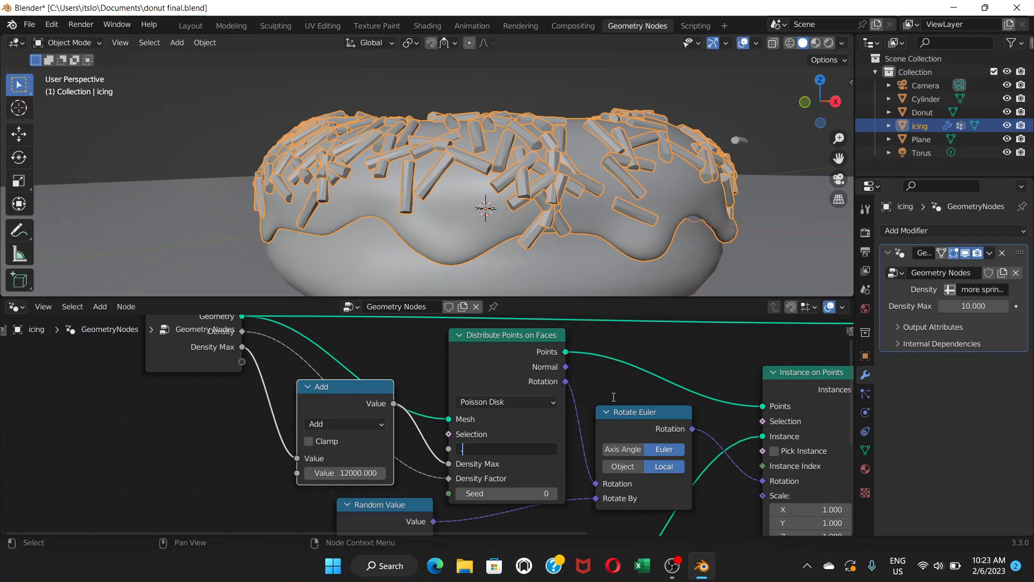
text(.00)
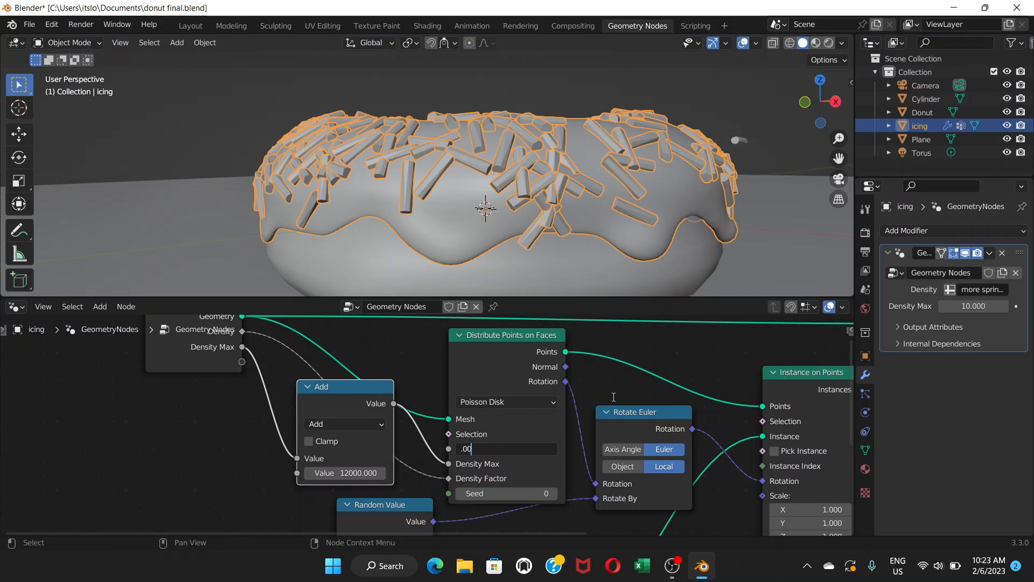
text(4 m)
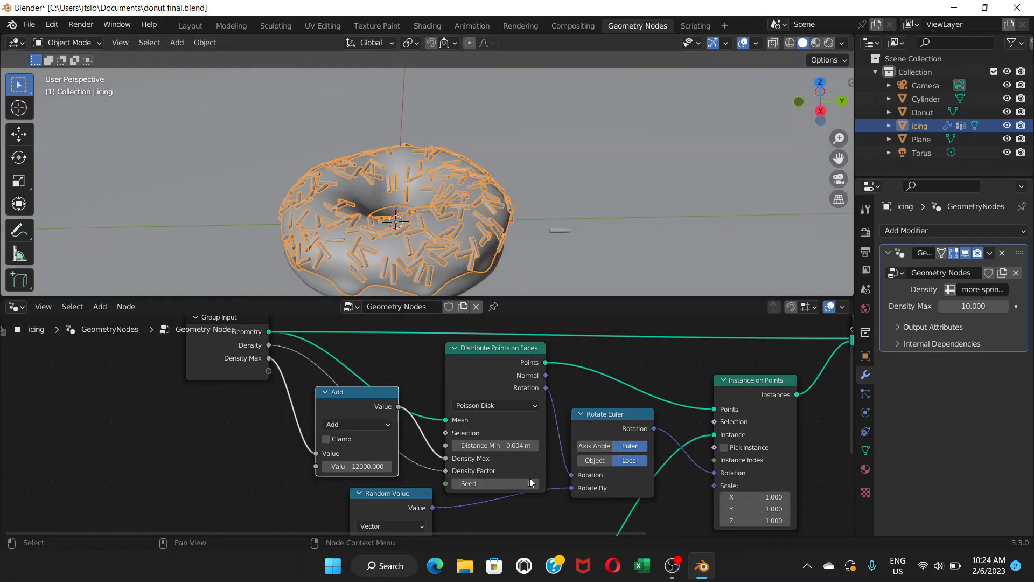
click(529, 484)
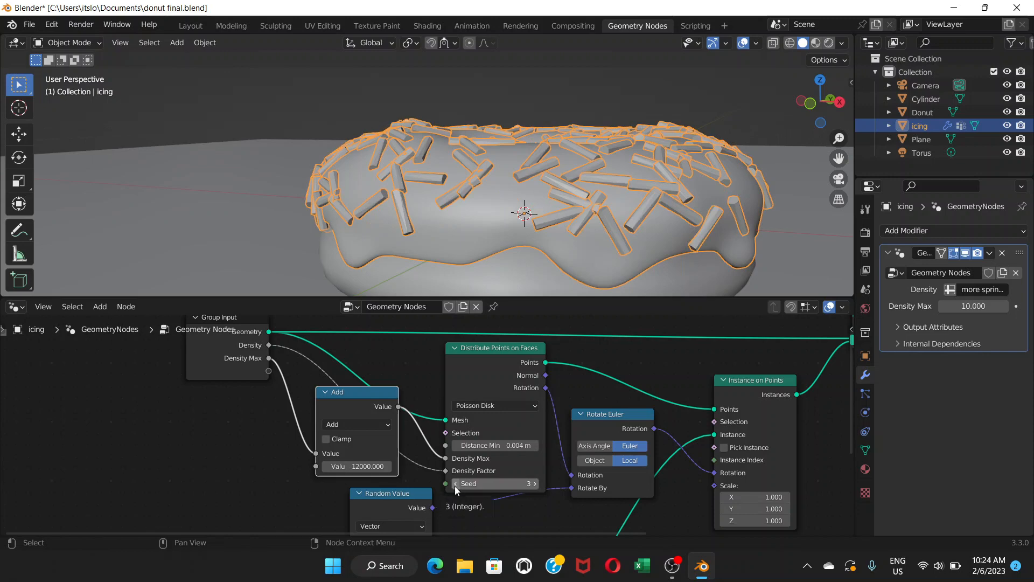
click(455, 484)
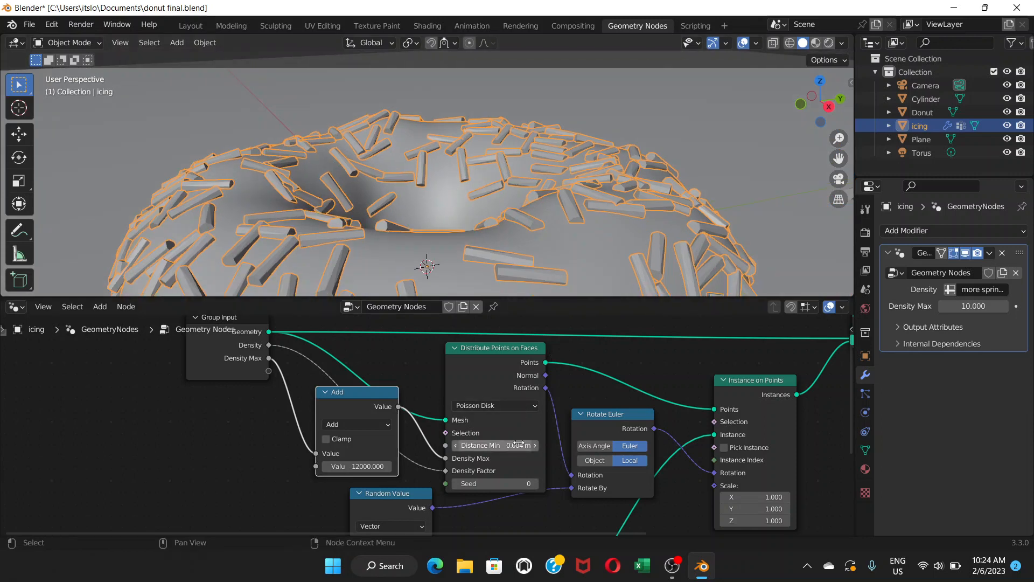
click(494, 444)
text(15000)
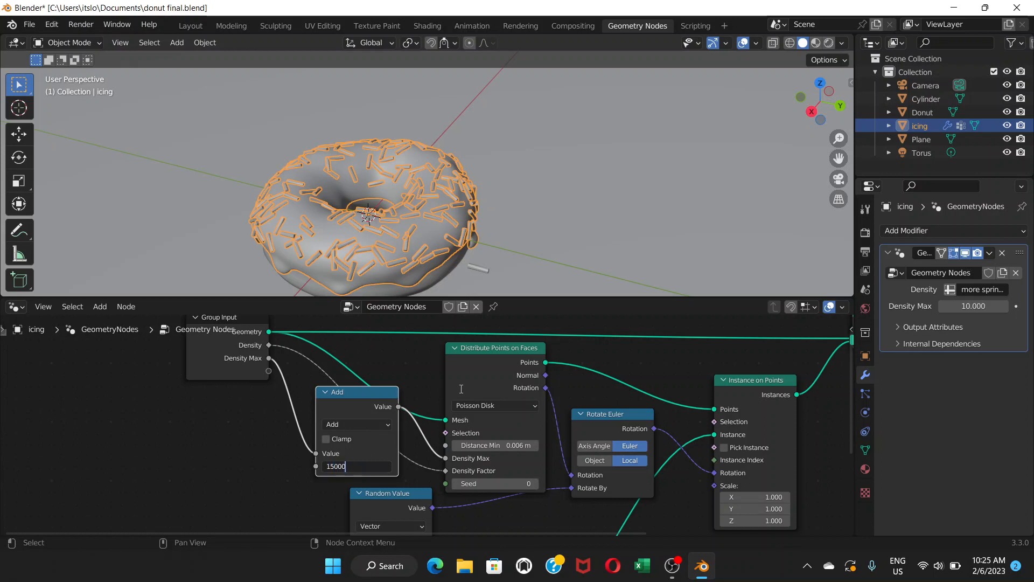
Enter 20000 as the Add node's density value and orbit to inspect the denser sprinkles.
key(Return)
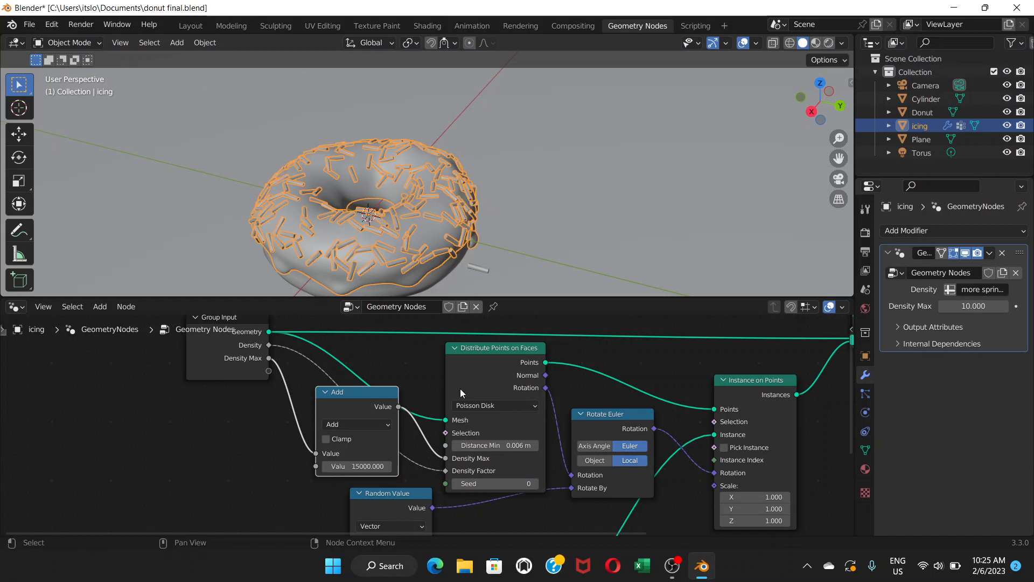
double_click(356, 465)
text(20000.000)
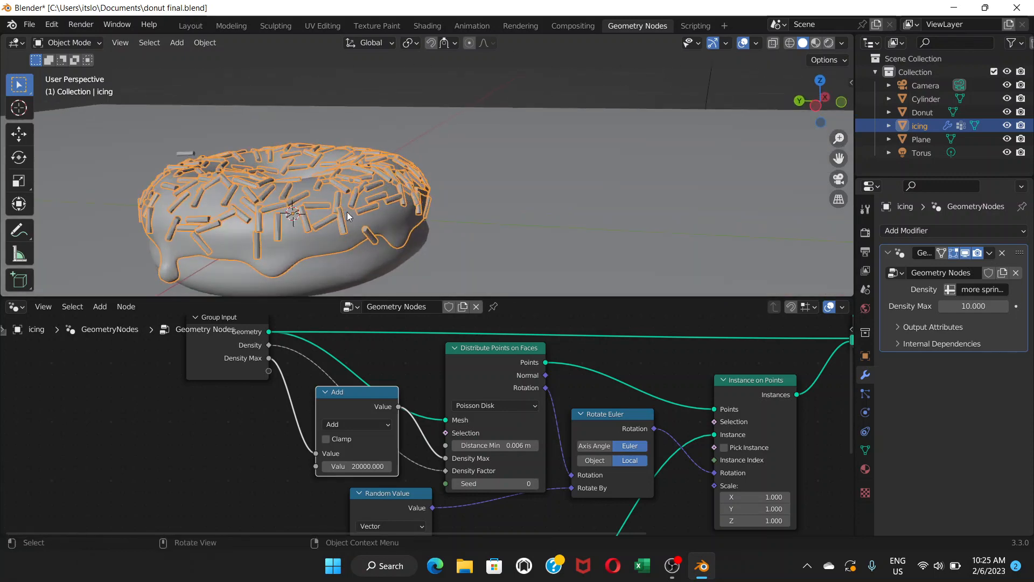
drag(349, 218, 359, 234)
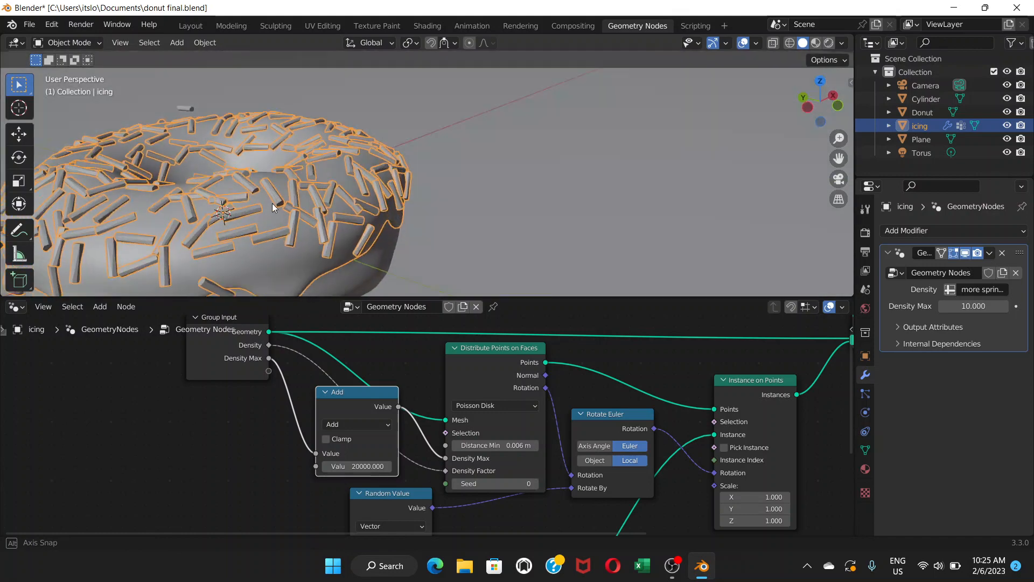
drag(264, 198, 323, 224)
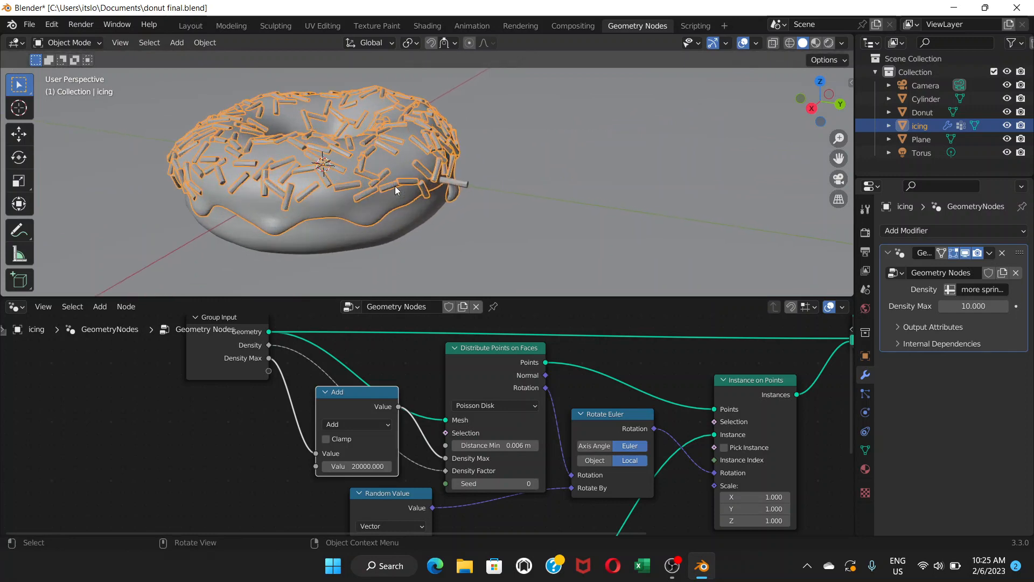
drag(329, 165, 462, 165)
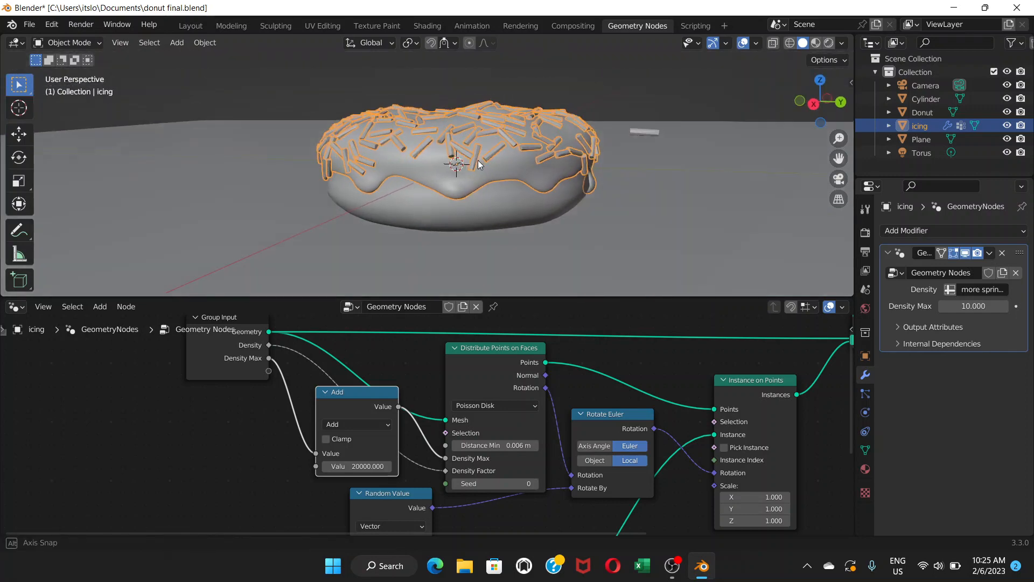
drag(455, 165, 406, 201)
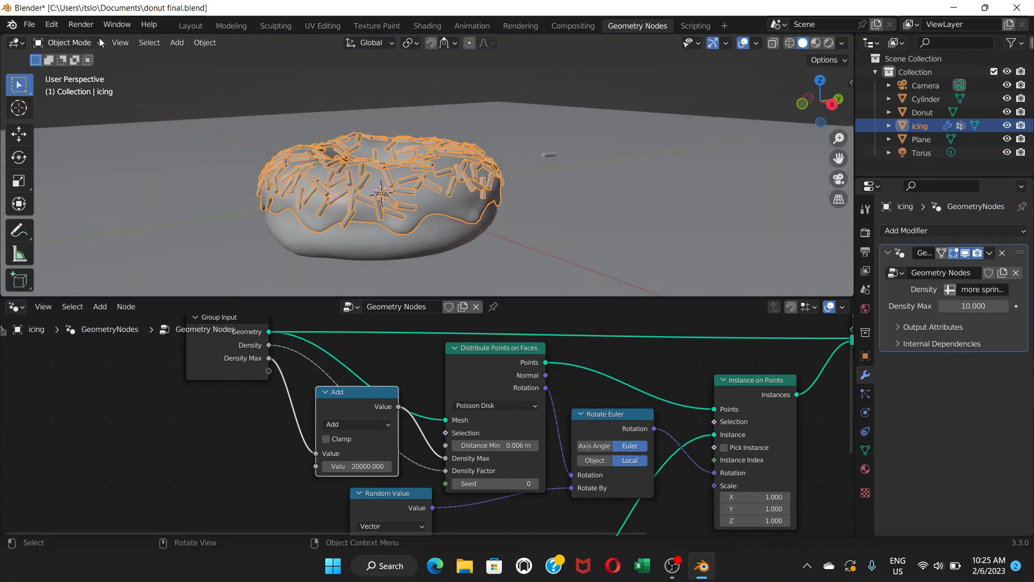
Put the icing in Weight Paint mode with the Subtract brush selected.
click(68, 42)
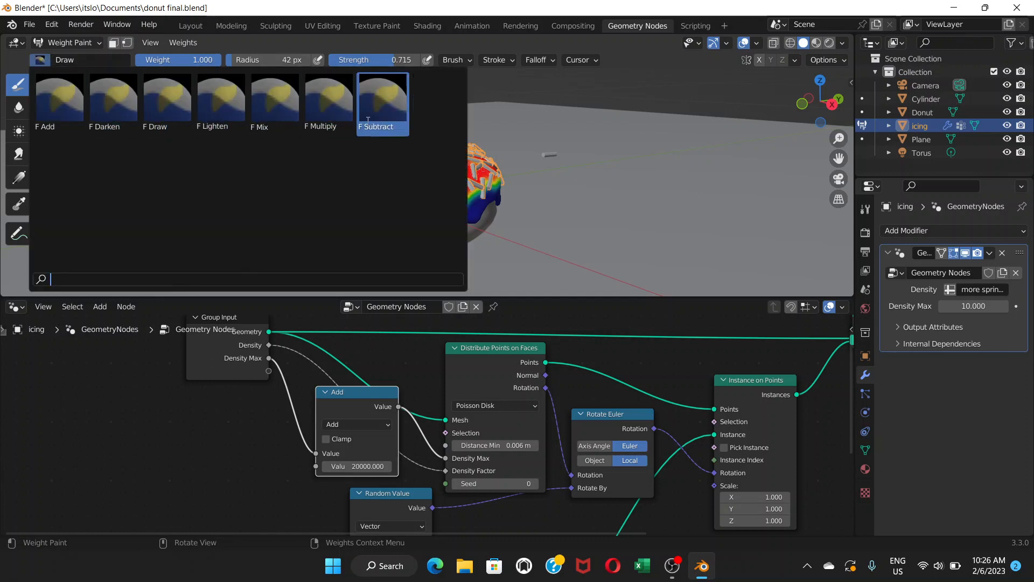
mouse_move(379, 109)
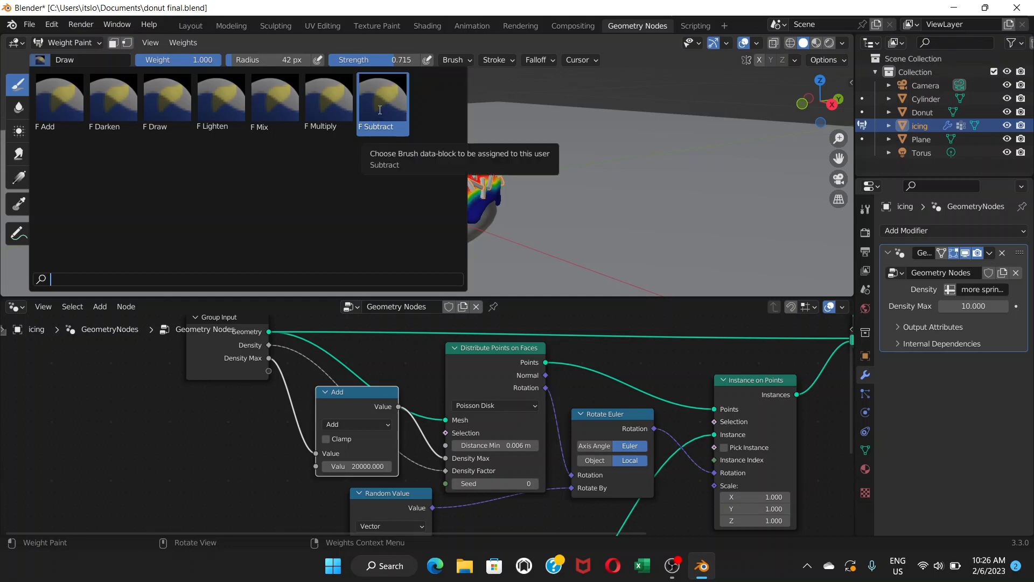
click(382, 99)
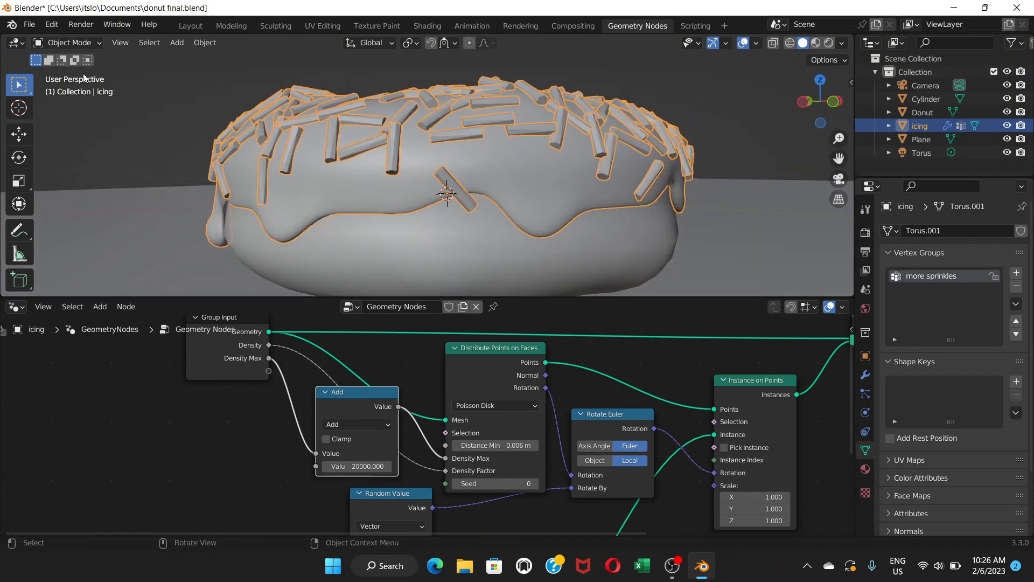
click(68, 42)
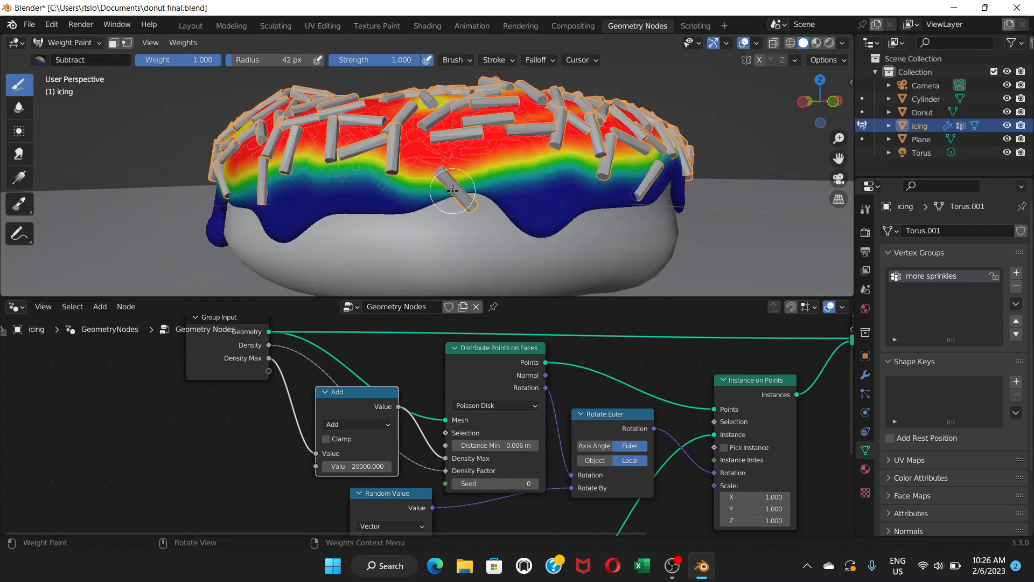